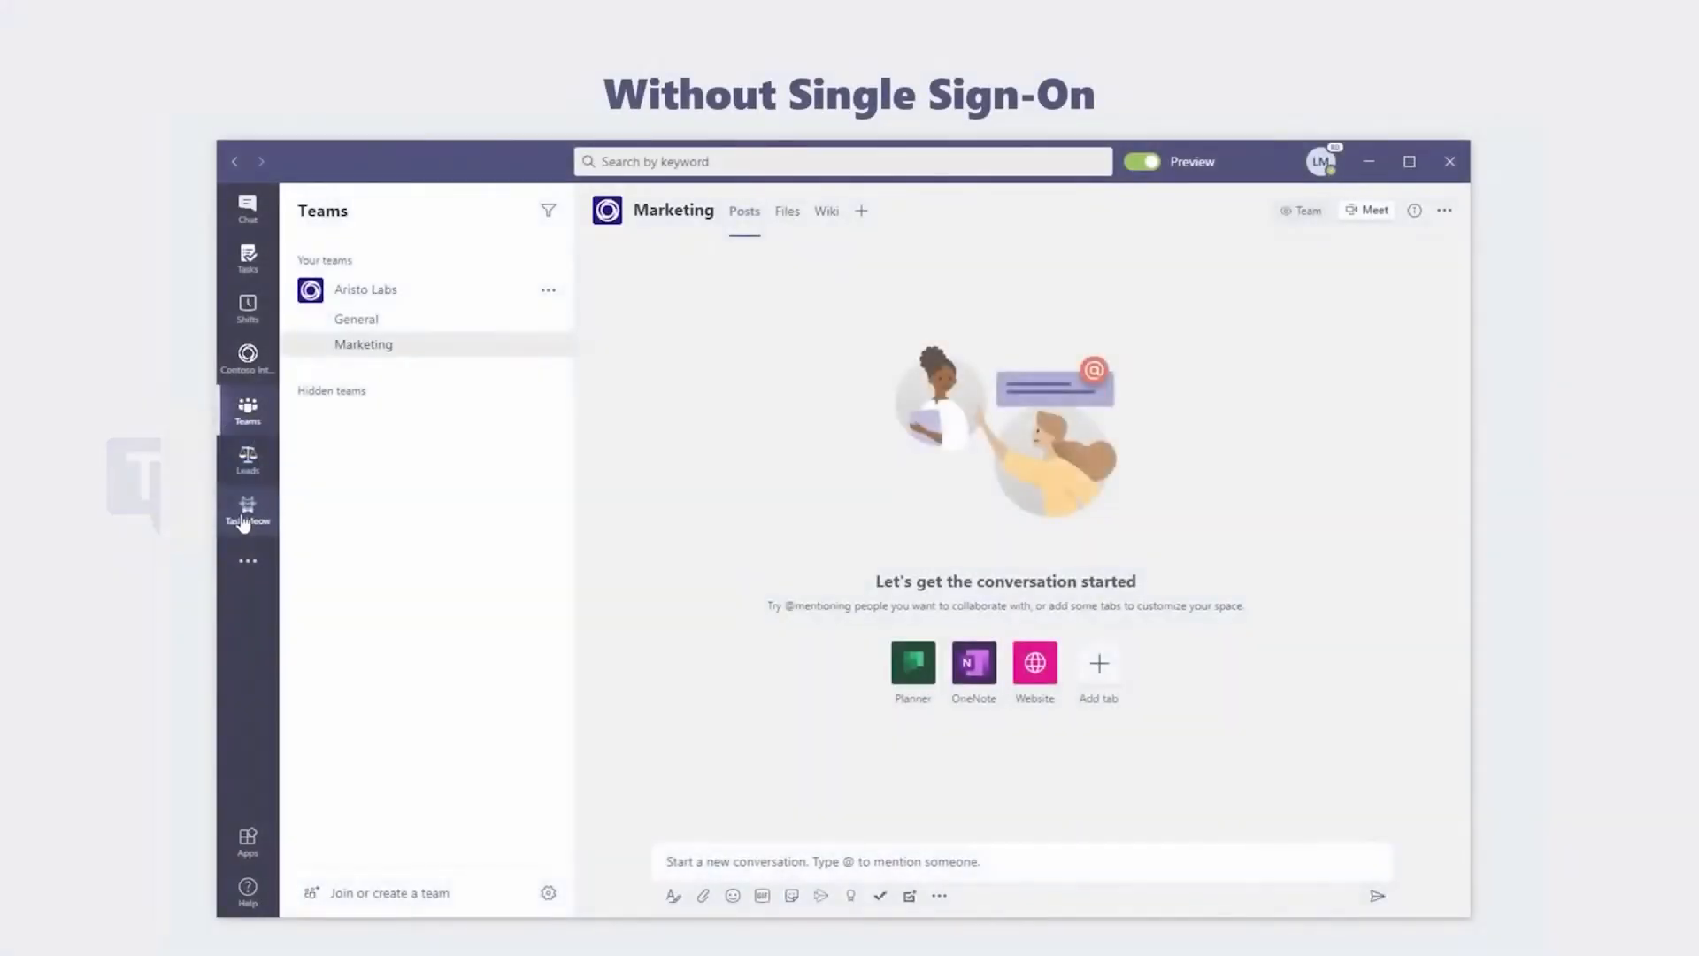
Sign in to Task Meow with the password and accept the permissions it requests.
left_click(248, 510)
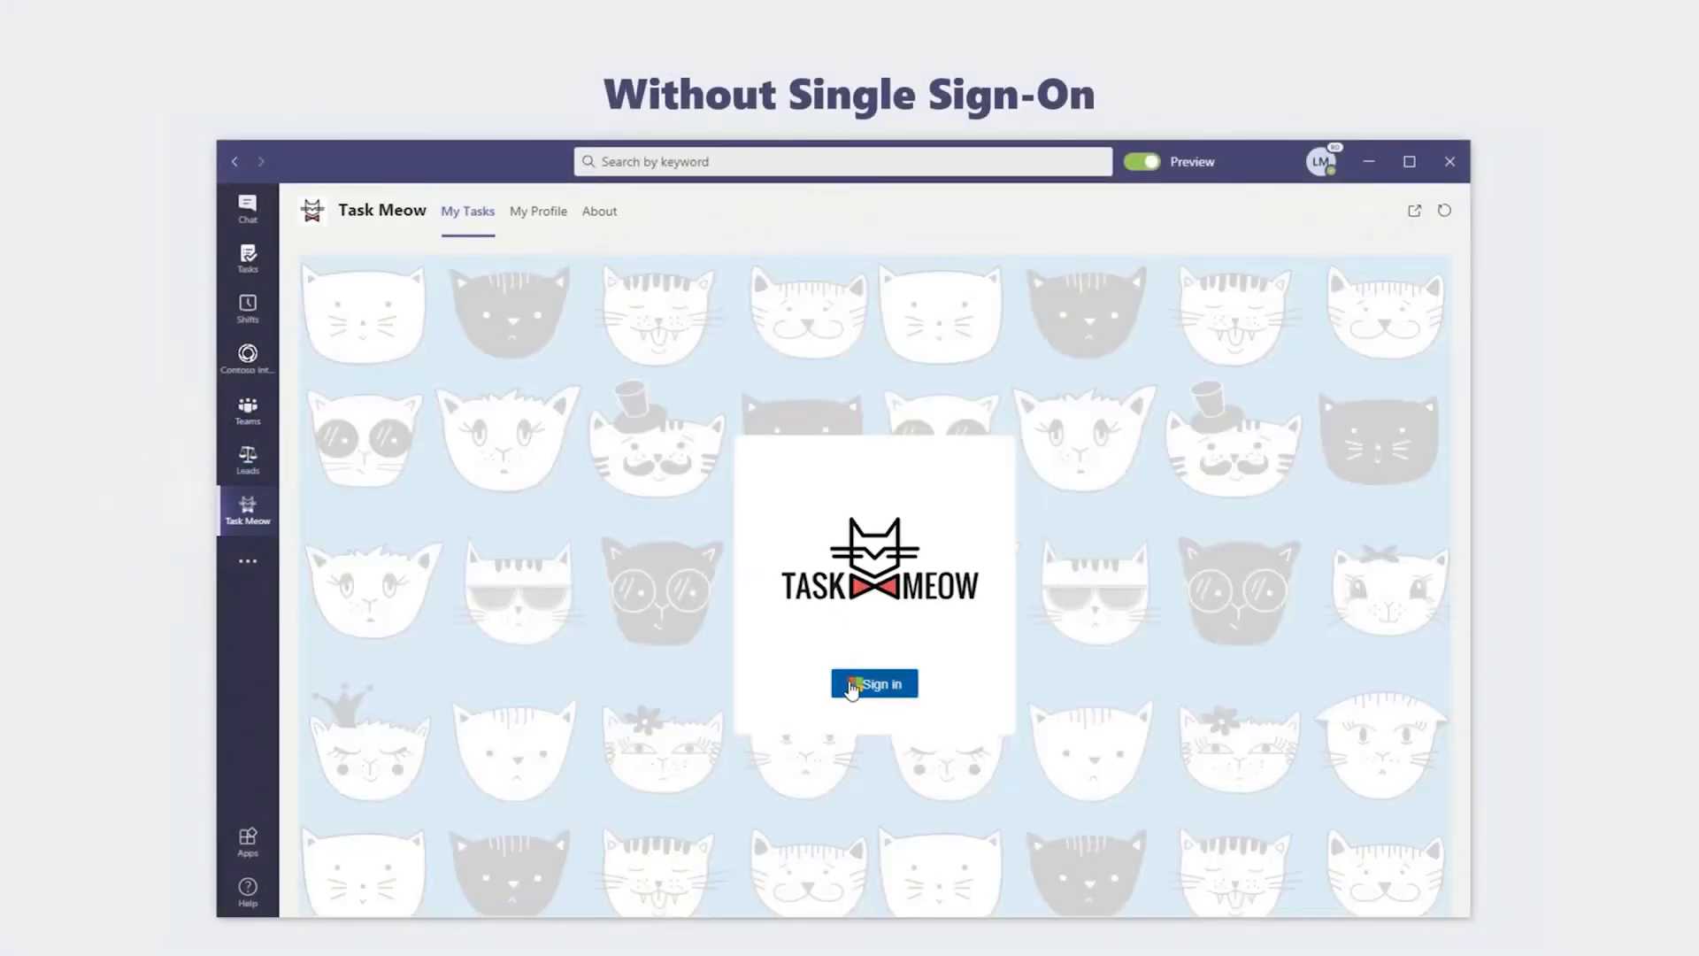
left_click(873, 683)
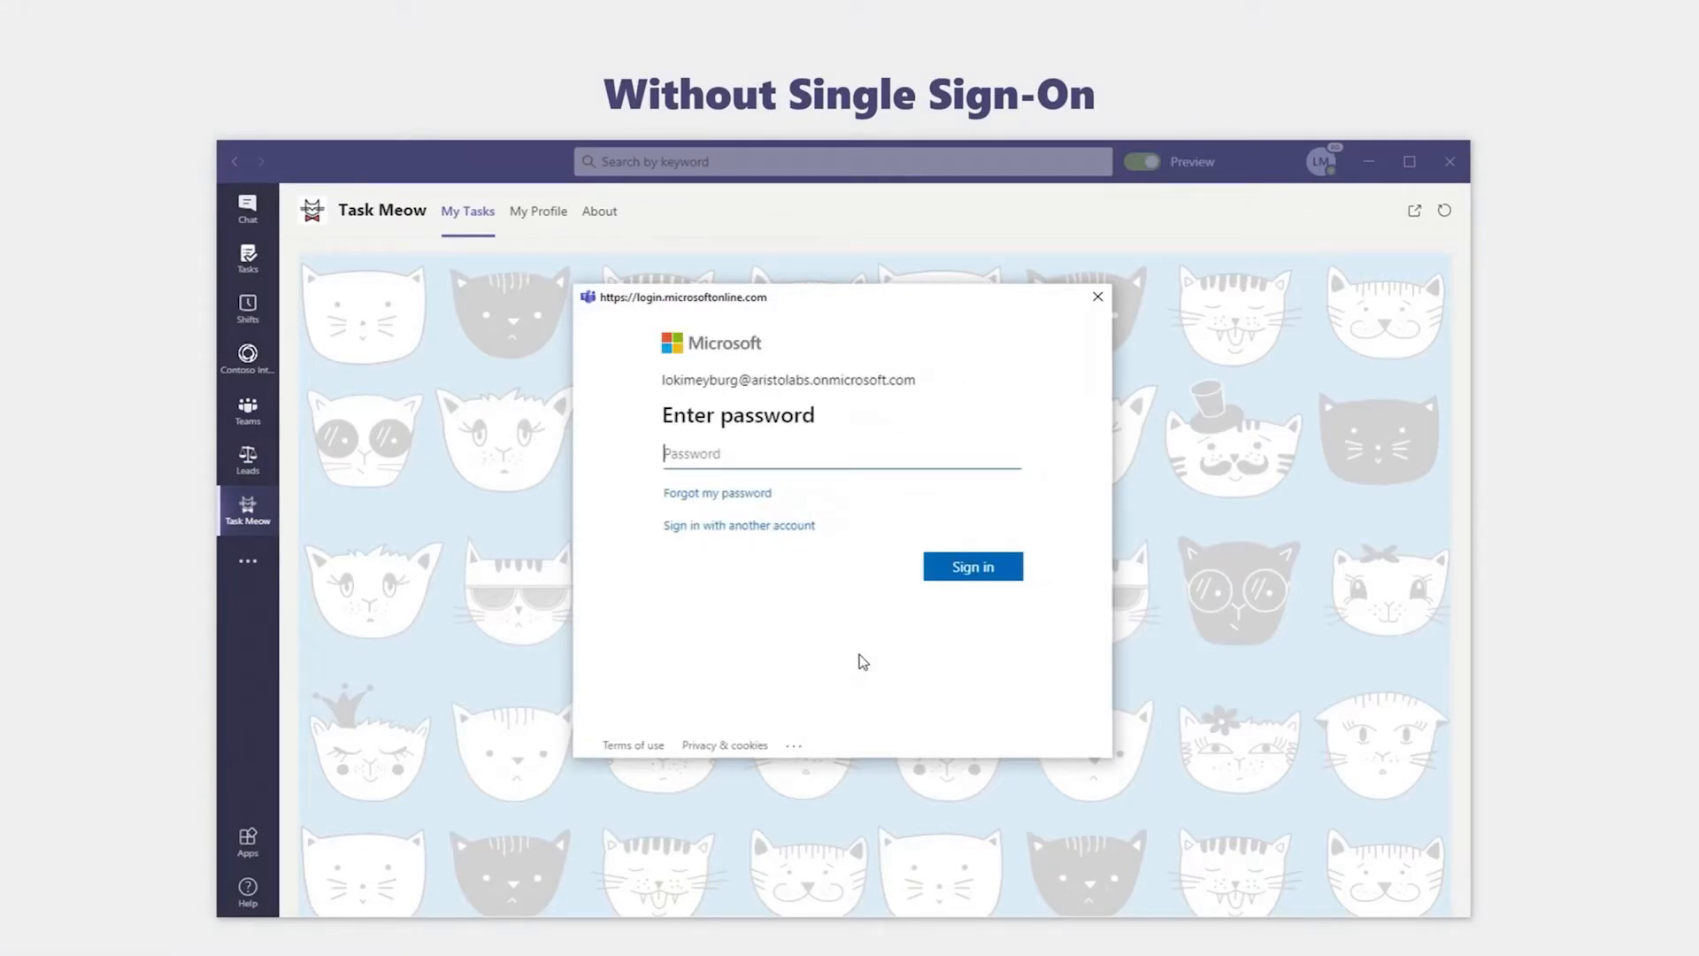
left_click(972, 566)
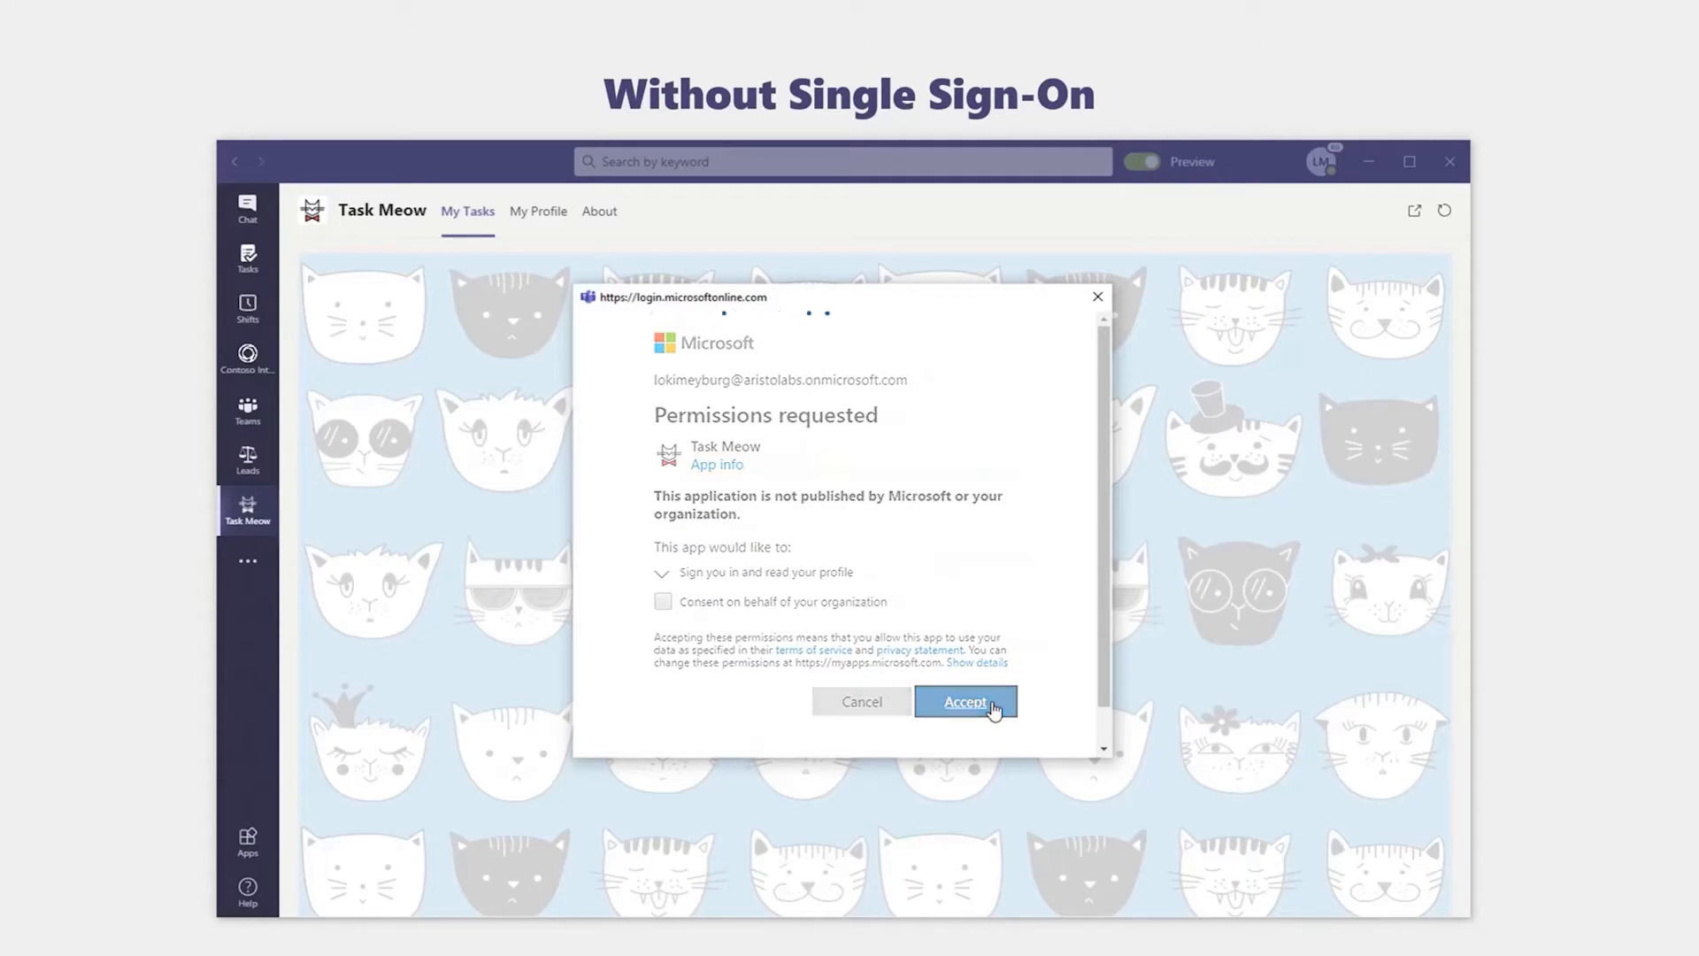
left_click(962, 701)
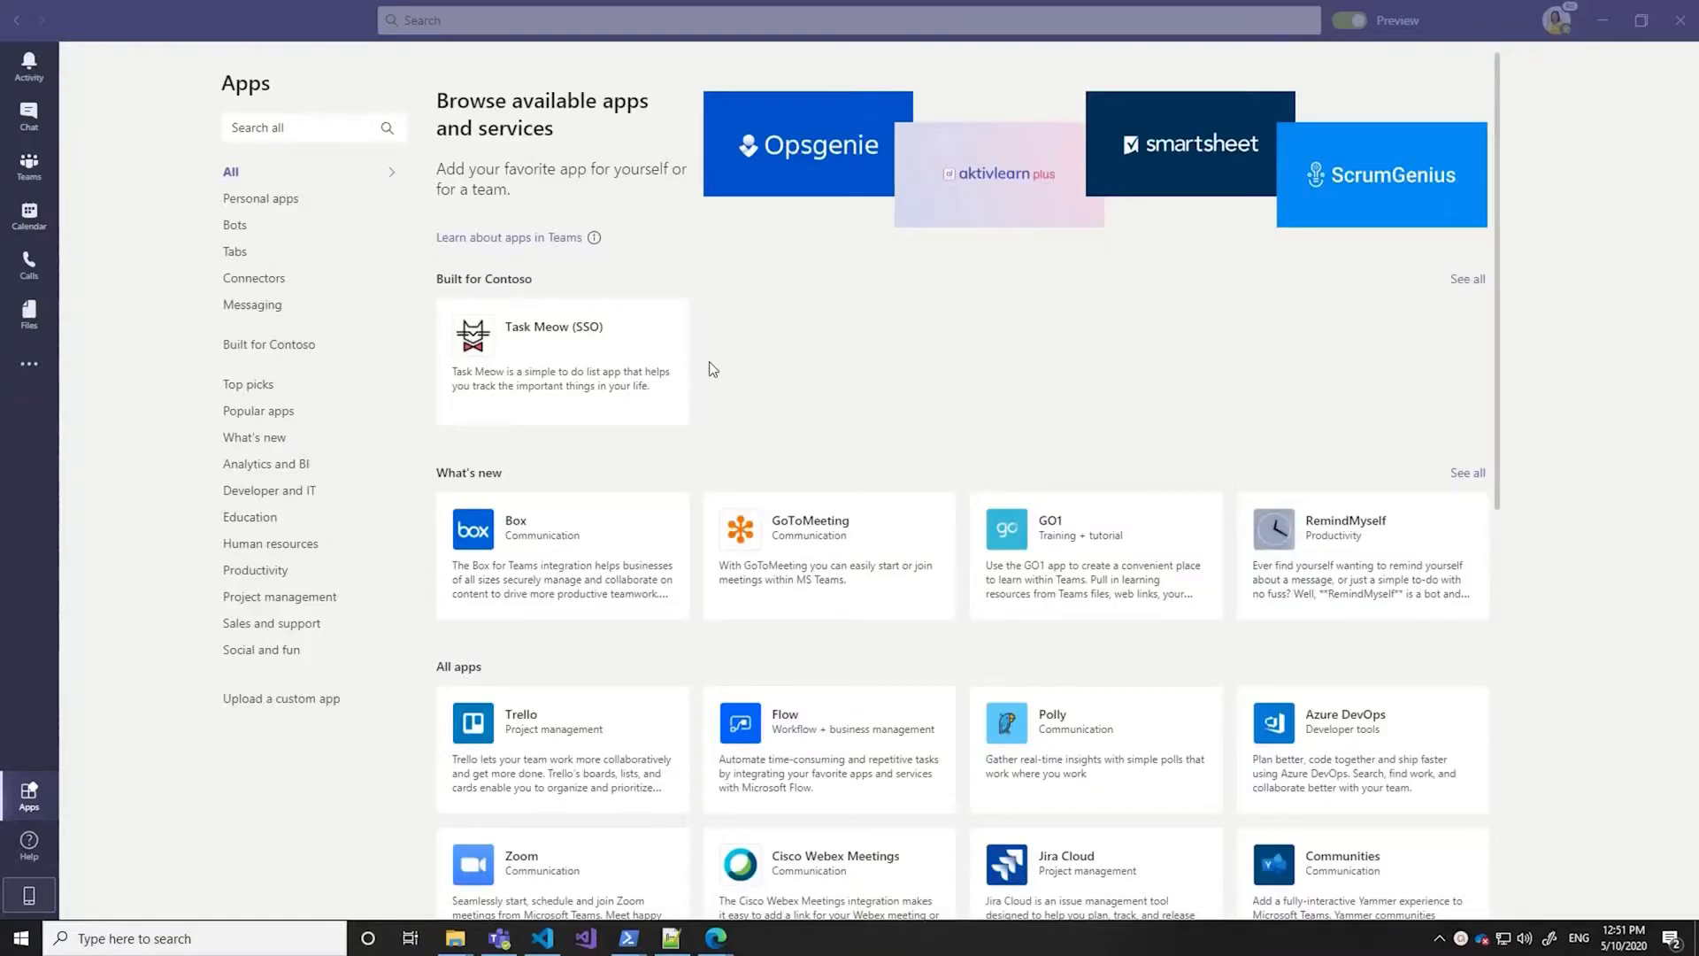
Add the Task Meow (SSO) app and send its bot the greeting 'Hey'.
left_click(560, 361)
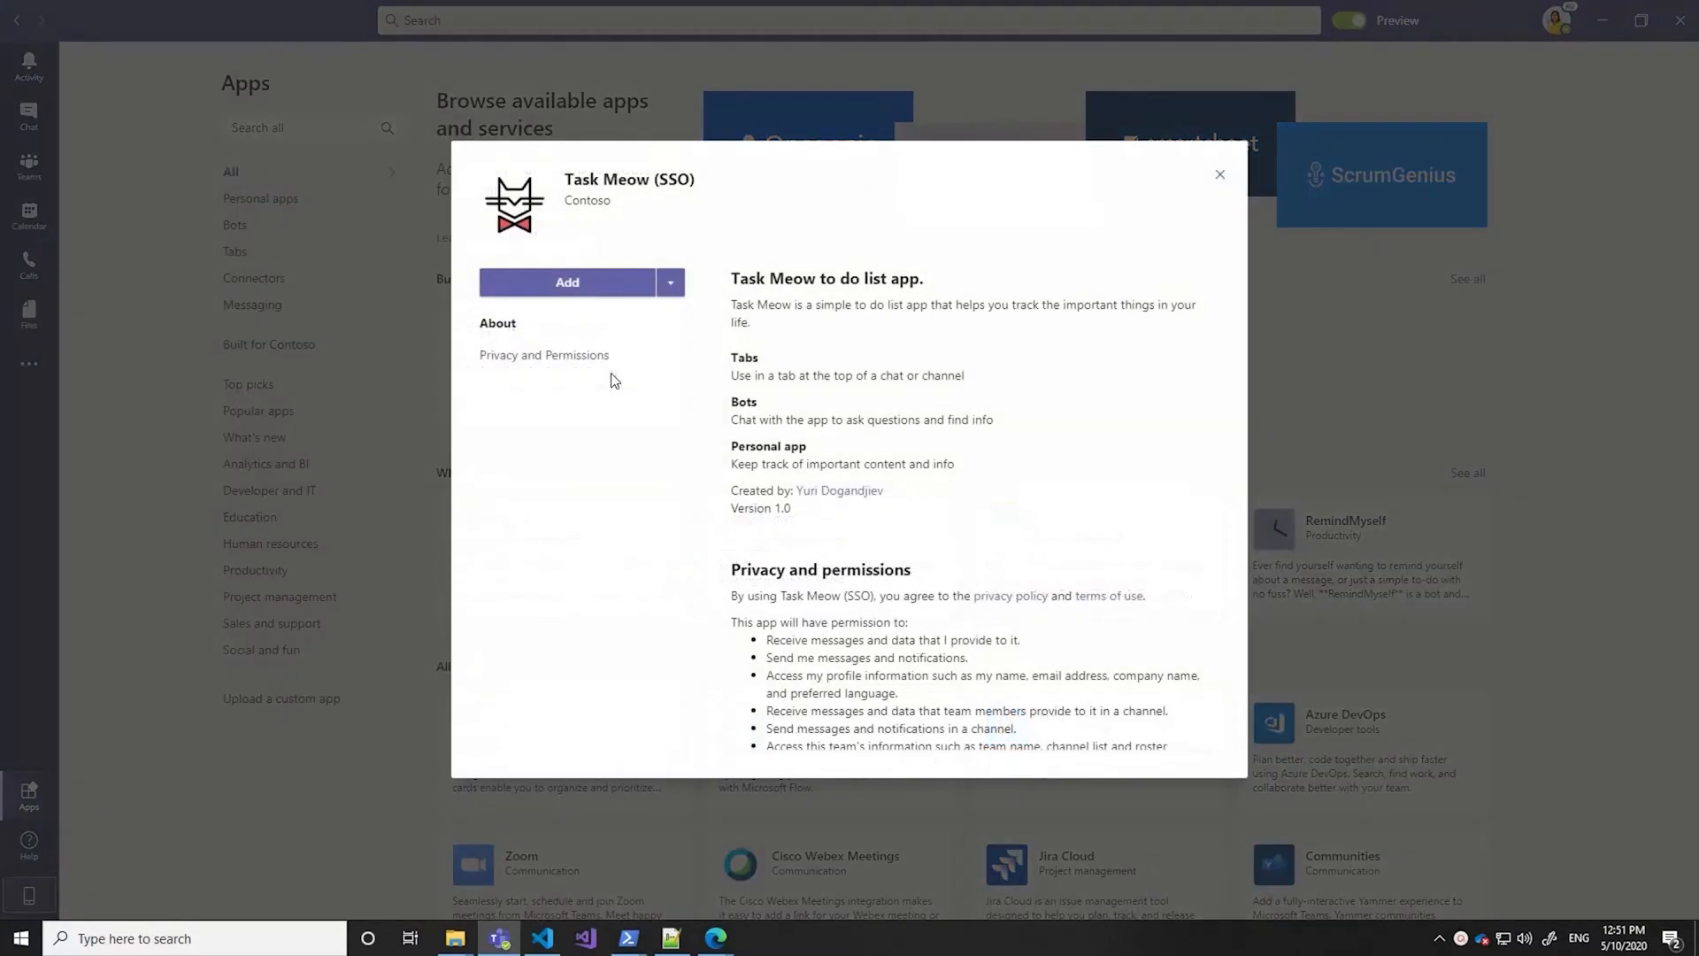
left_click(566, 282)
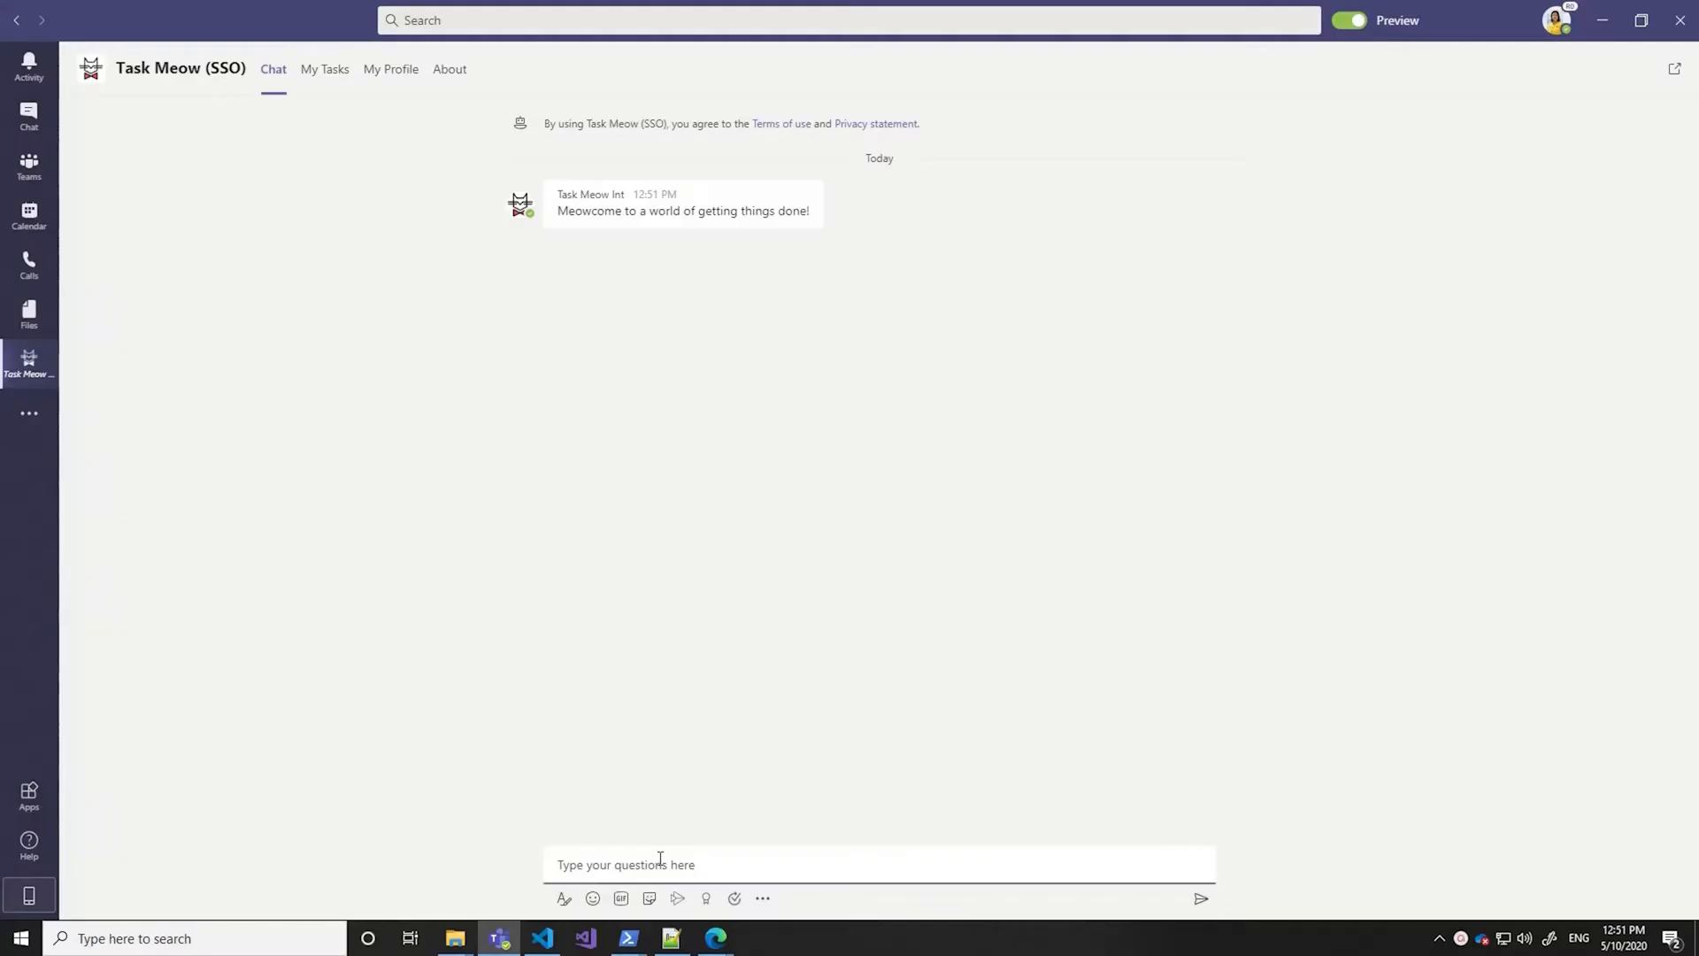
type("Hey")
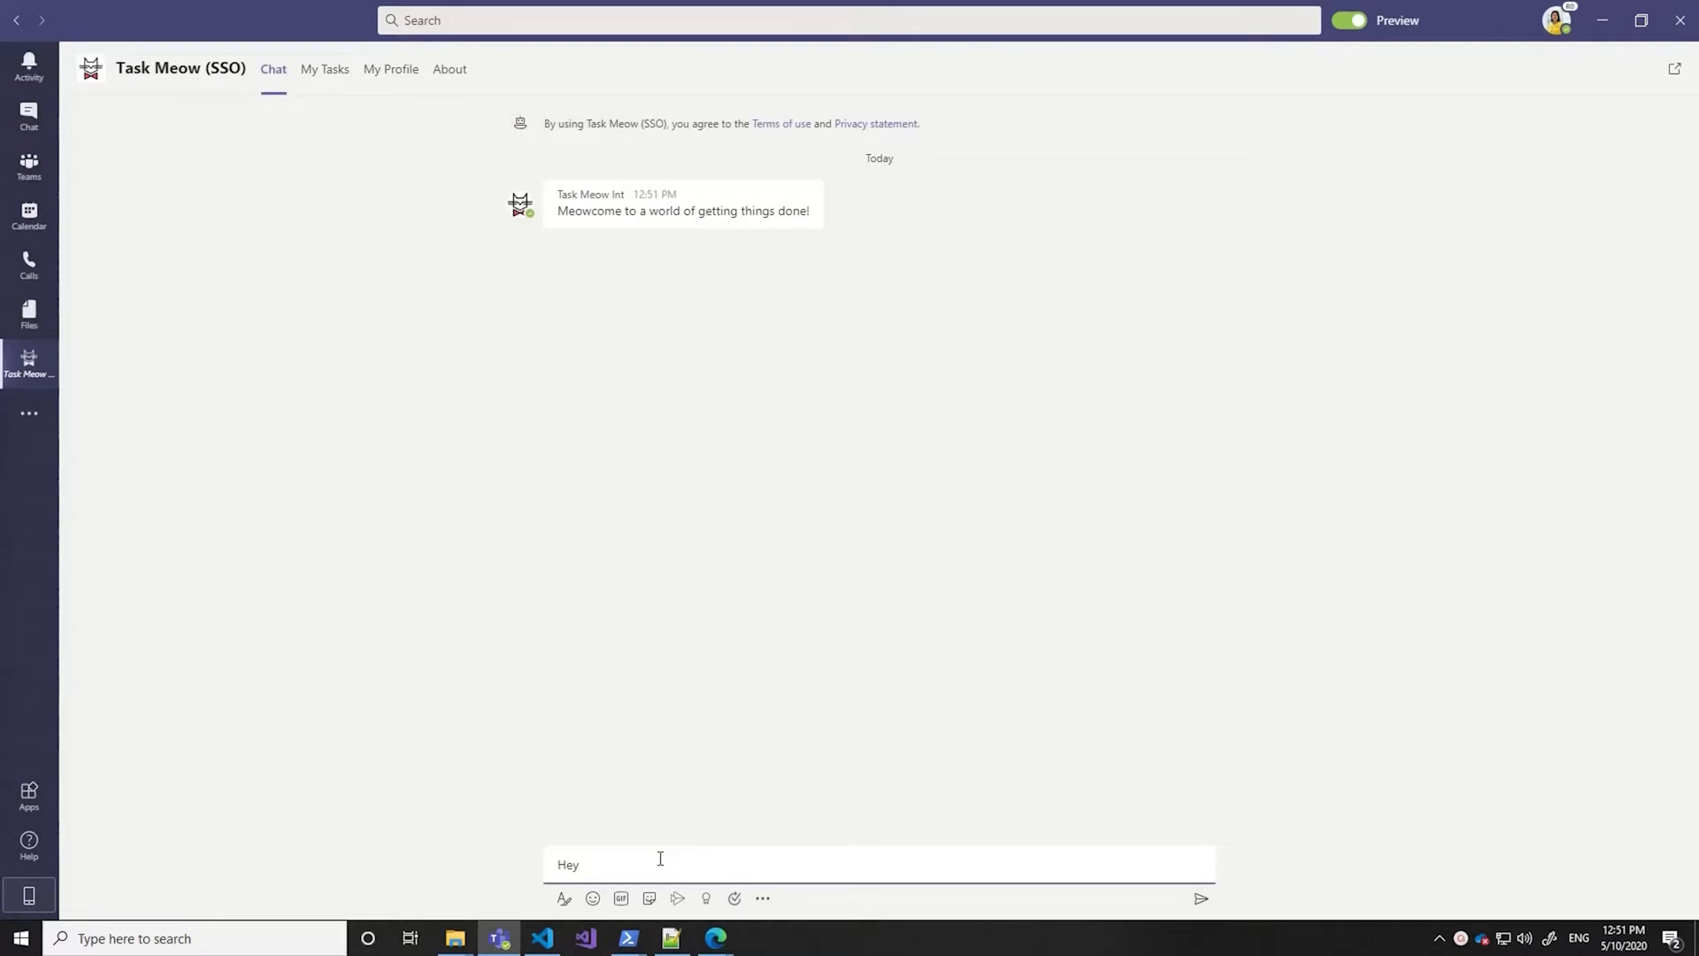
left_click(1200, 898)
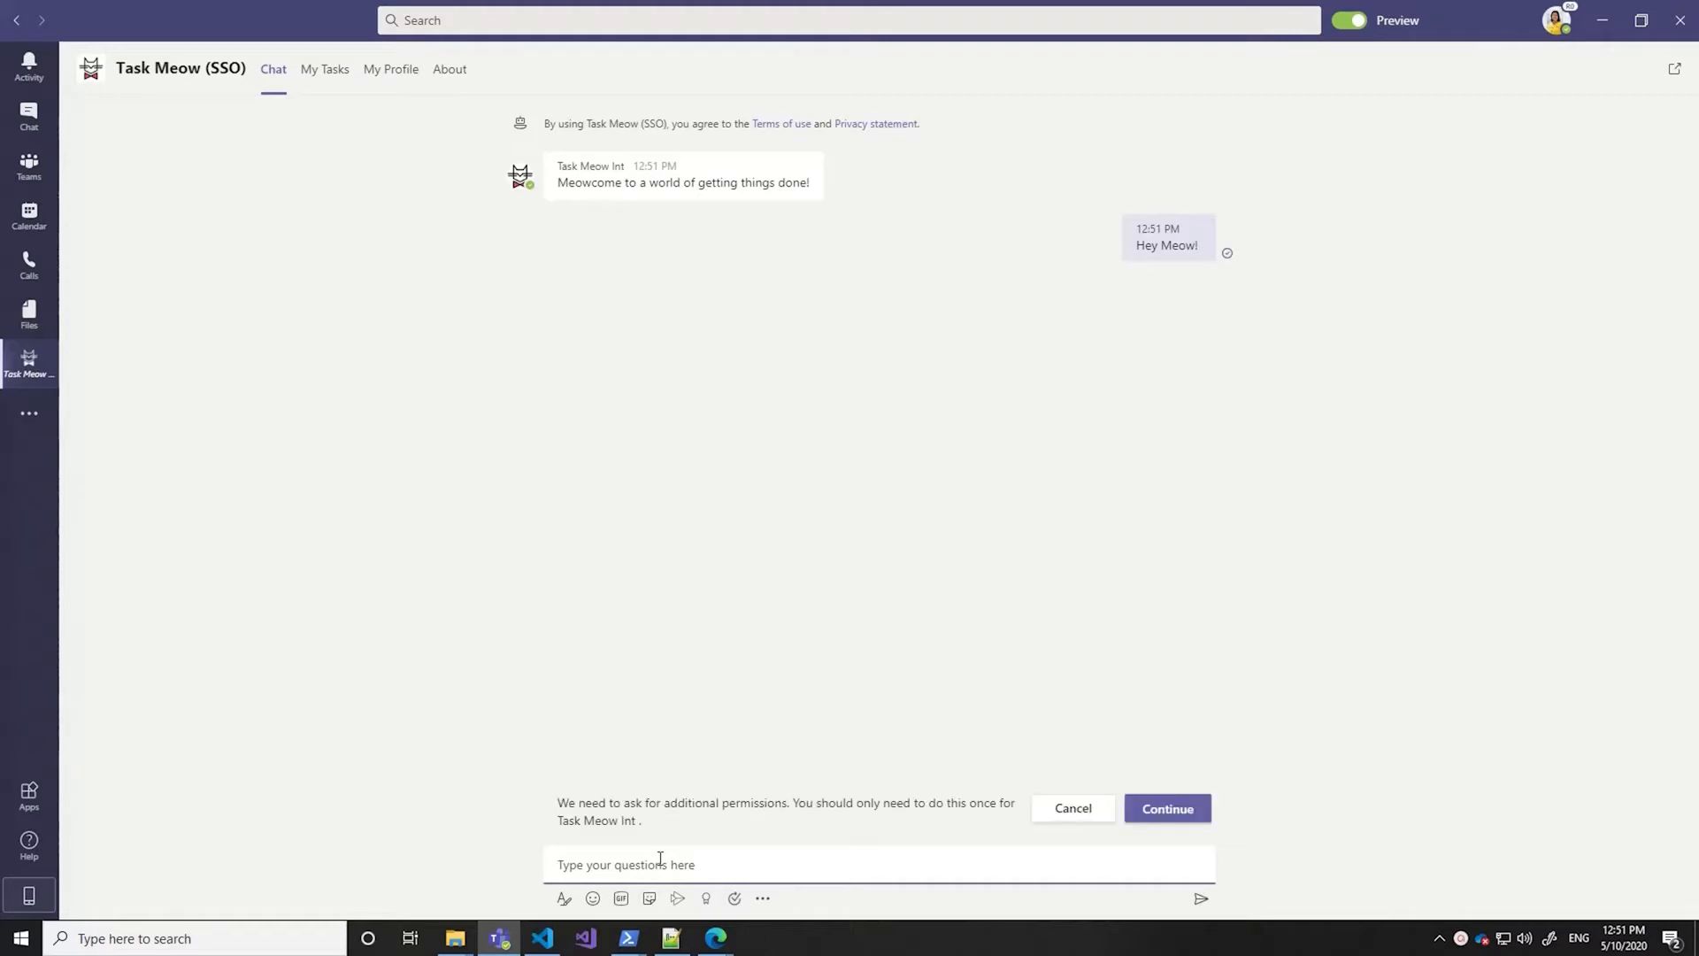
mouse_move(1166, 809)
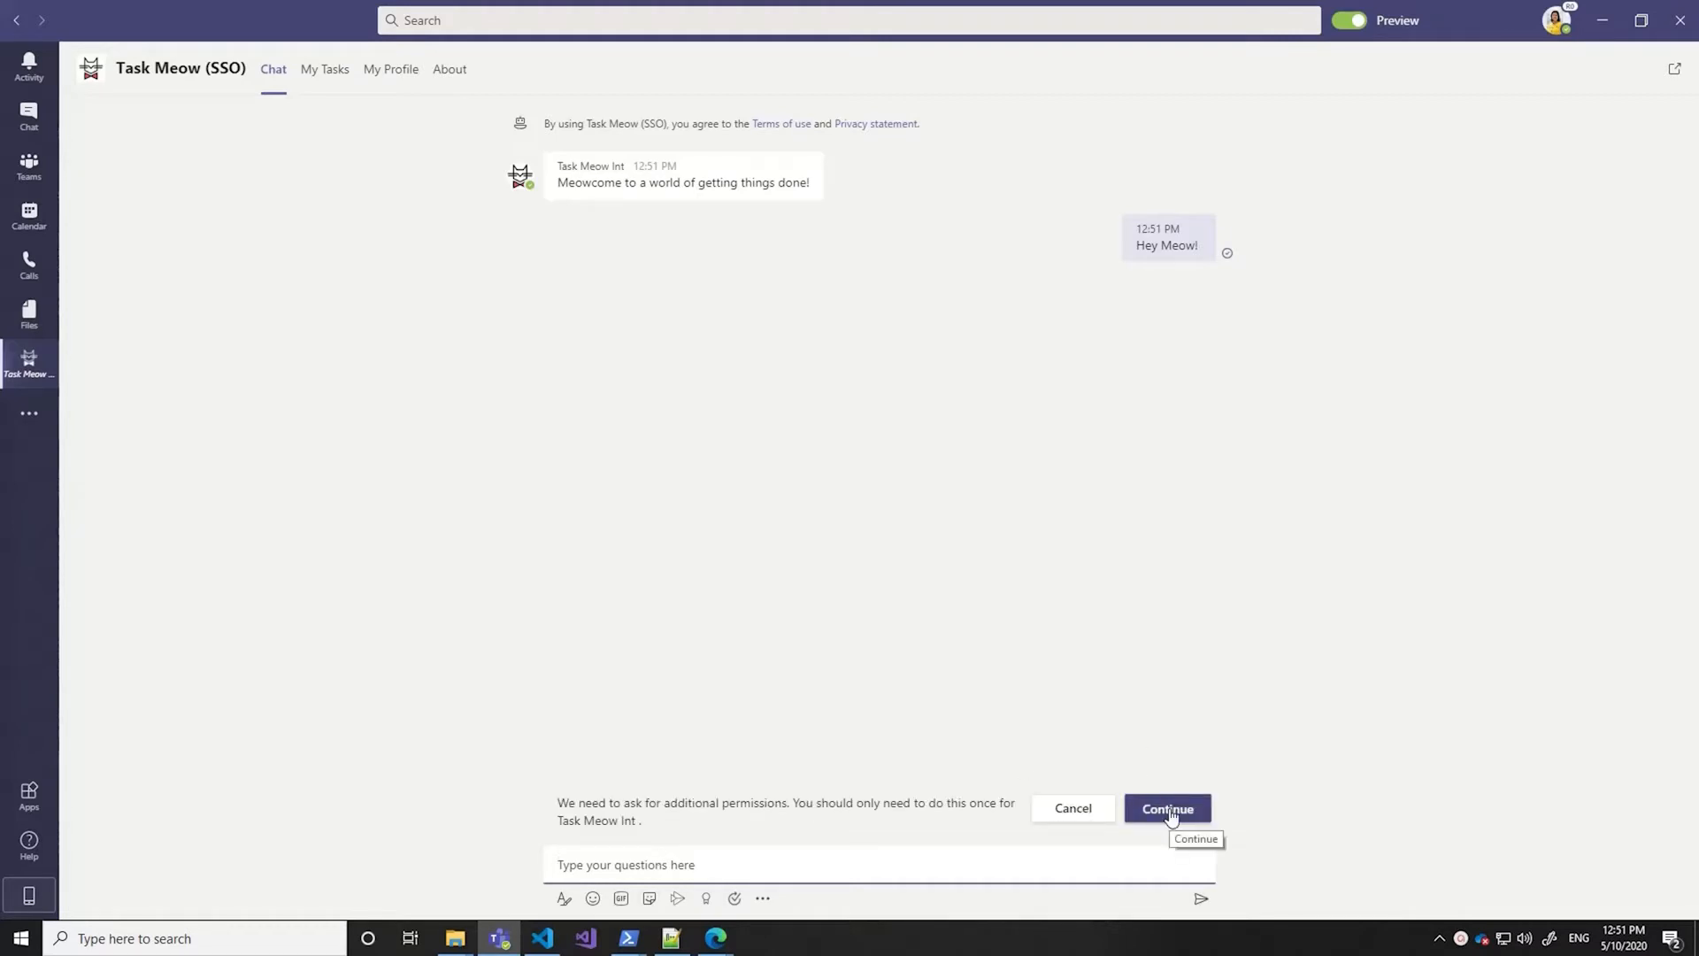
Grant the one-time additional permissions and have the bot list the next meetings.
left_click(1166, 809)
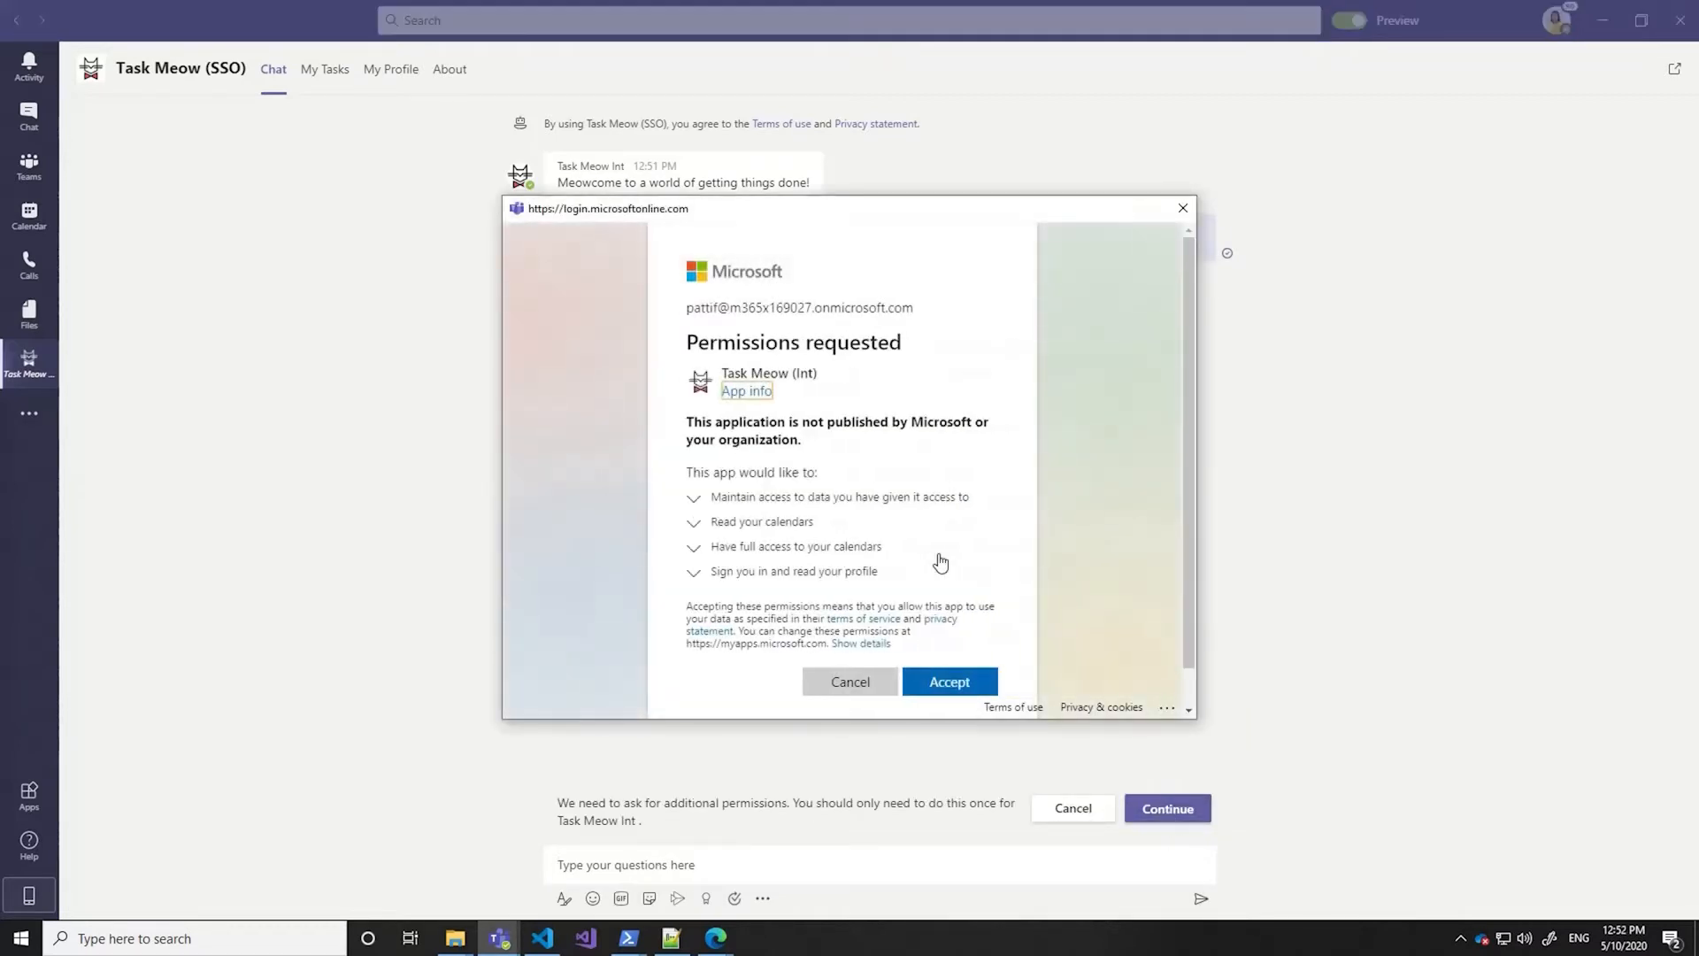
scroll("up", 3)
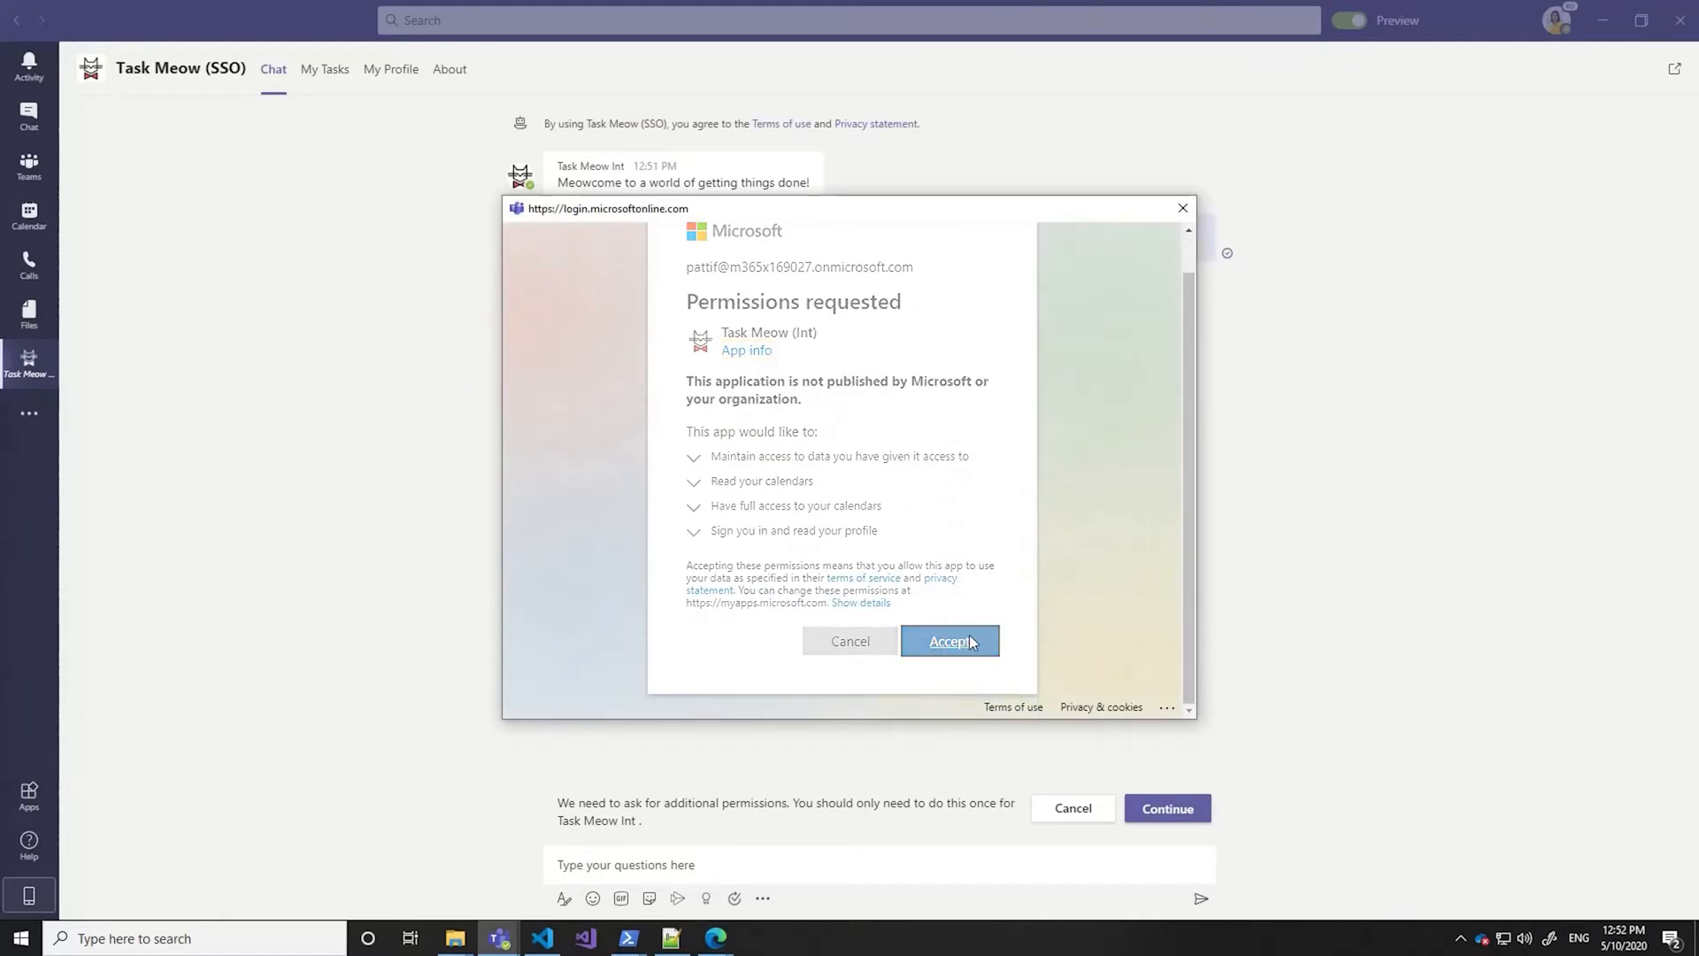
left_click(949, 641)
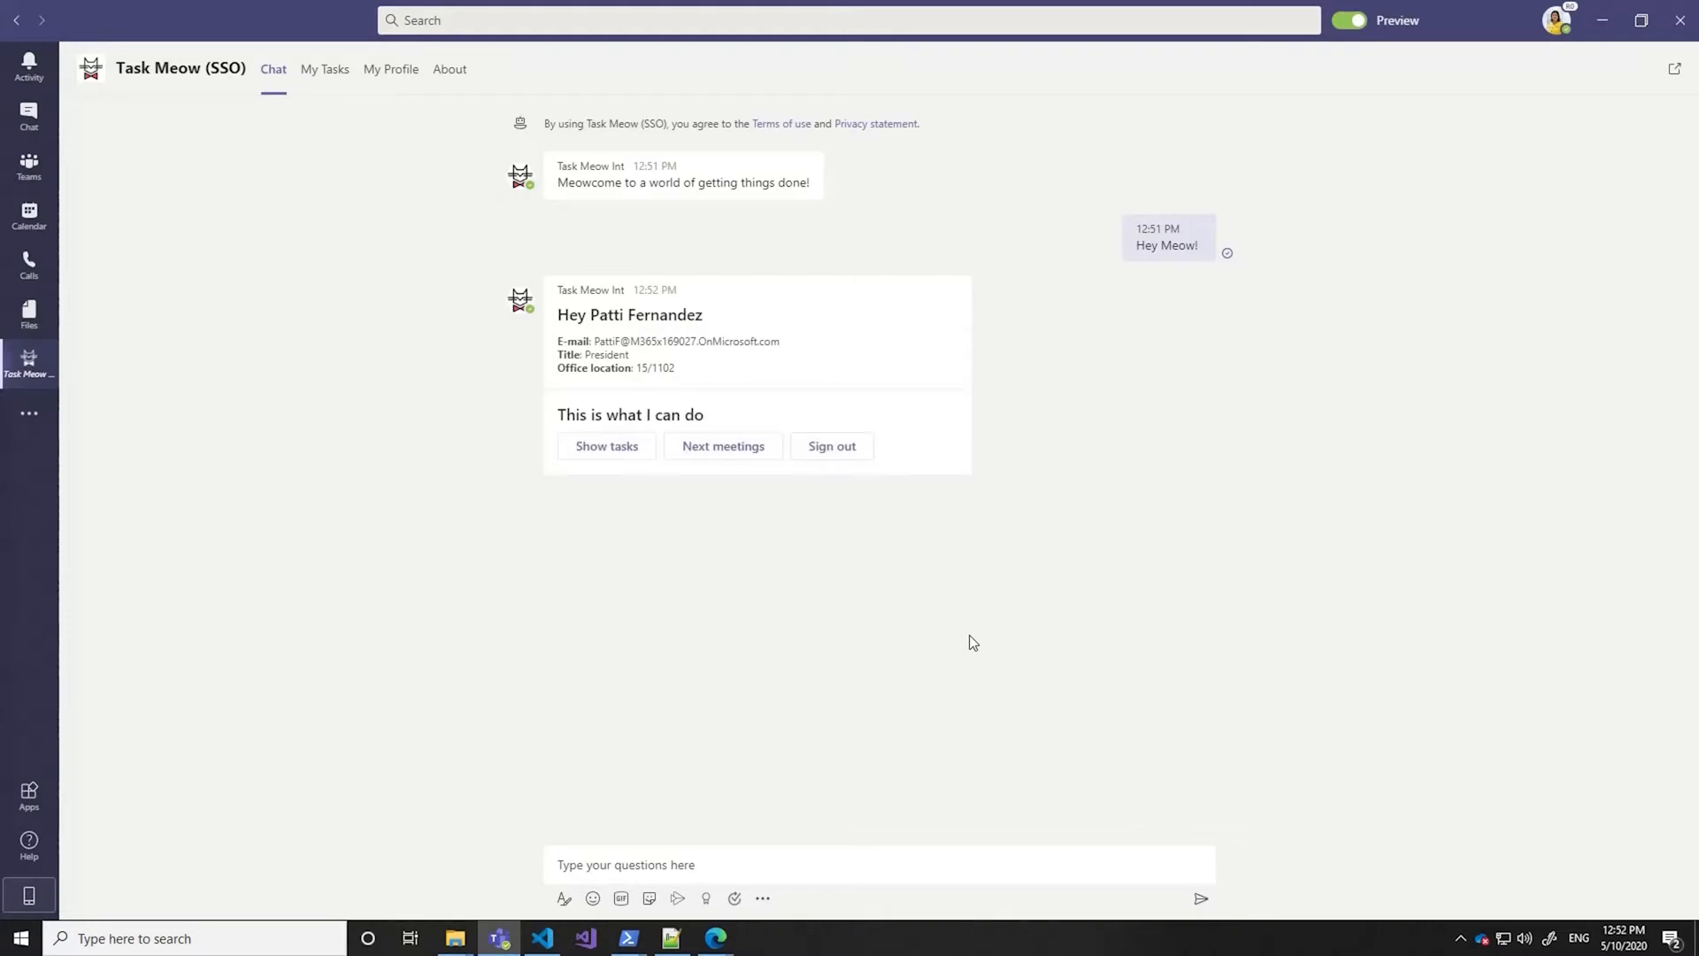
mouse_move(761, 441)
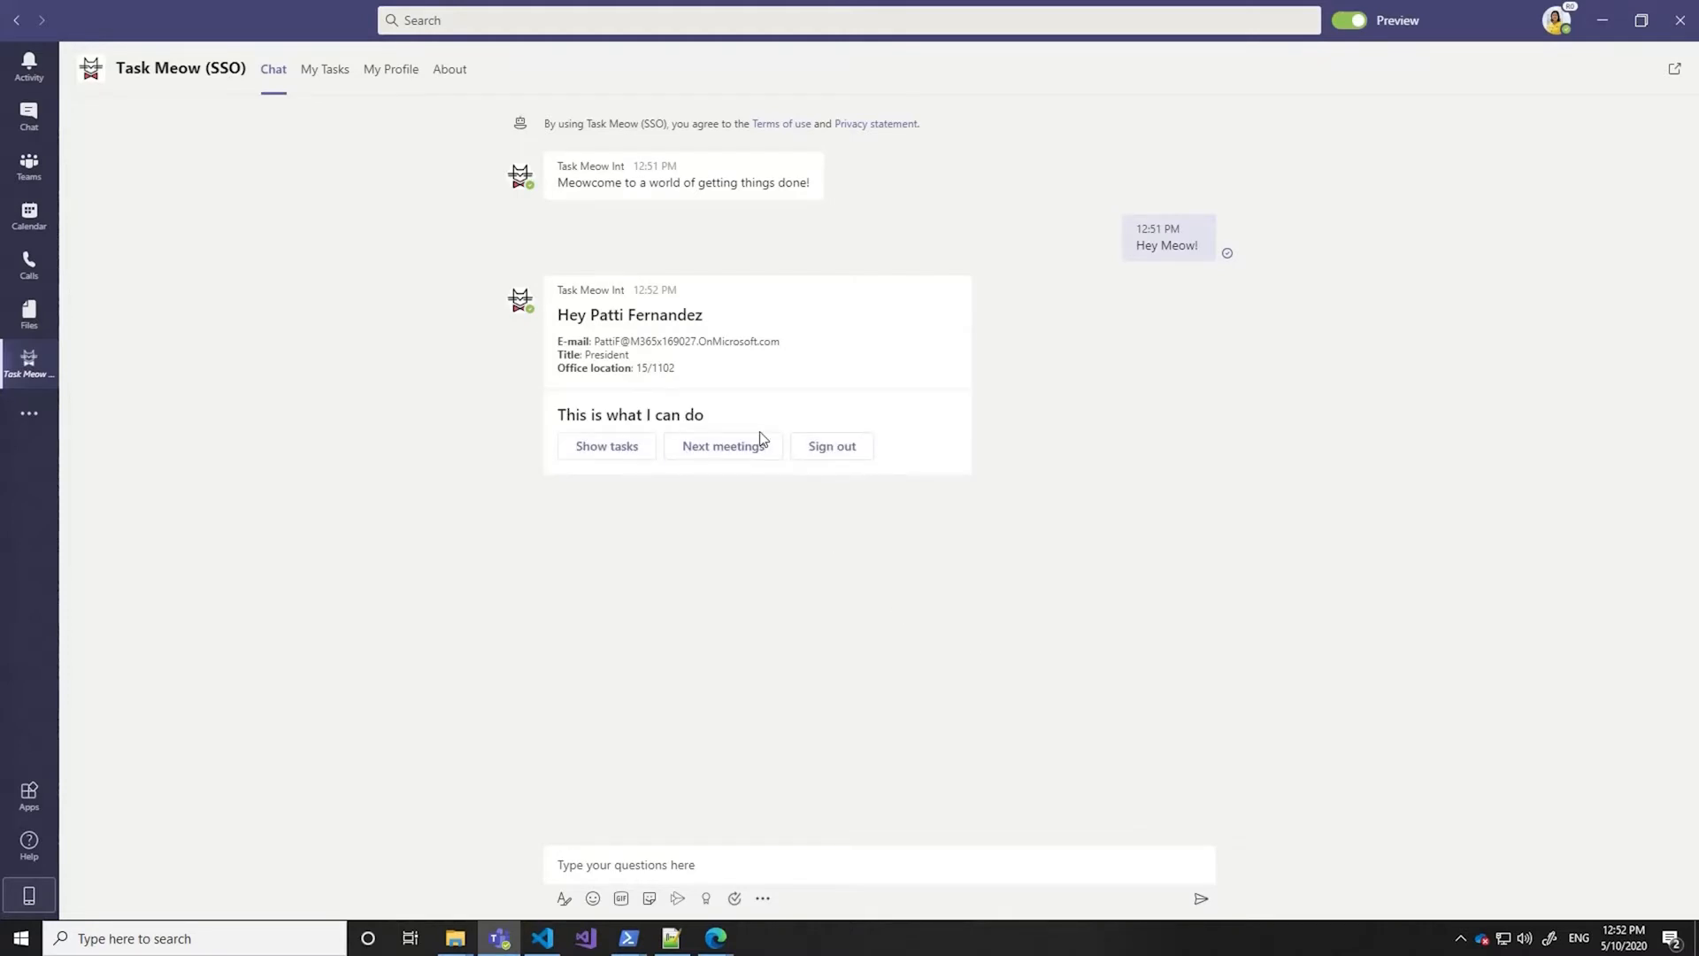
left_click(722, 446)
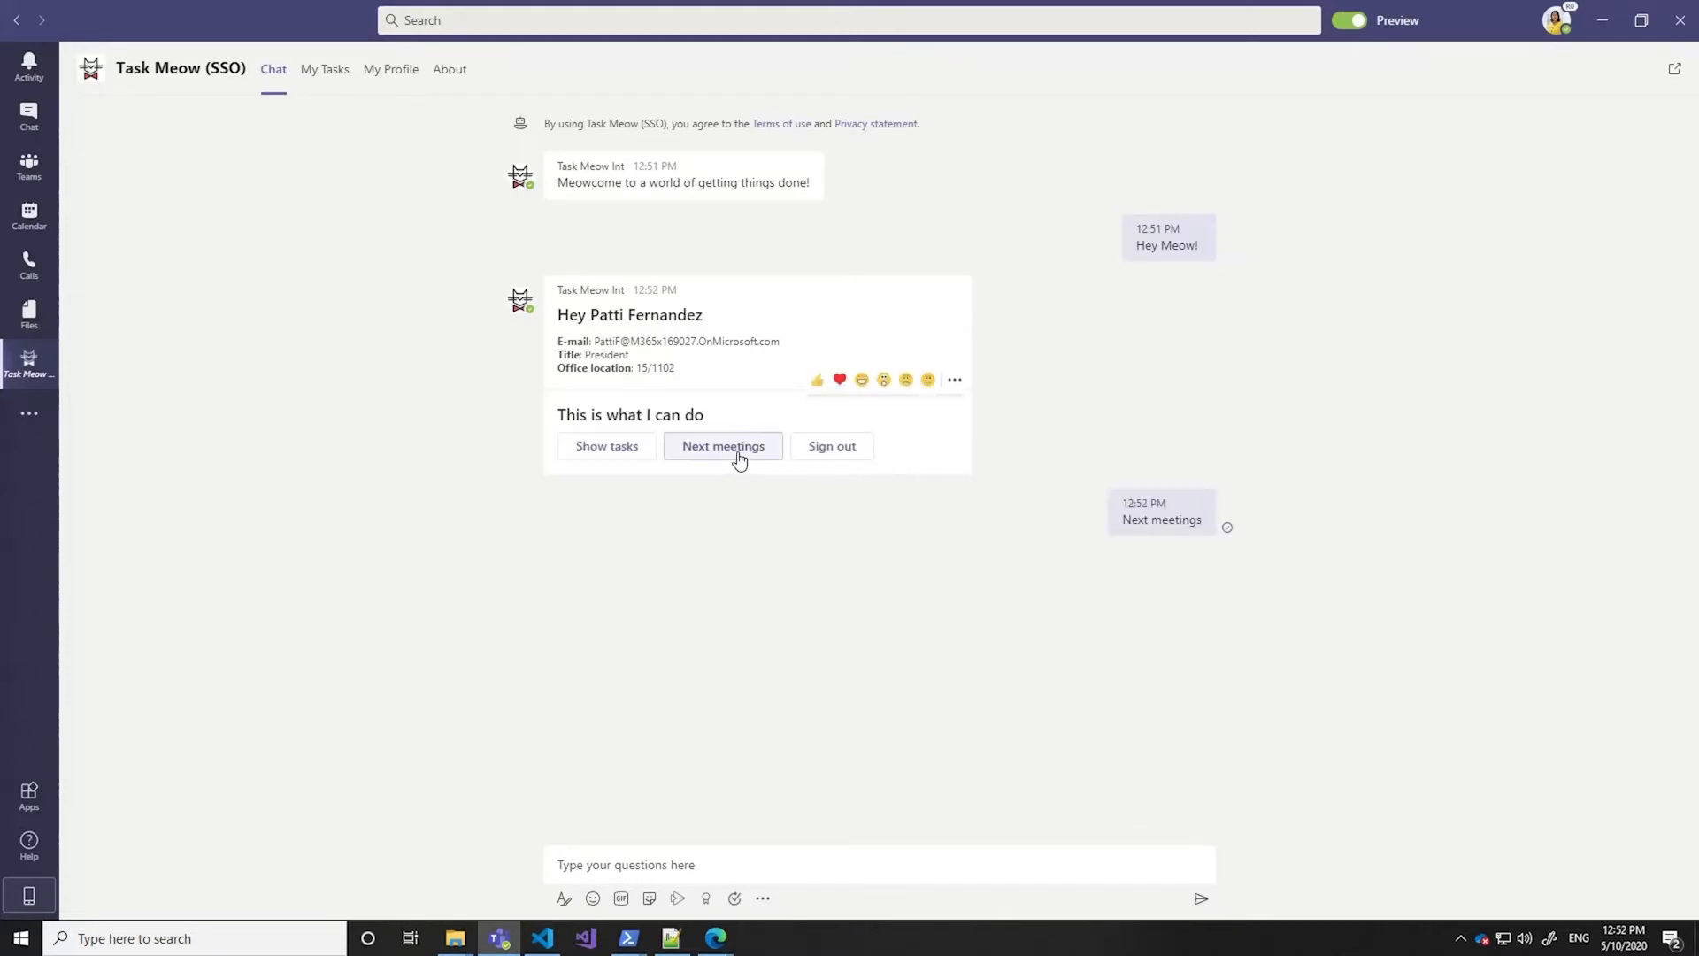
left_click(722, 446)
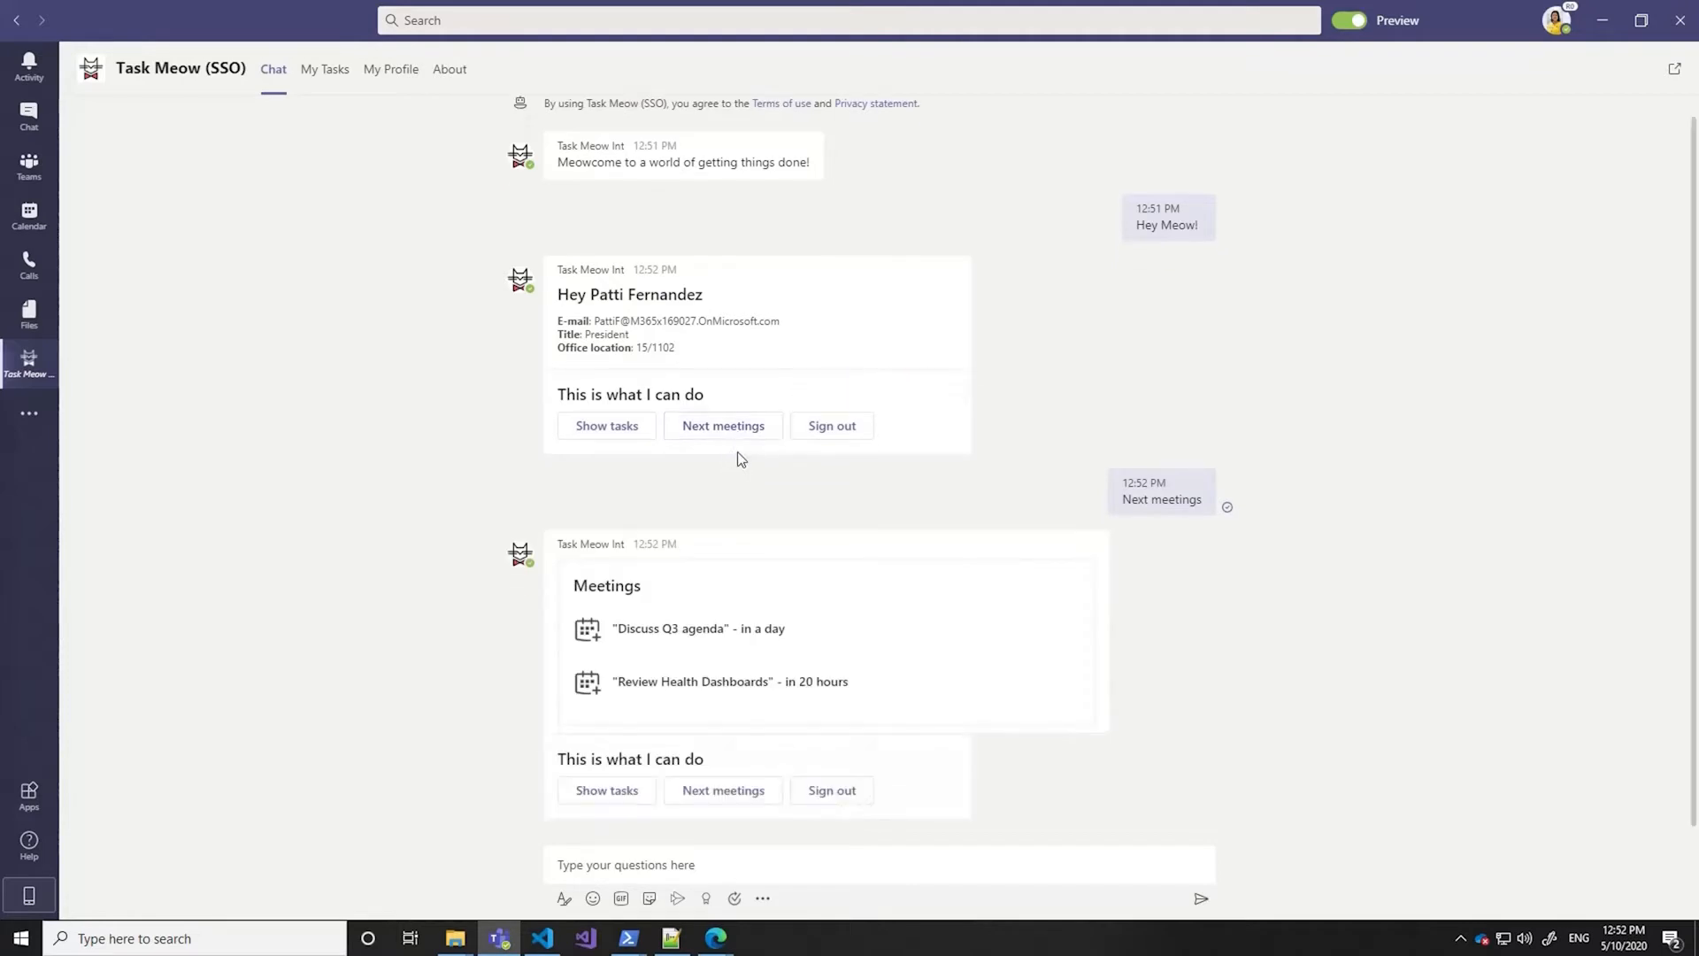
mouse_move(421, 373)
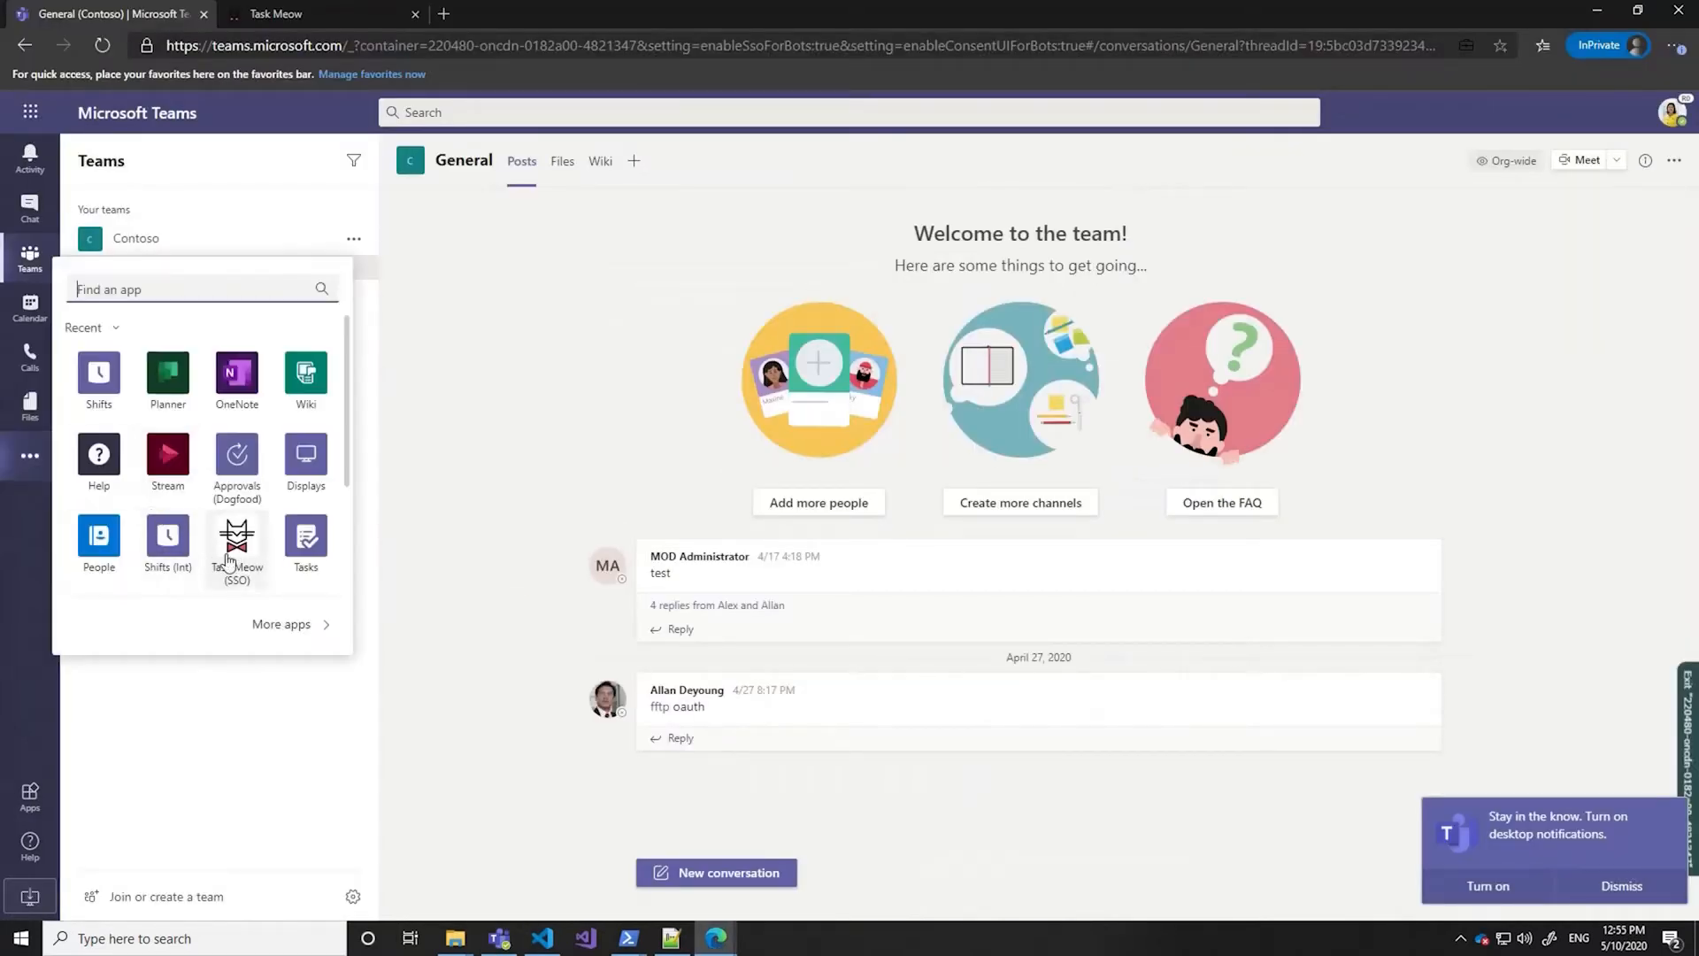
Open the Task Meow (SSO) chat in the Teams web client.
left_click(236, 541)
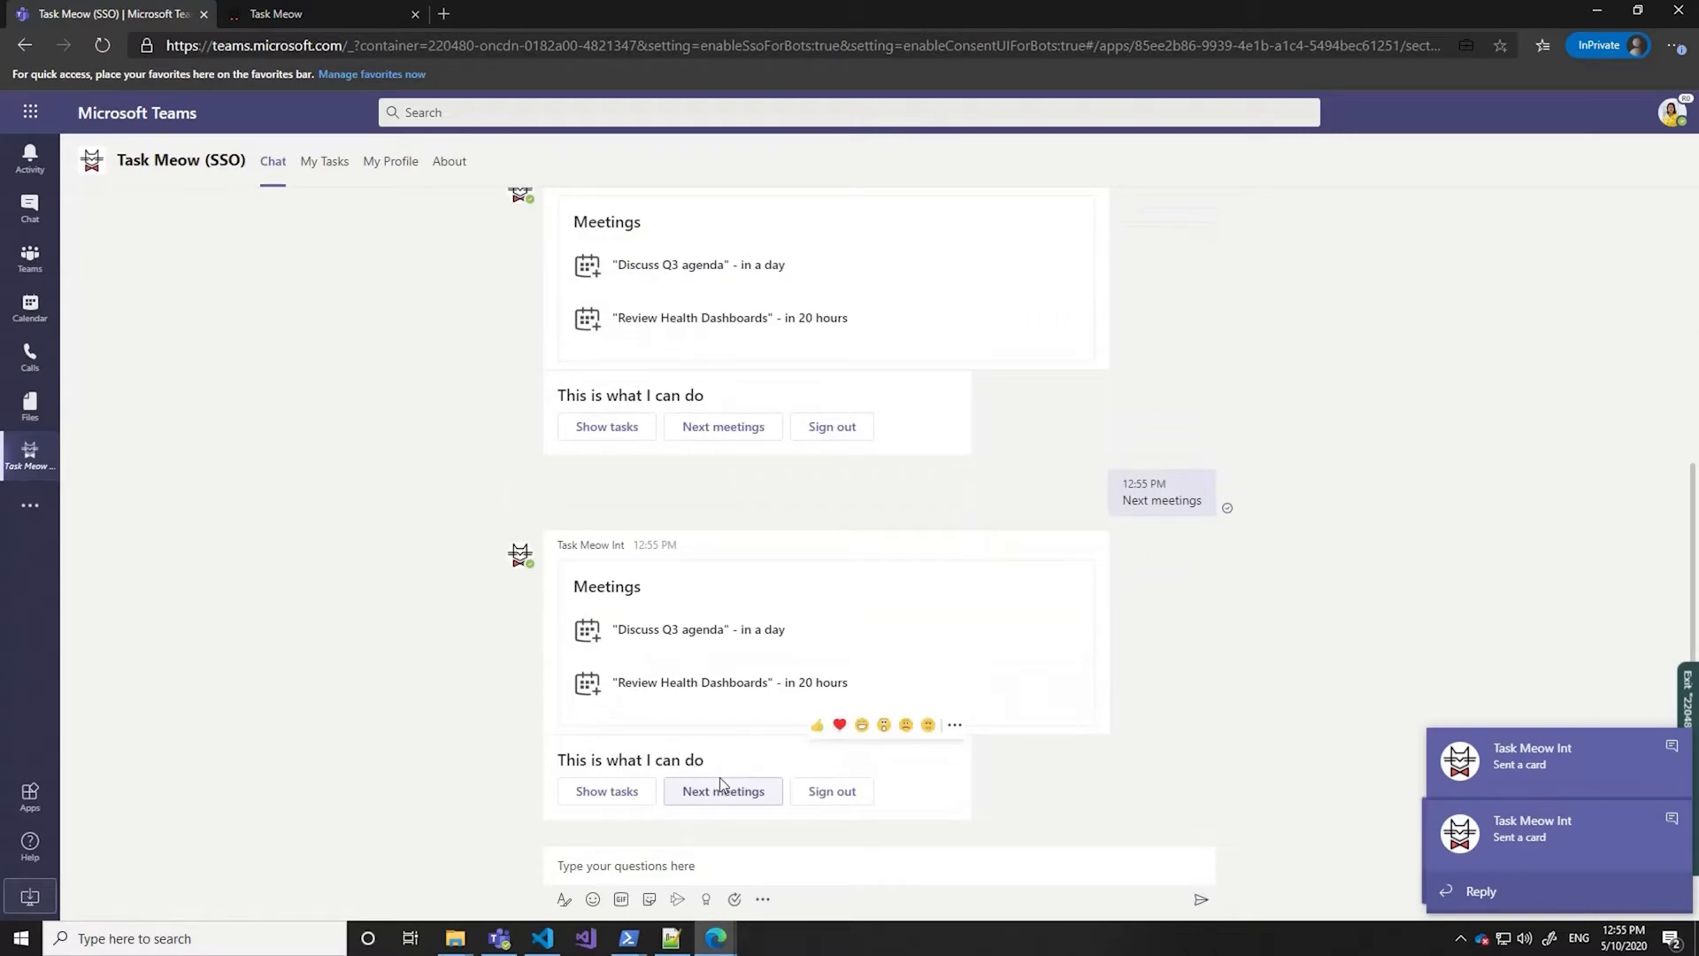
mouse_move(759, 842)
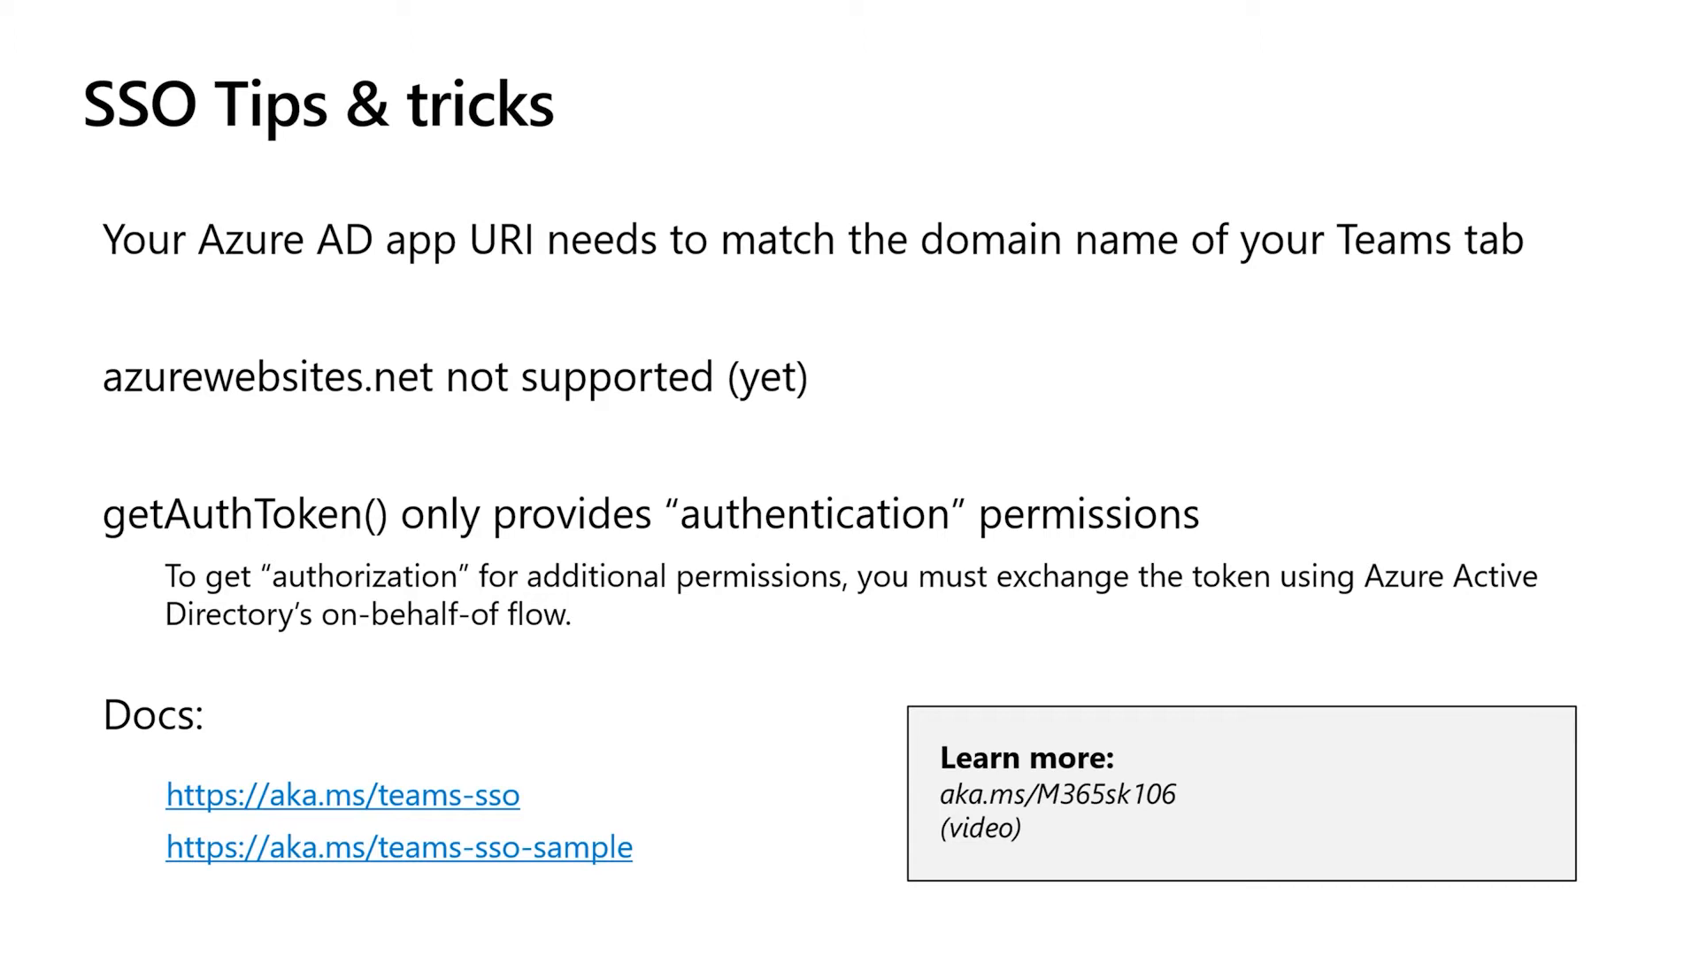
Advance the slideshow to the SSO Tips & tricks slide.
key("Right")
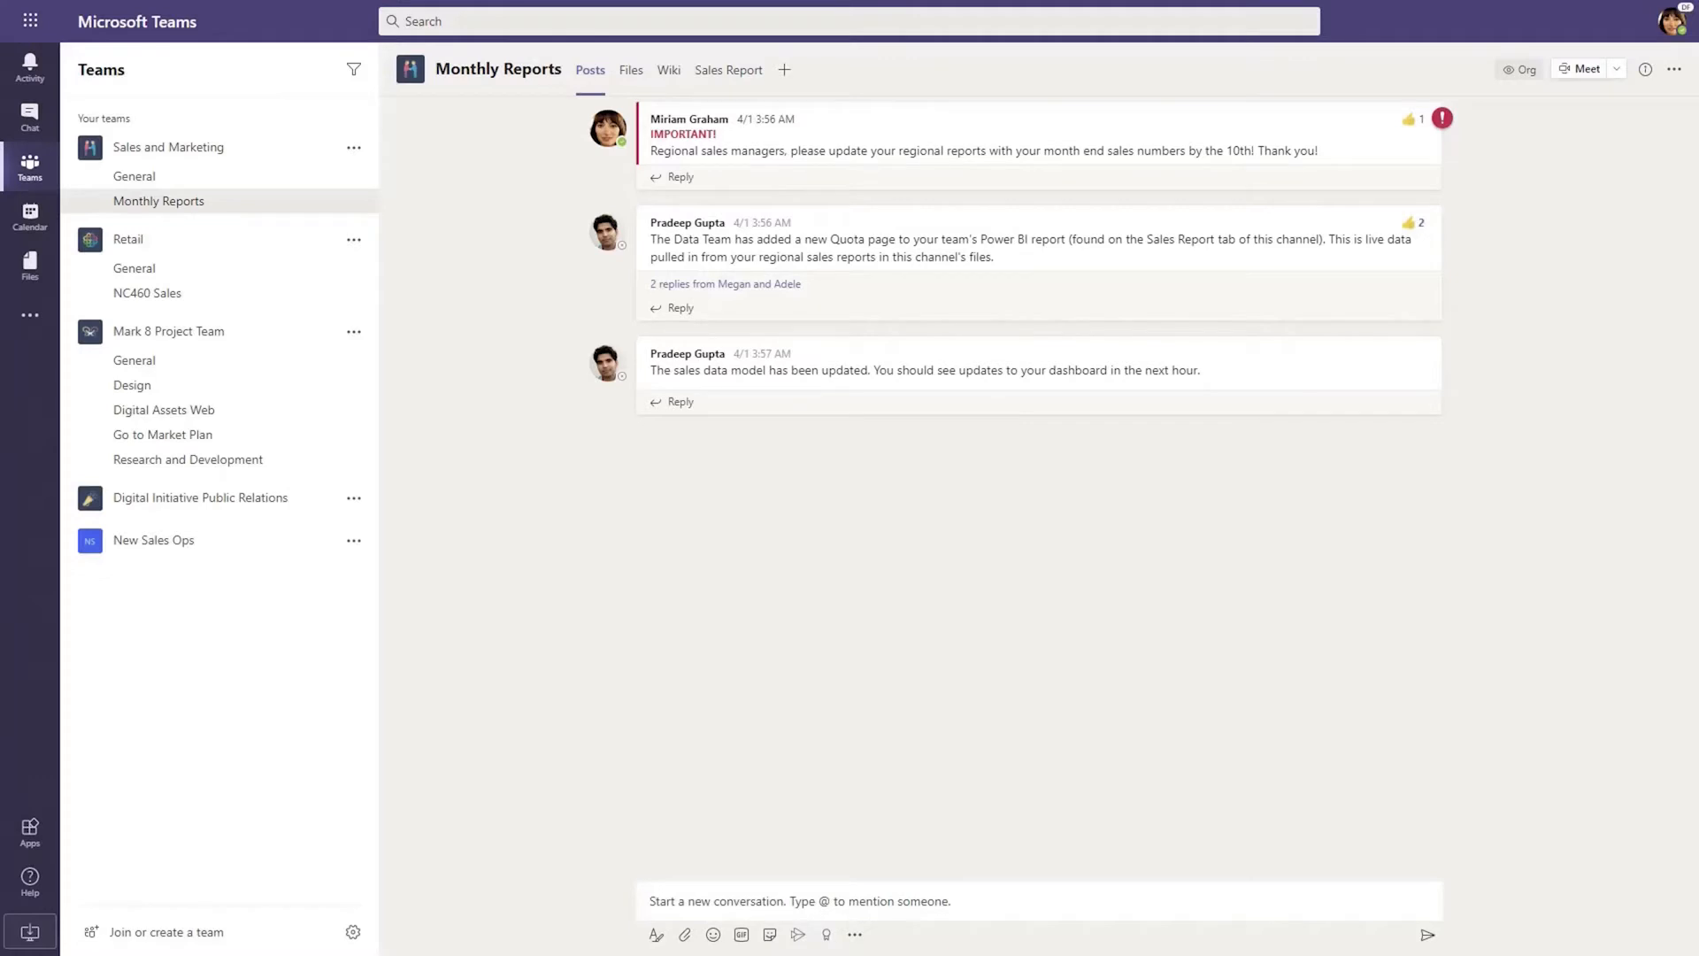
mouse_move(1205, 219)
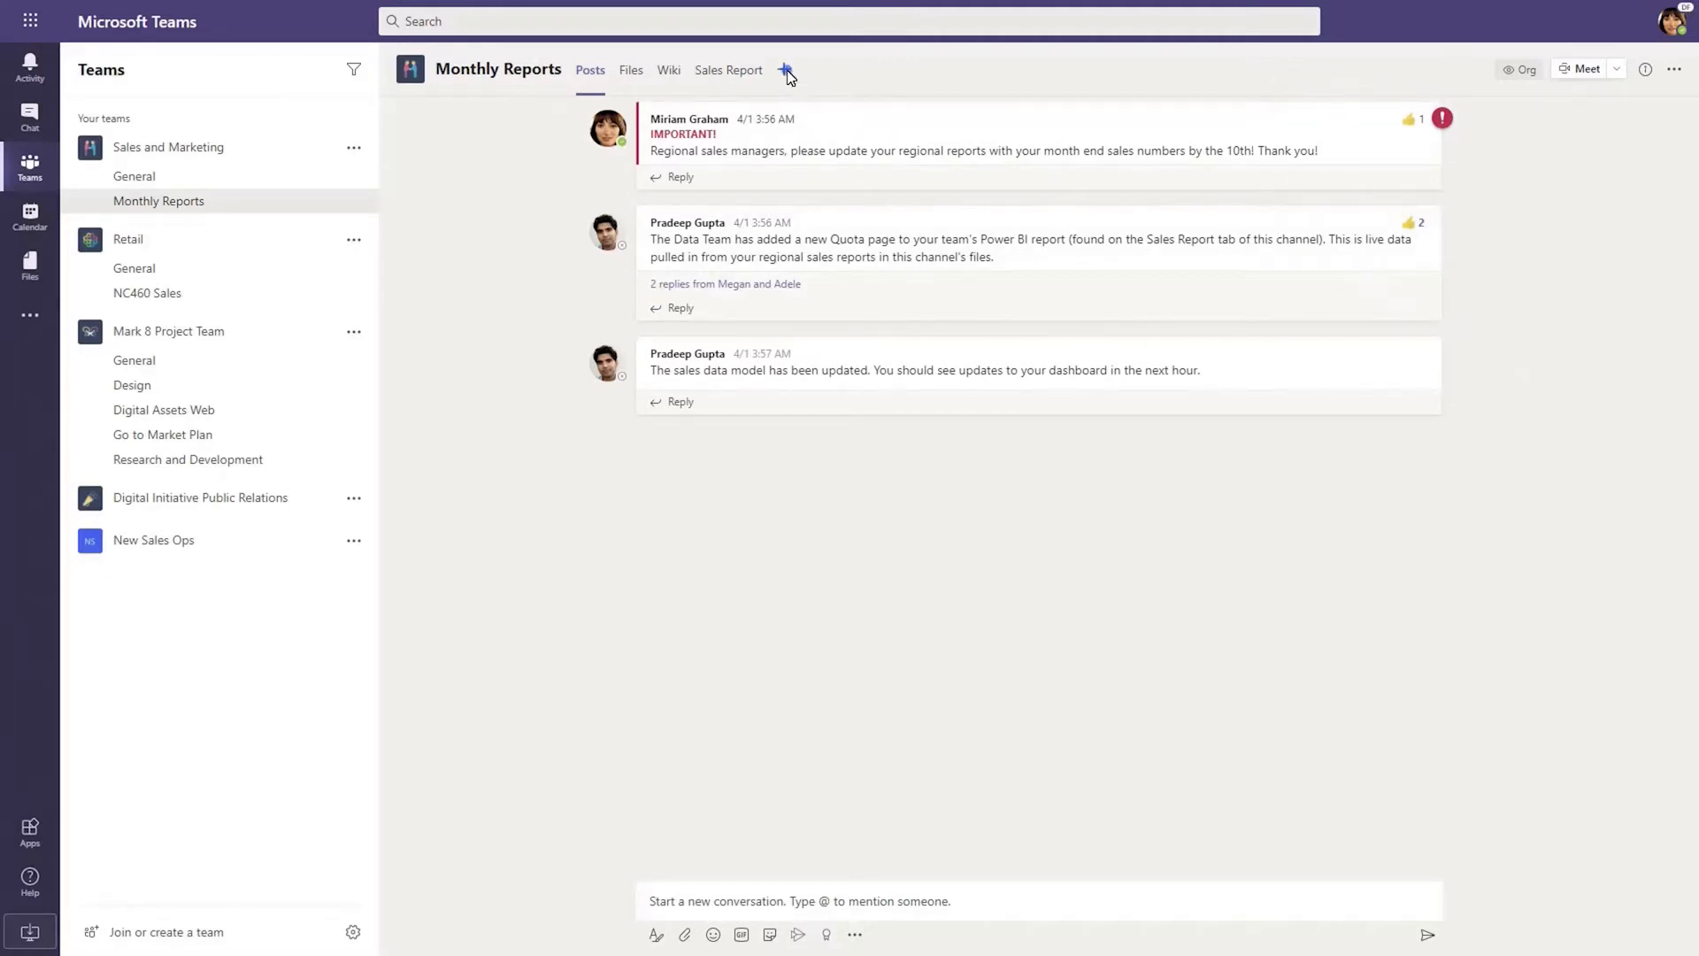
Add a Zapier (No RSC) tab to the Monthly Reports channel and dismiss the admin-approval popup.
left_click(784, 69)
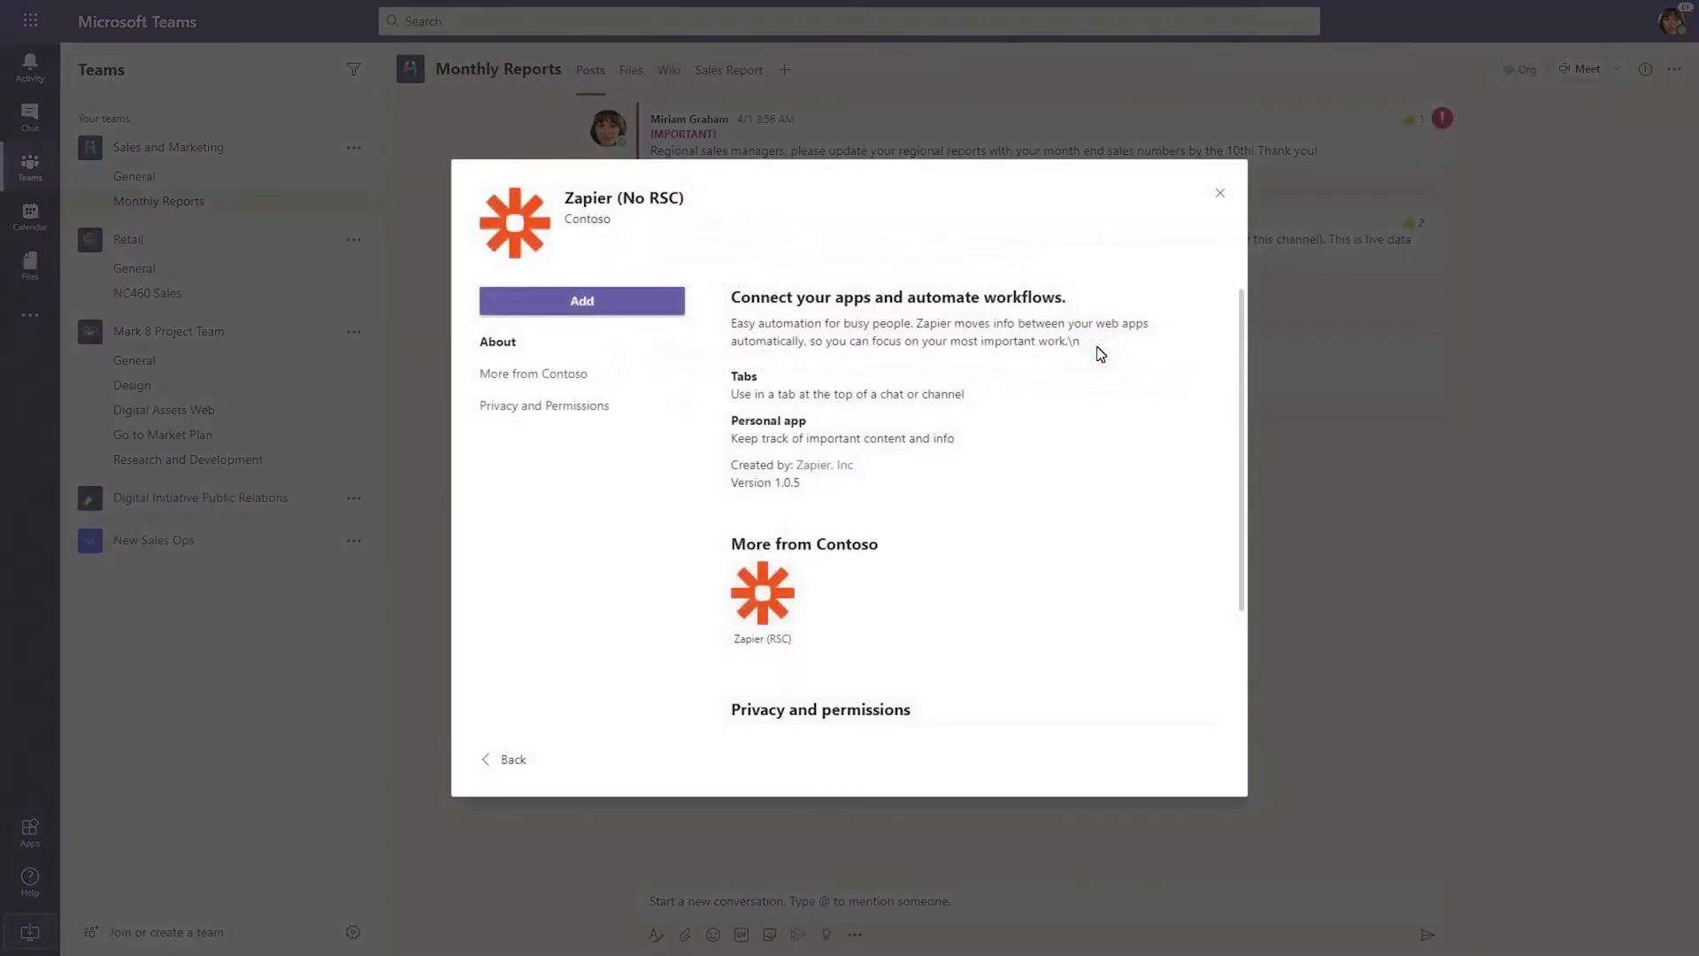
scroll("down", 3)
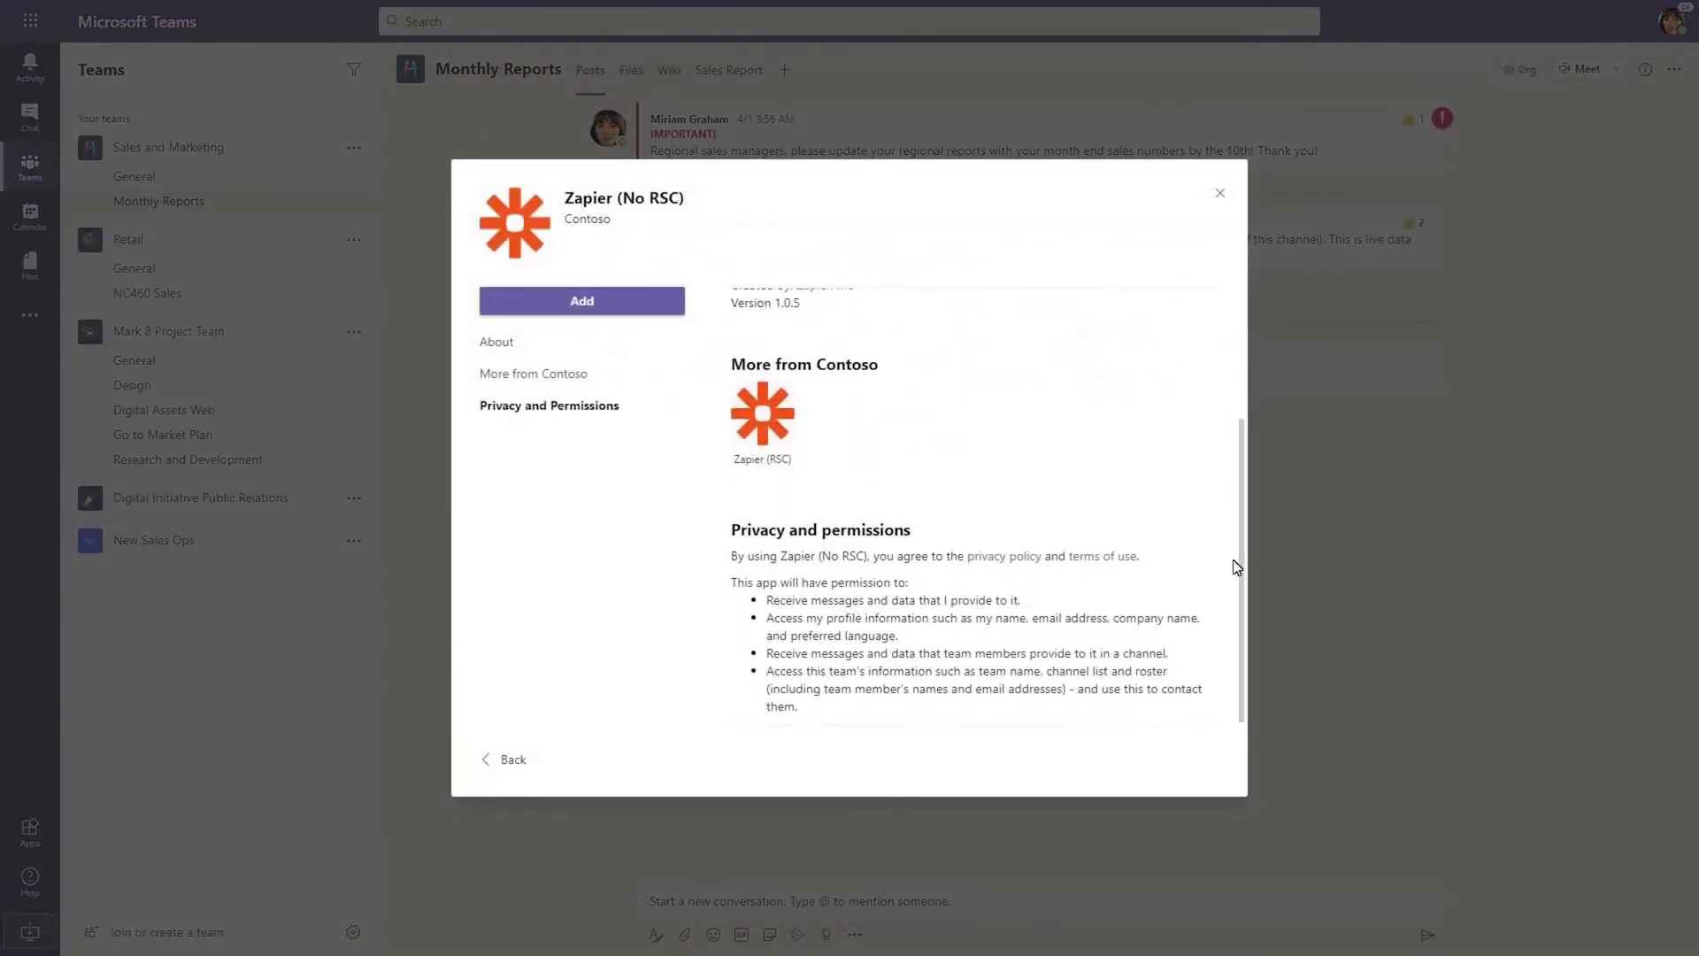
mouse_move(770, 658)
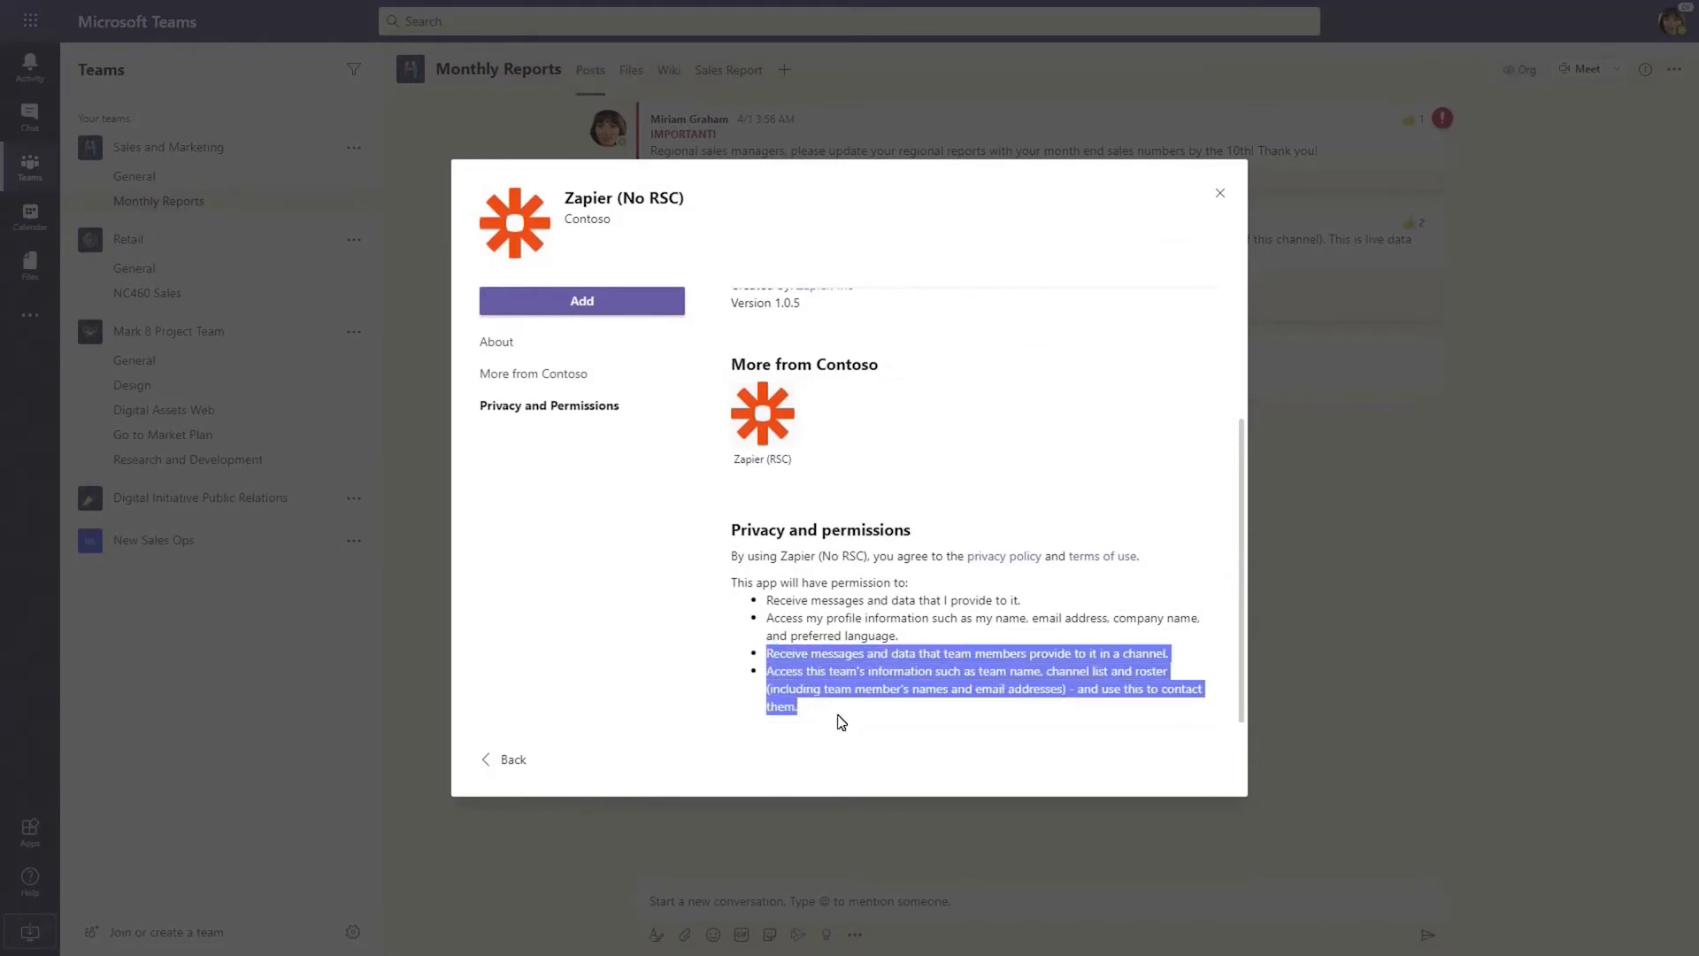
mouse_move(814, 731)
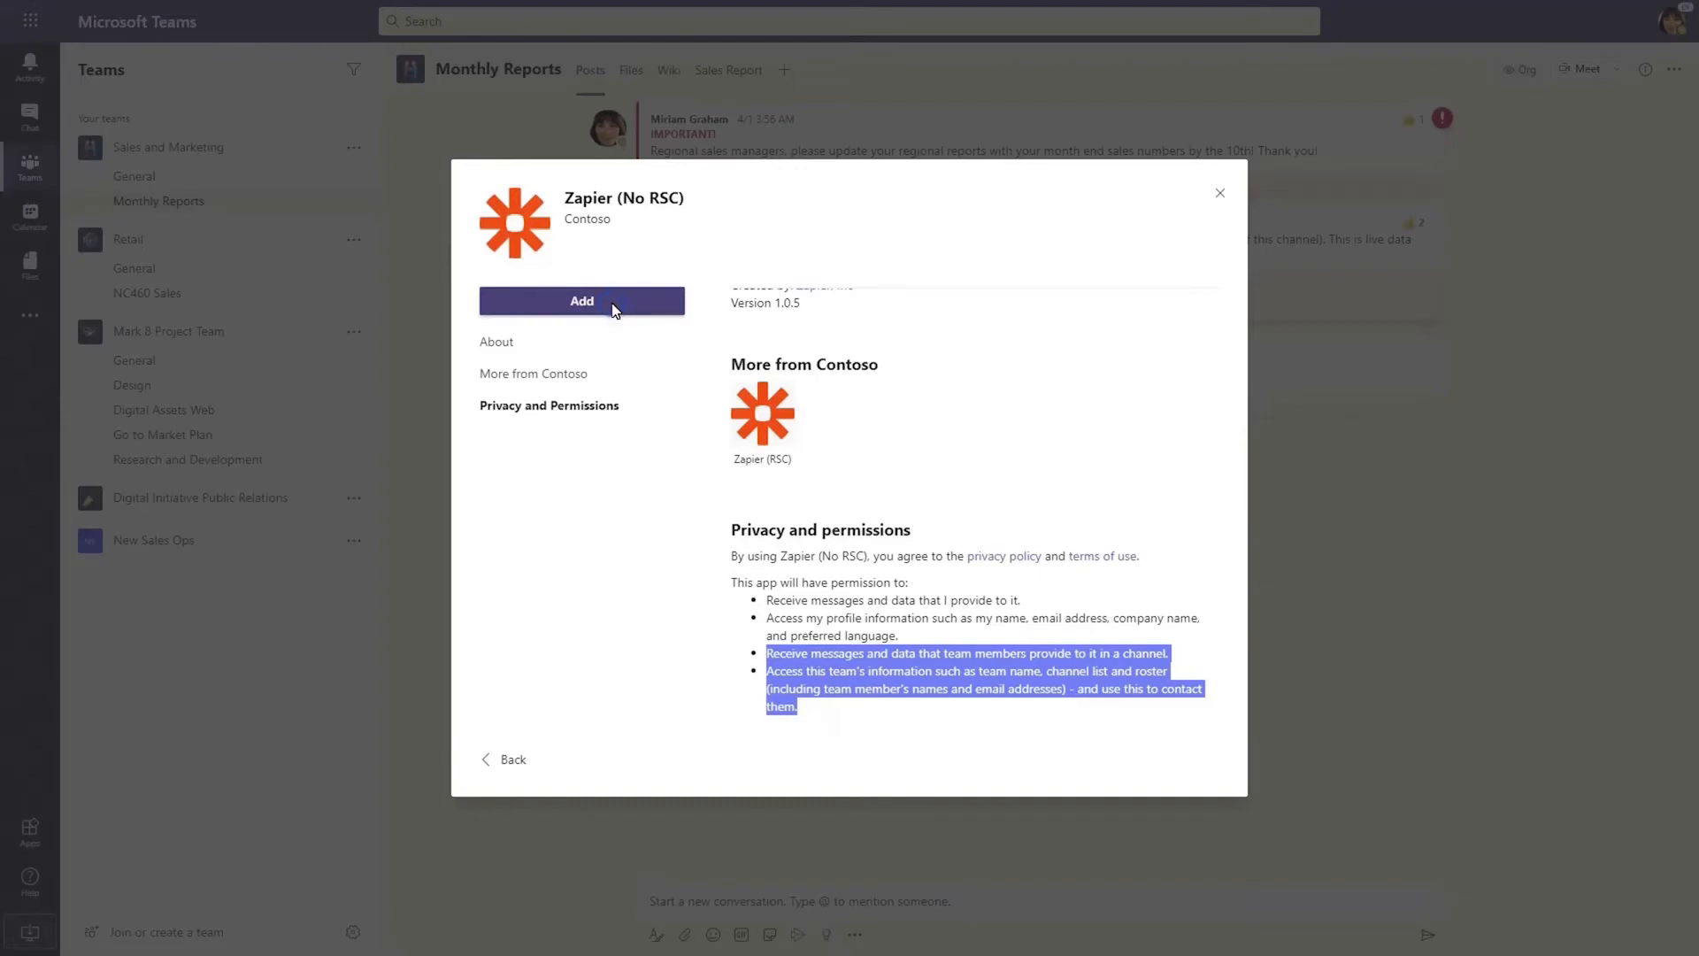
left_click(582, 301)
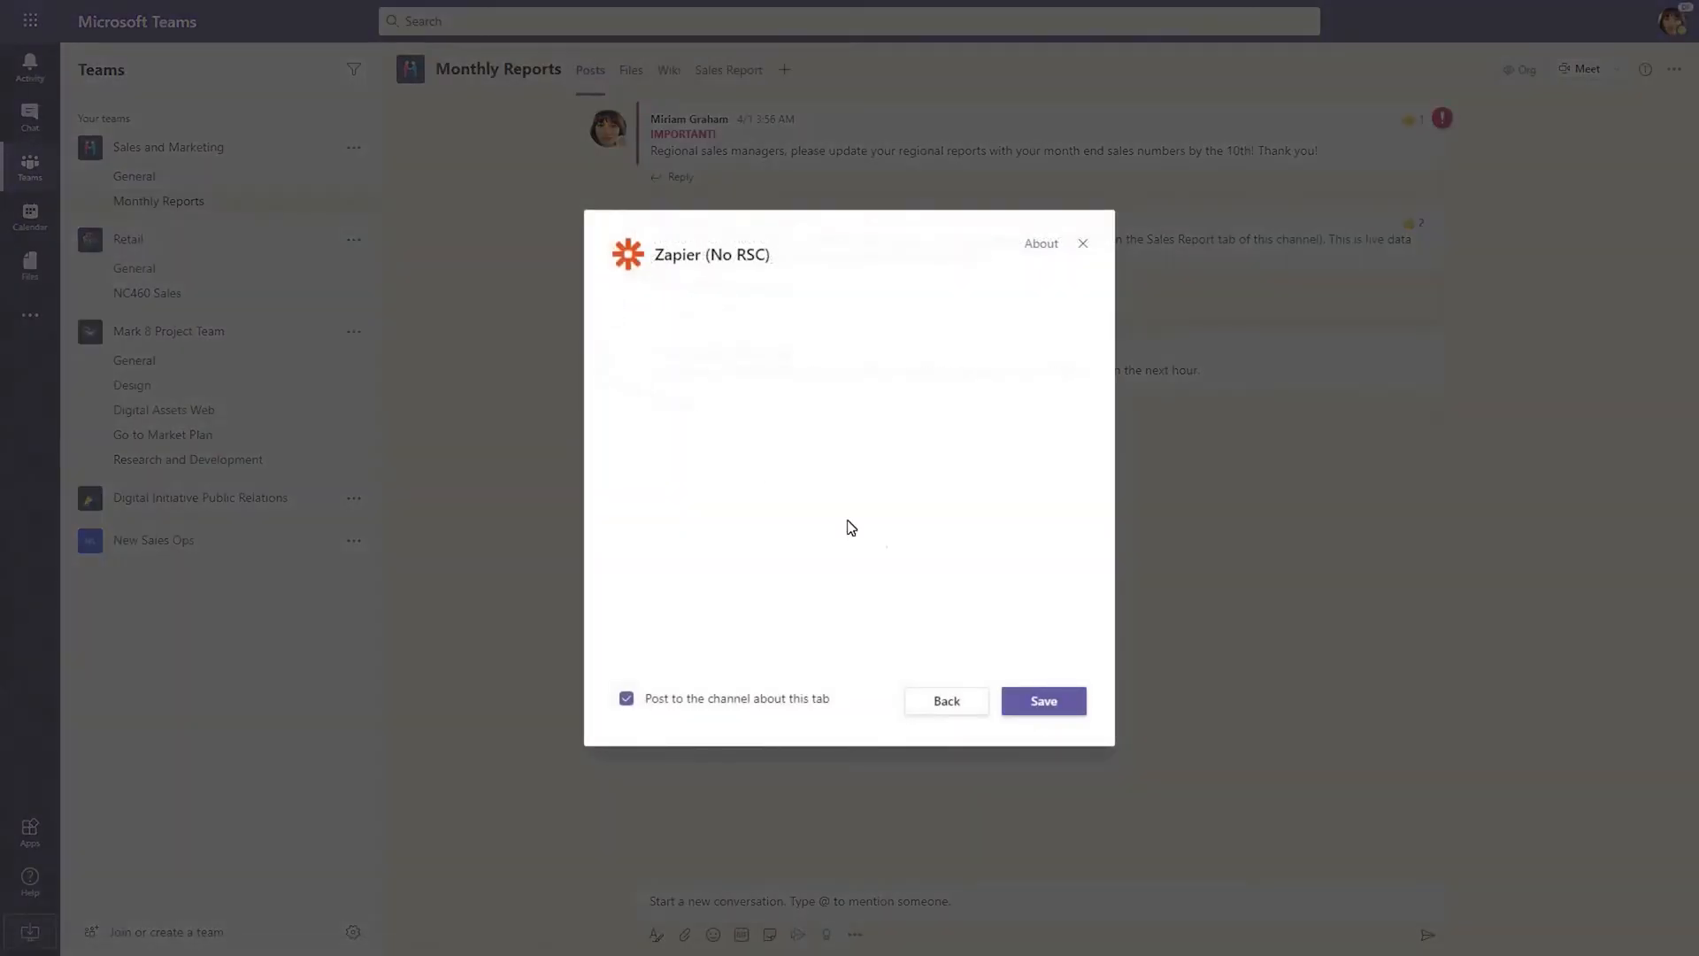
left_click(1041, 701)
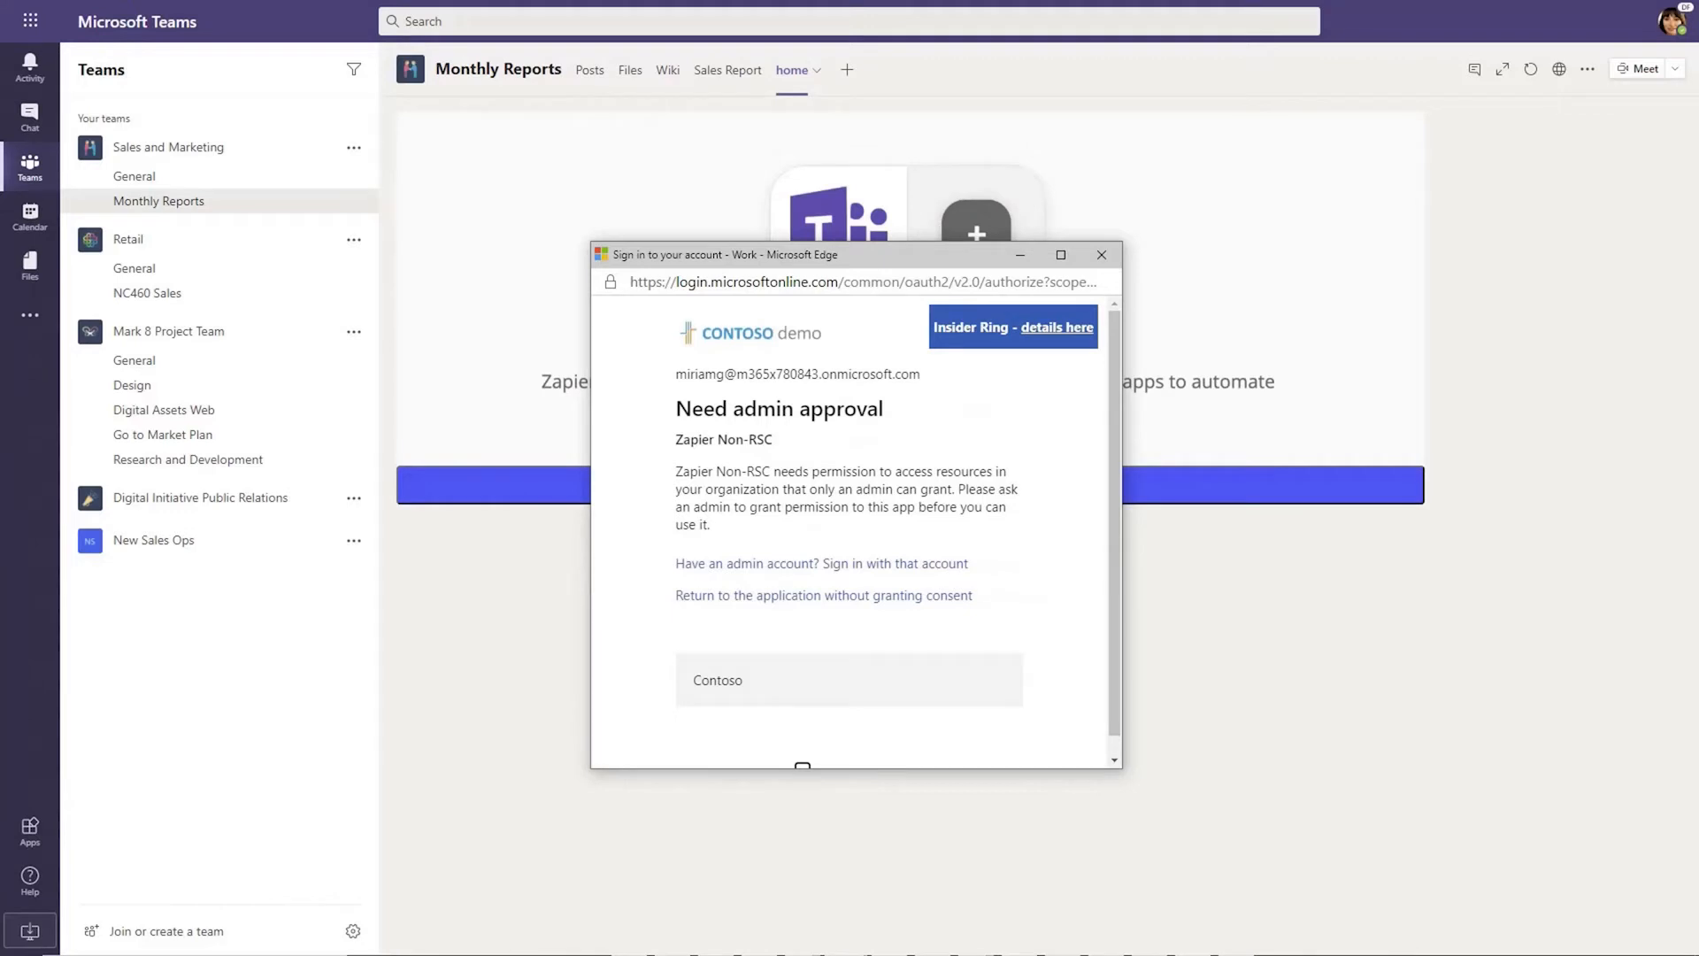
left_click(1101, 253)
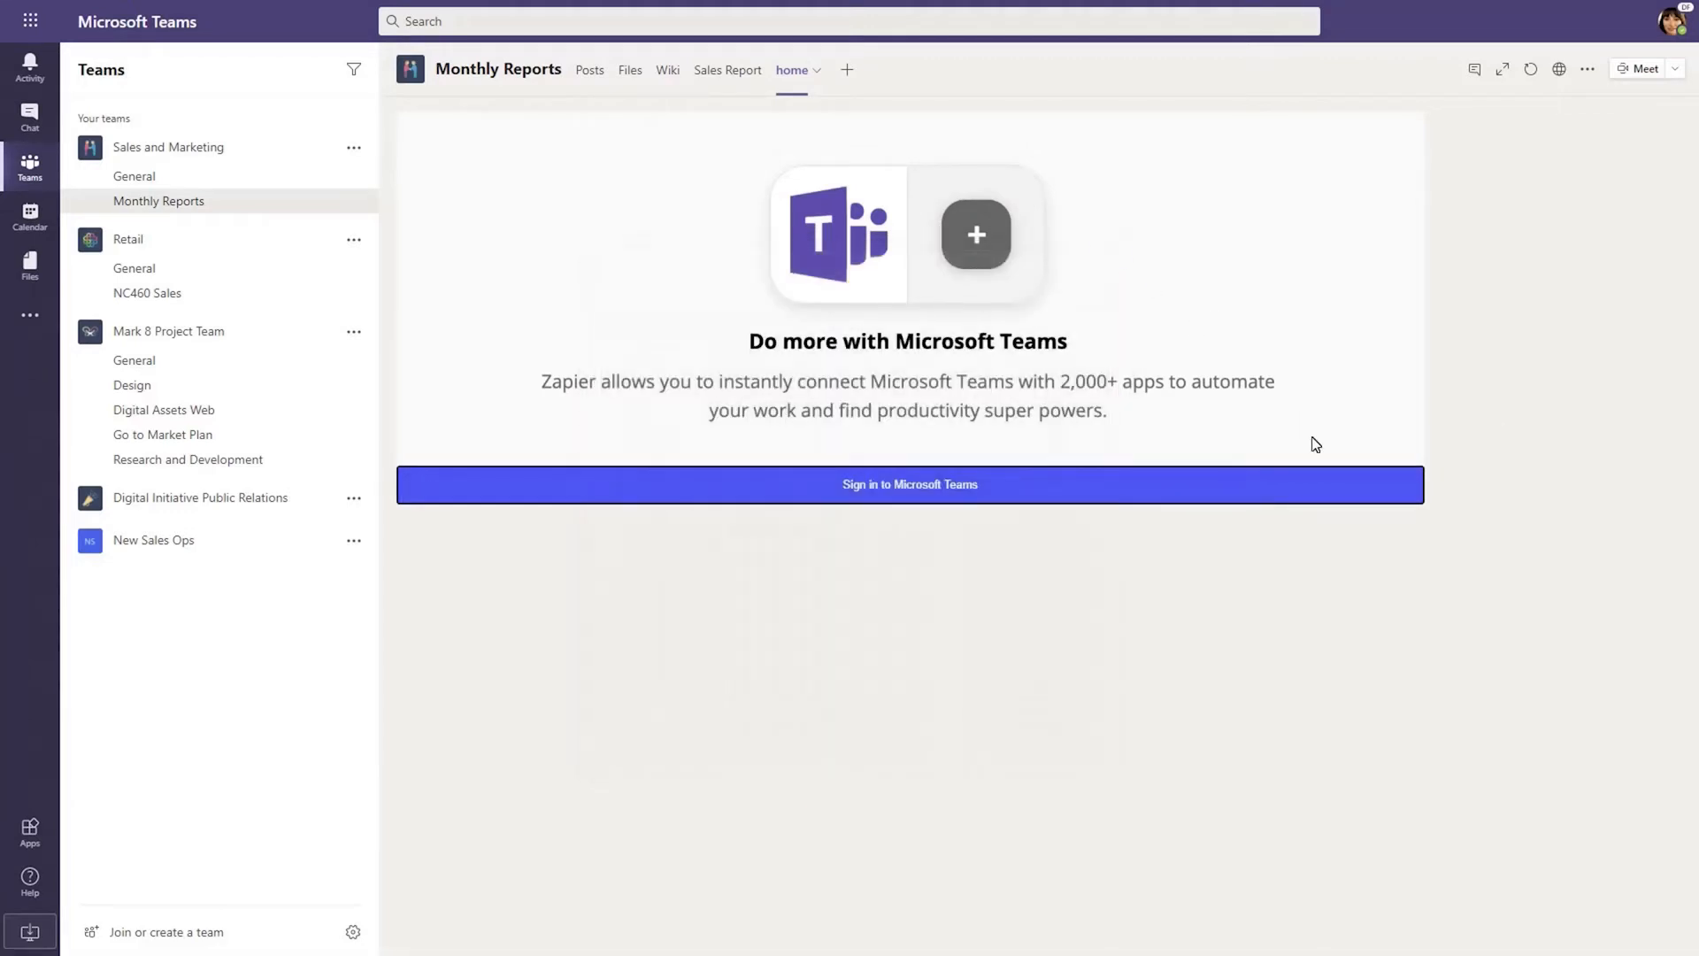
Review Zapier (RSC)'s permissions and add it as a tab in the Monthly Reports channel.
left_click(589, 69)
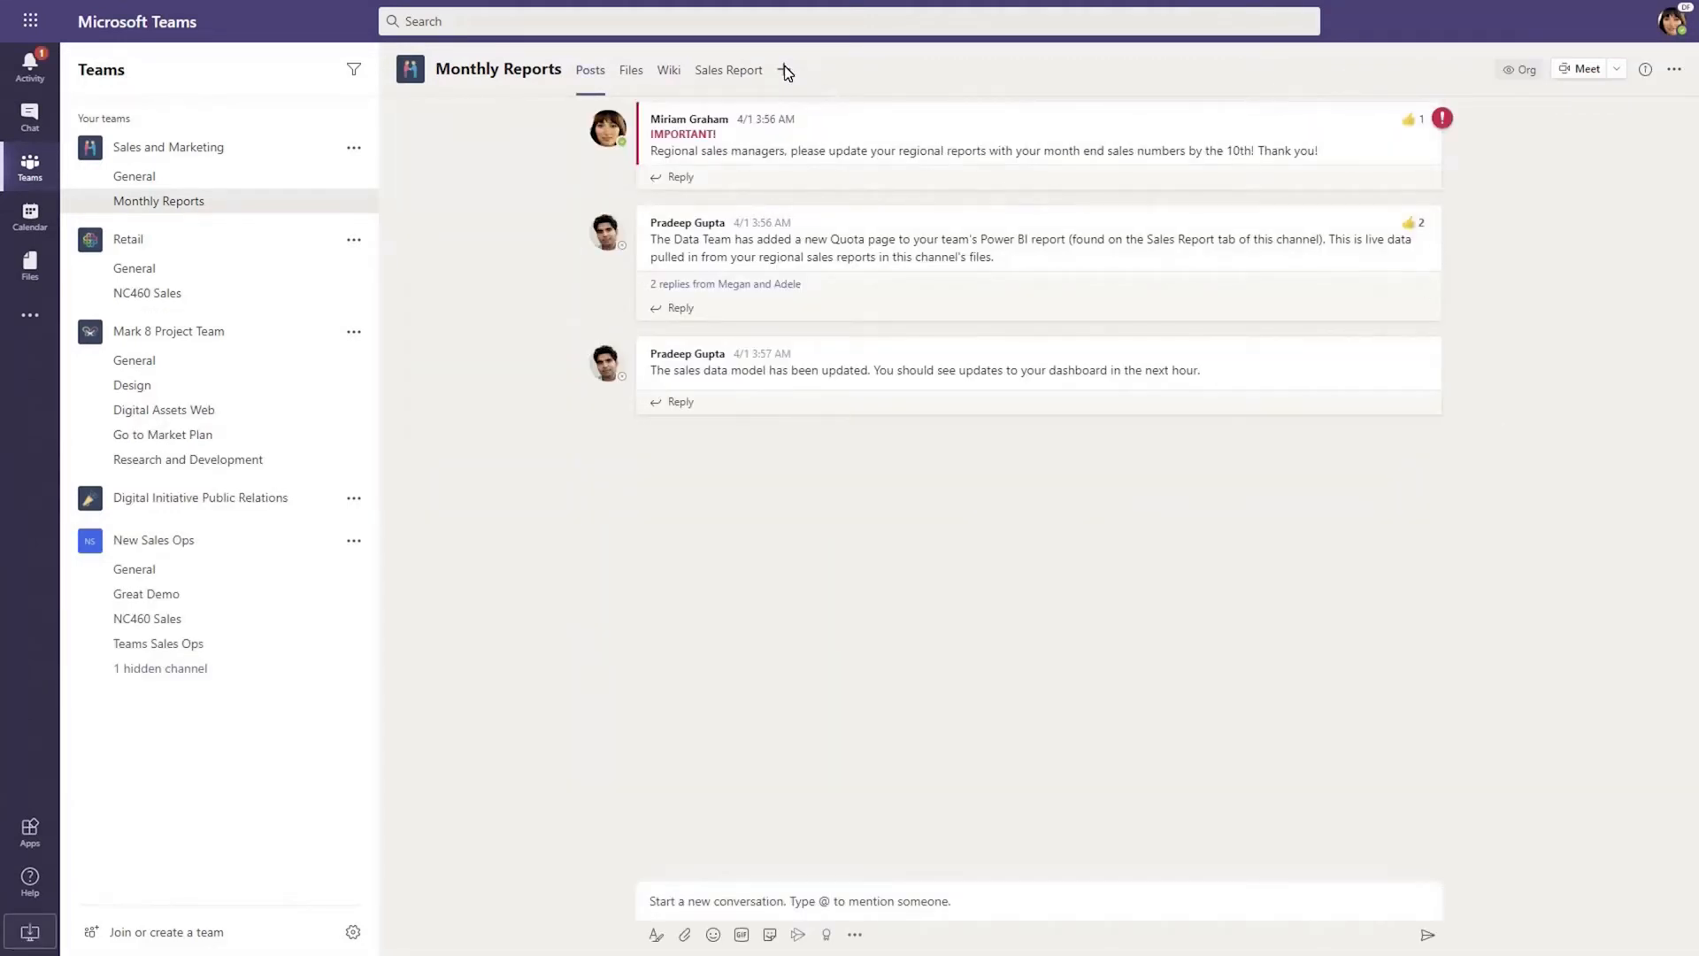
left_click(784, 69)
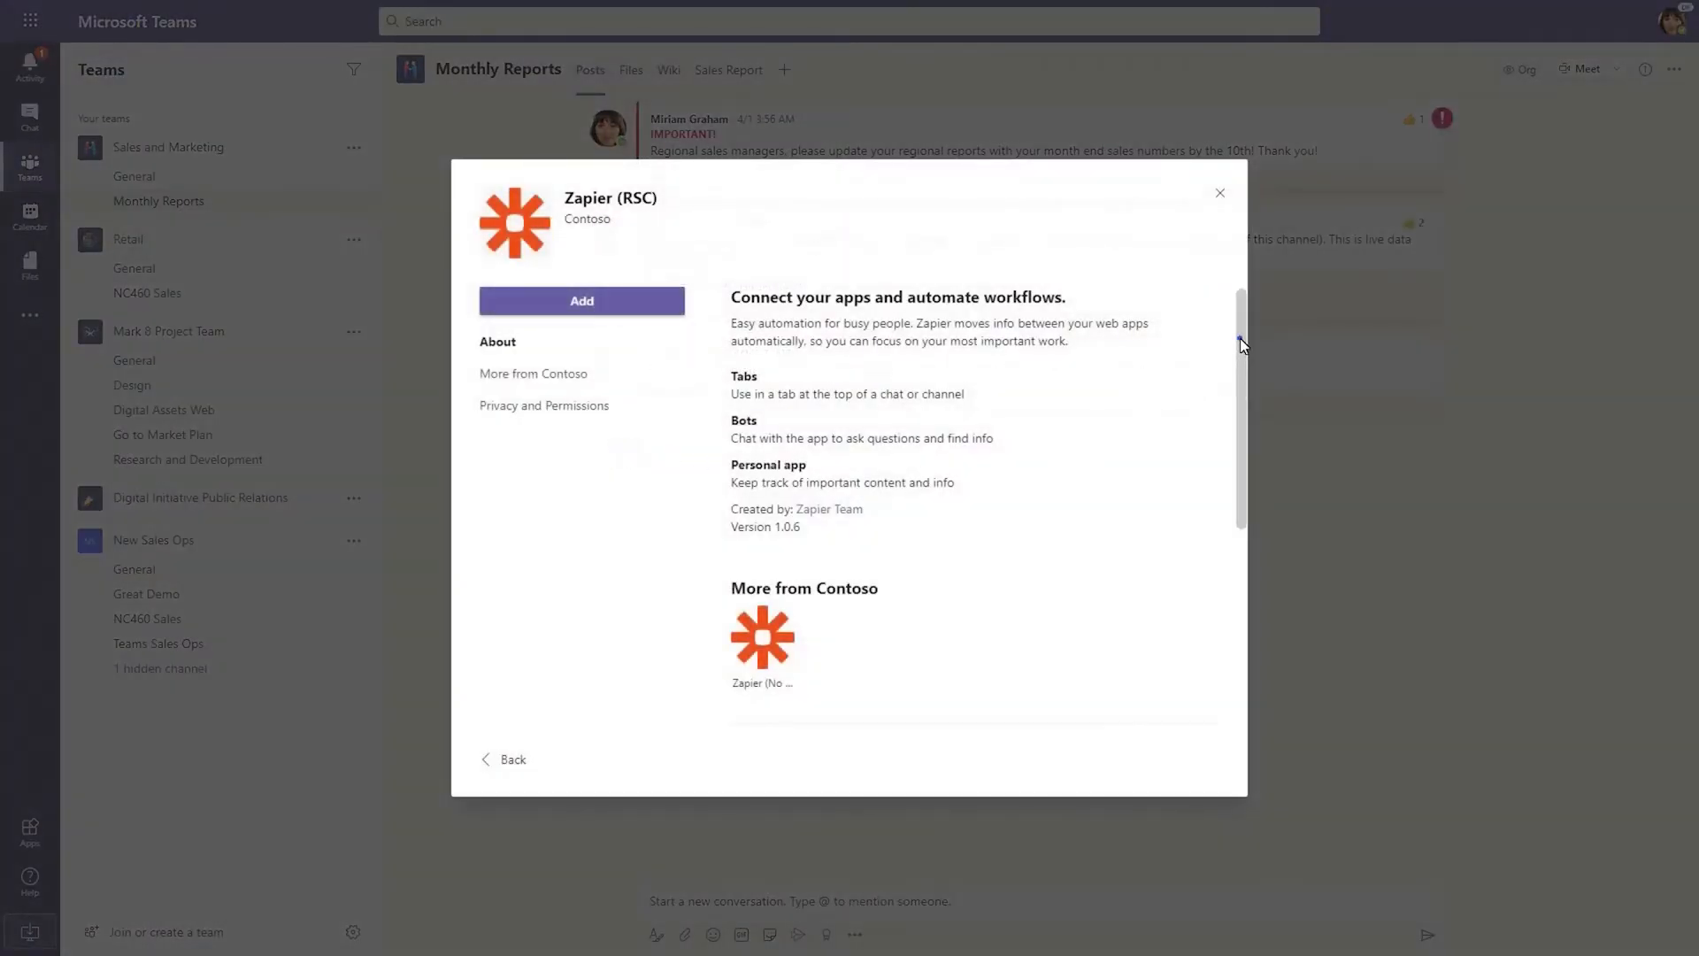
scroll("down", 3)
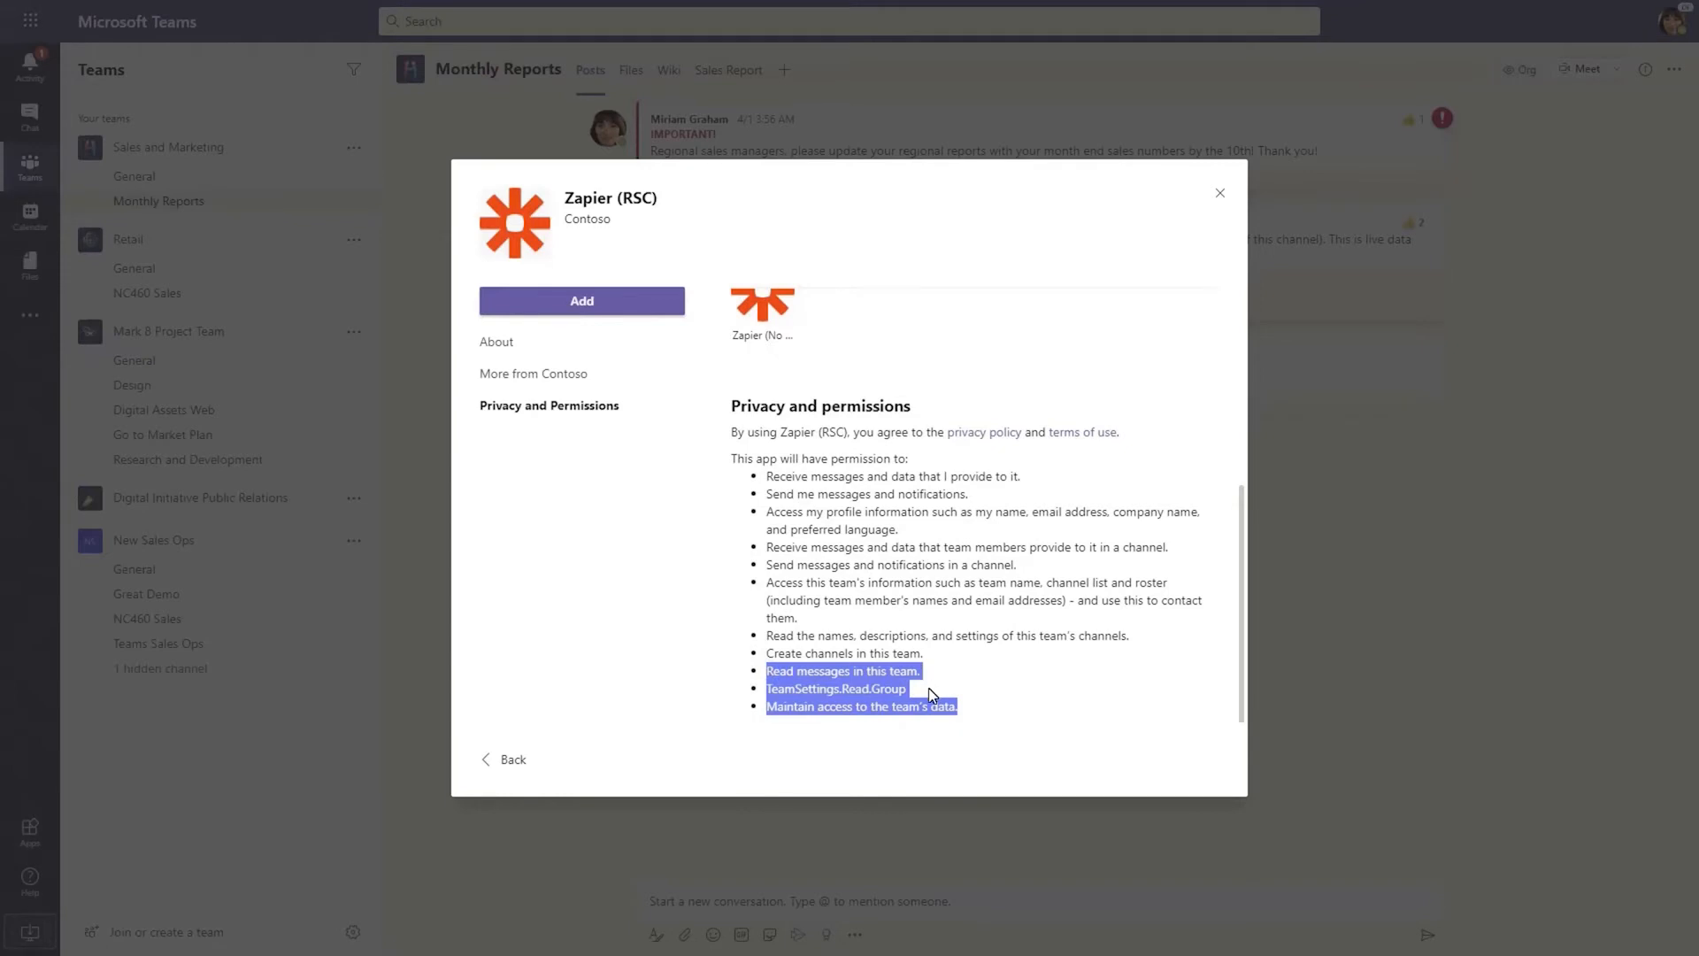
mouse_move(932, 697)
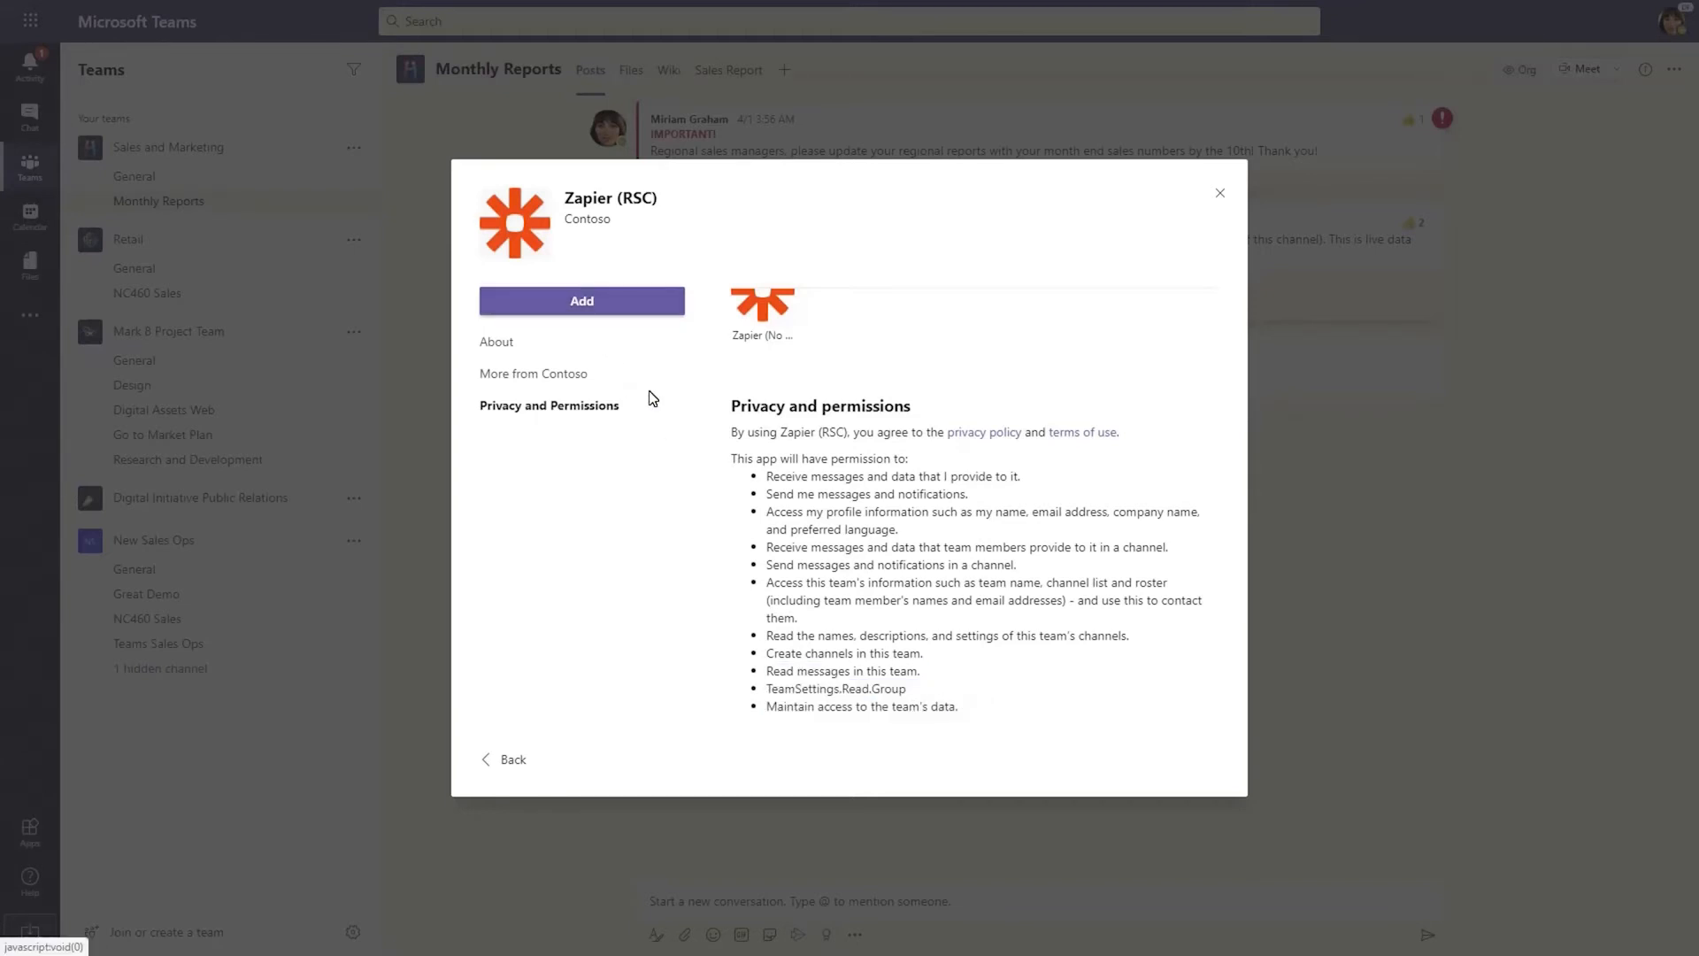
left_click(581, 301)
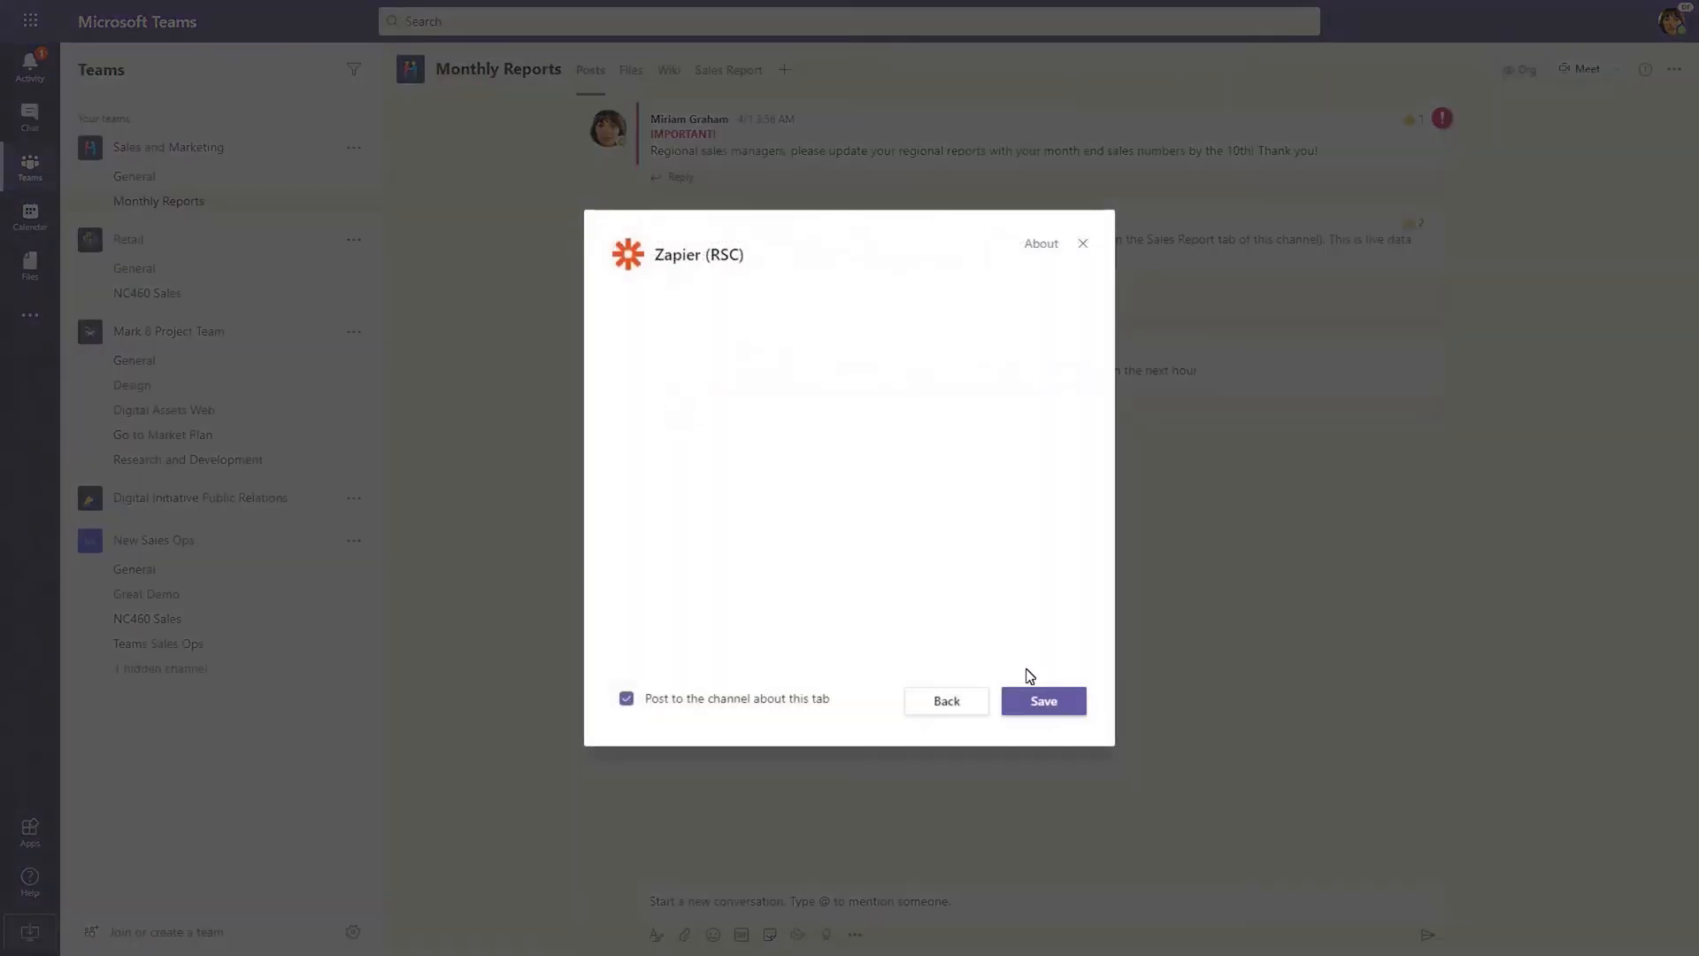
left_click(1040, 700)
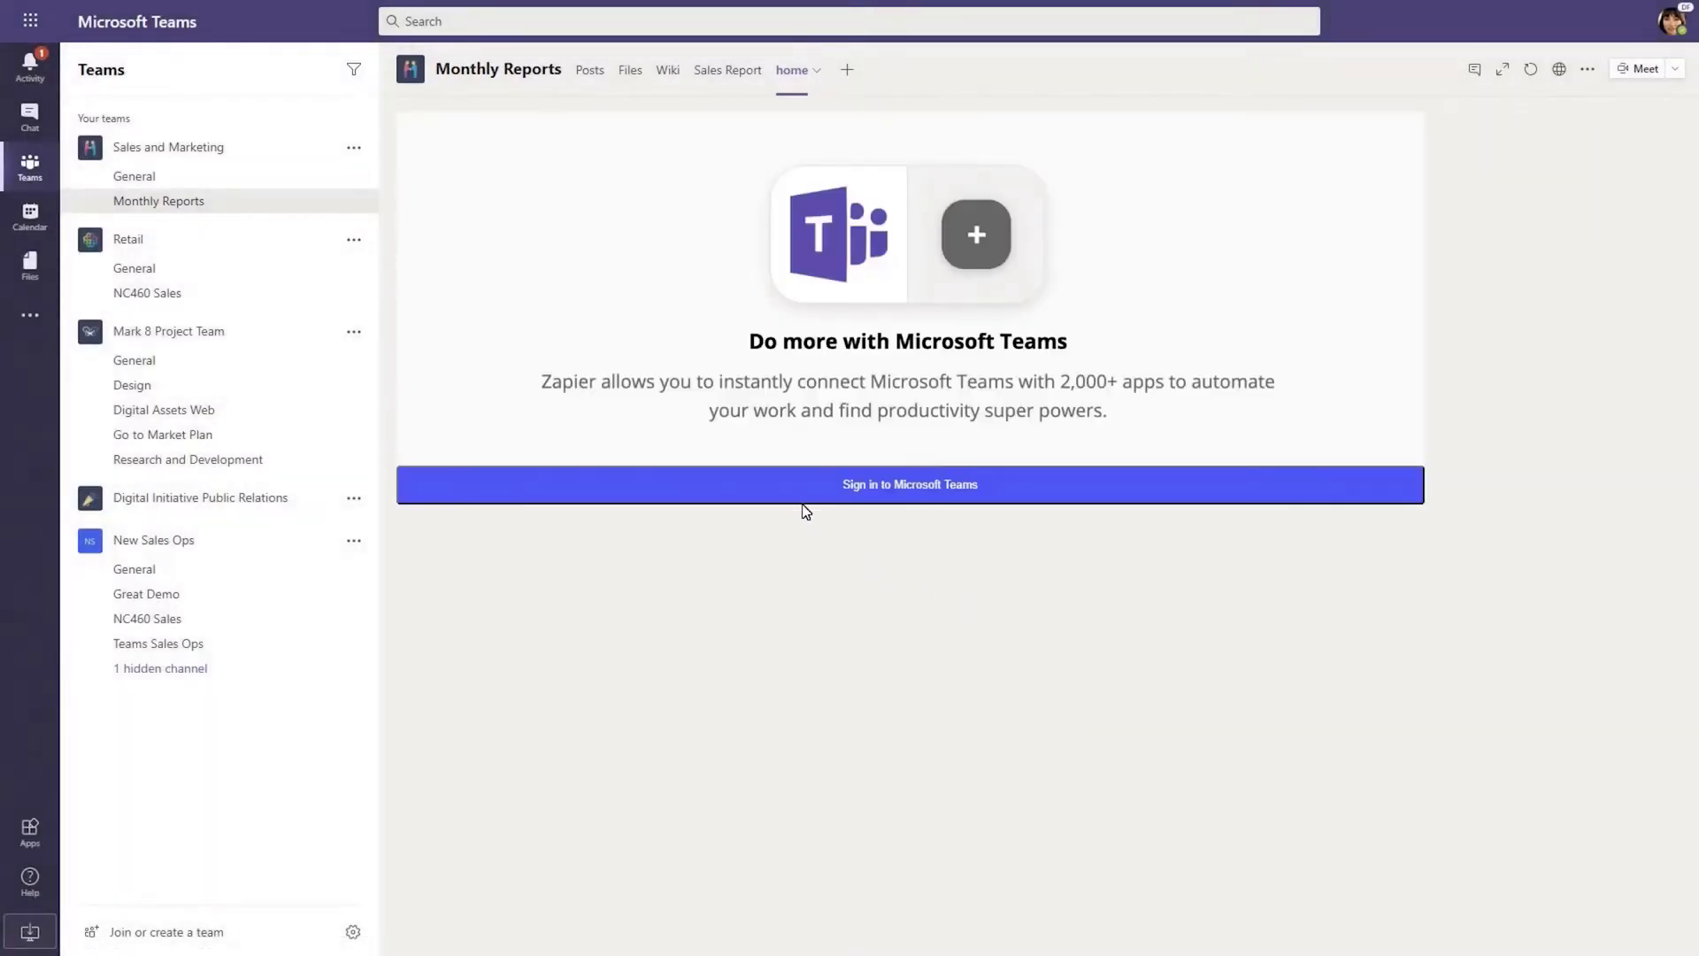
Sign the Zapier RSC tab in to Microsoft Teams through the Edge popup.
left_click(910, 485)
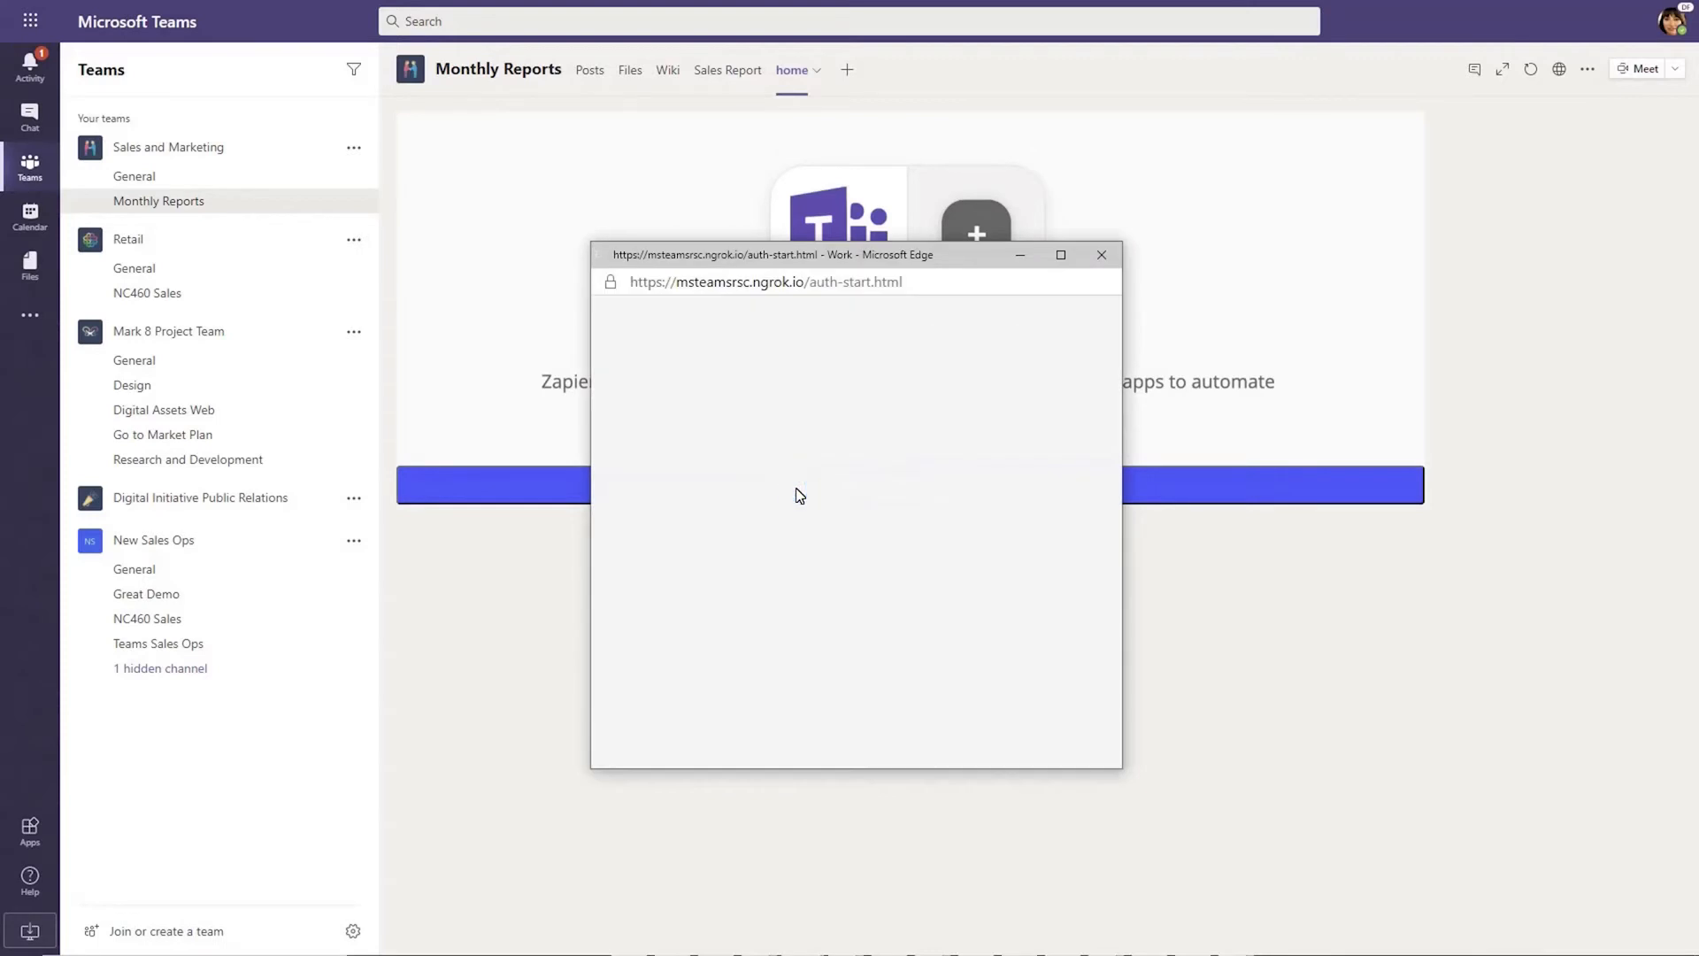
left_click(1101, 253)
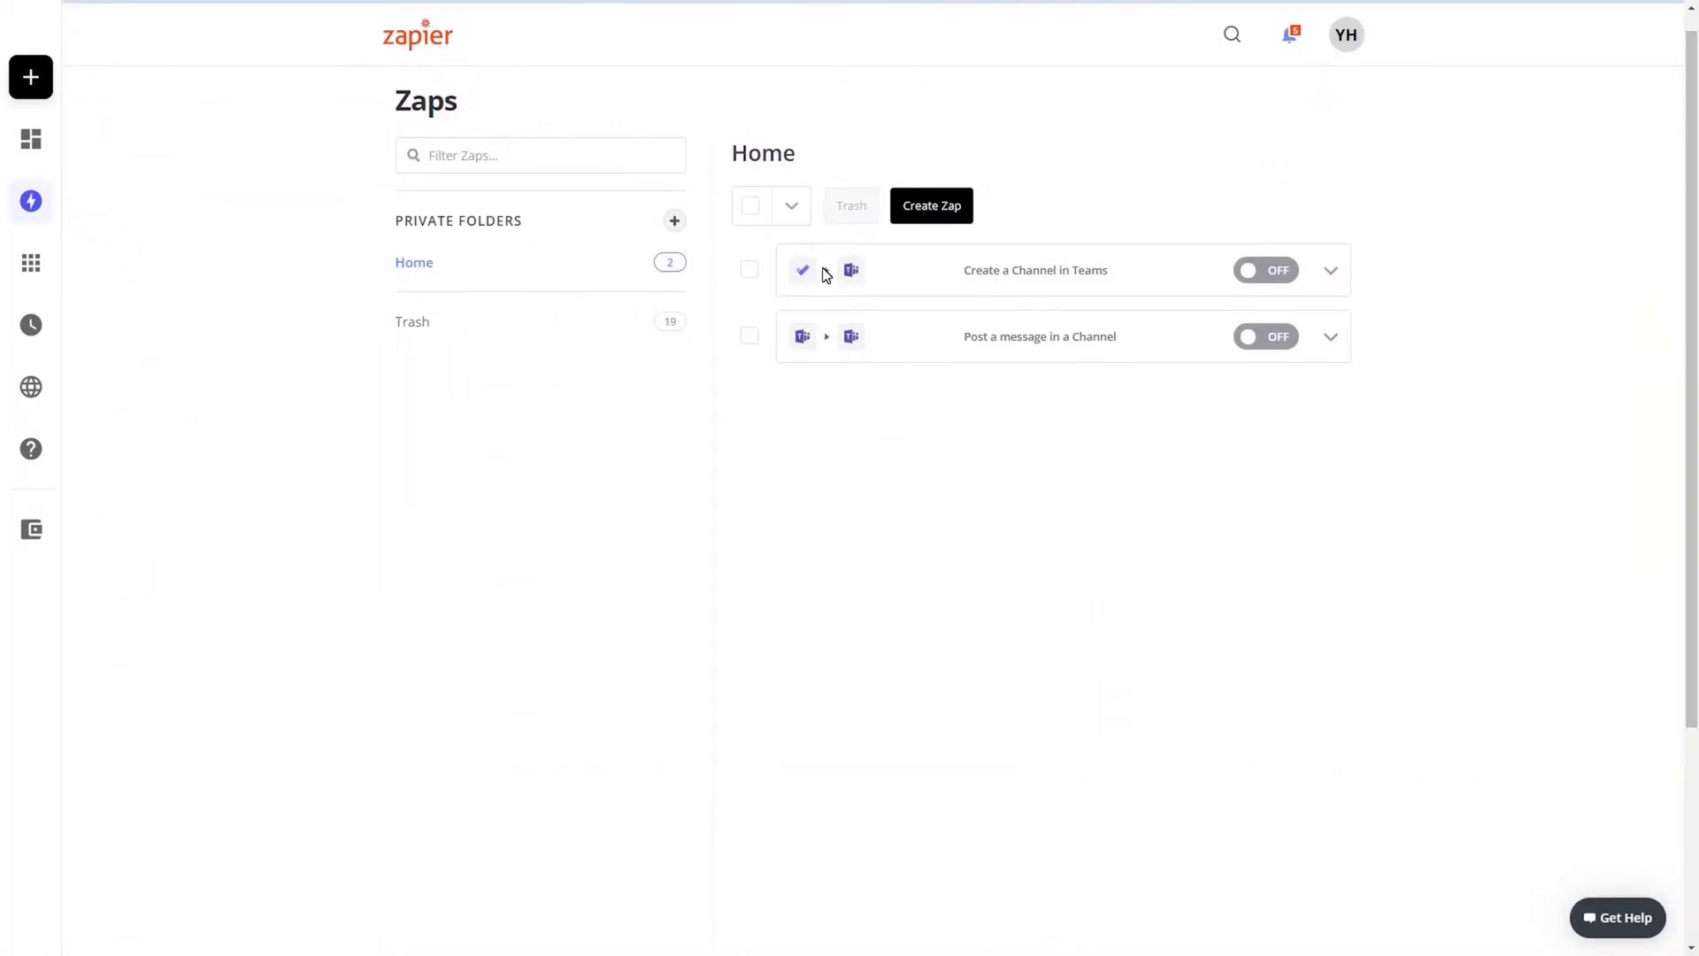
Connect the Create a Channel in Teams zap's step 2 to the Microsoft Teams account.
left_click(1032, 269)
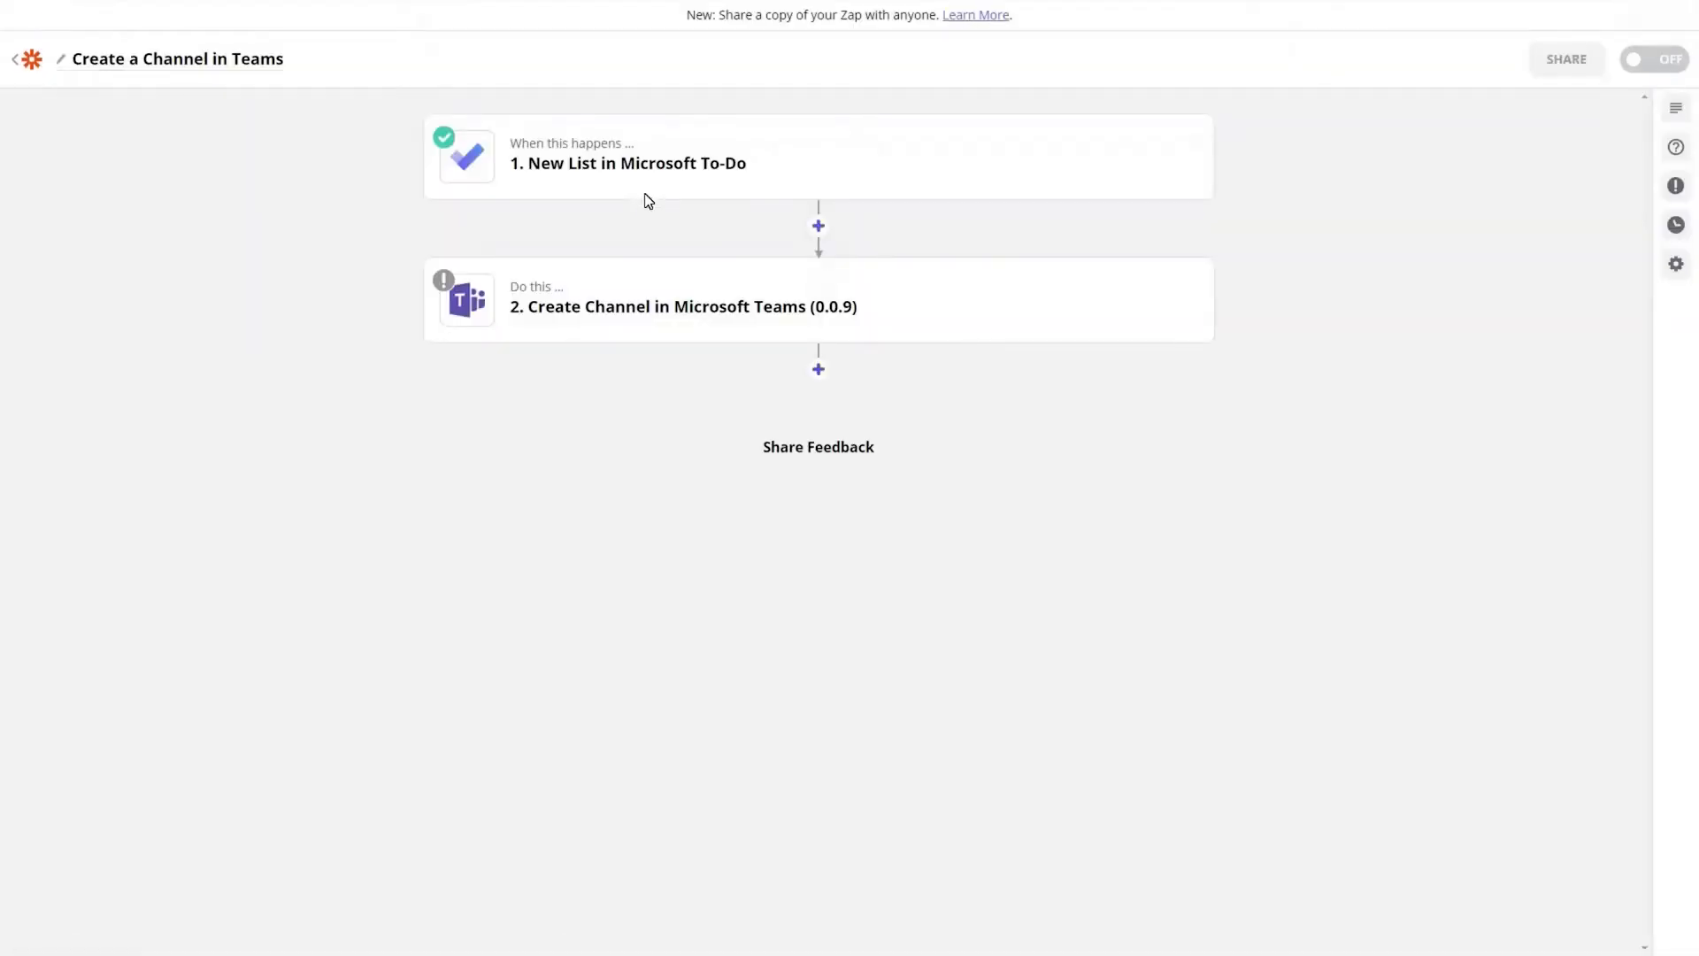
left_click(682, 306)
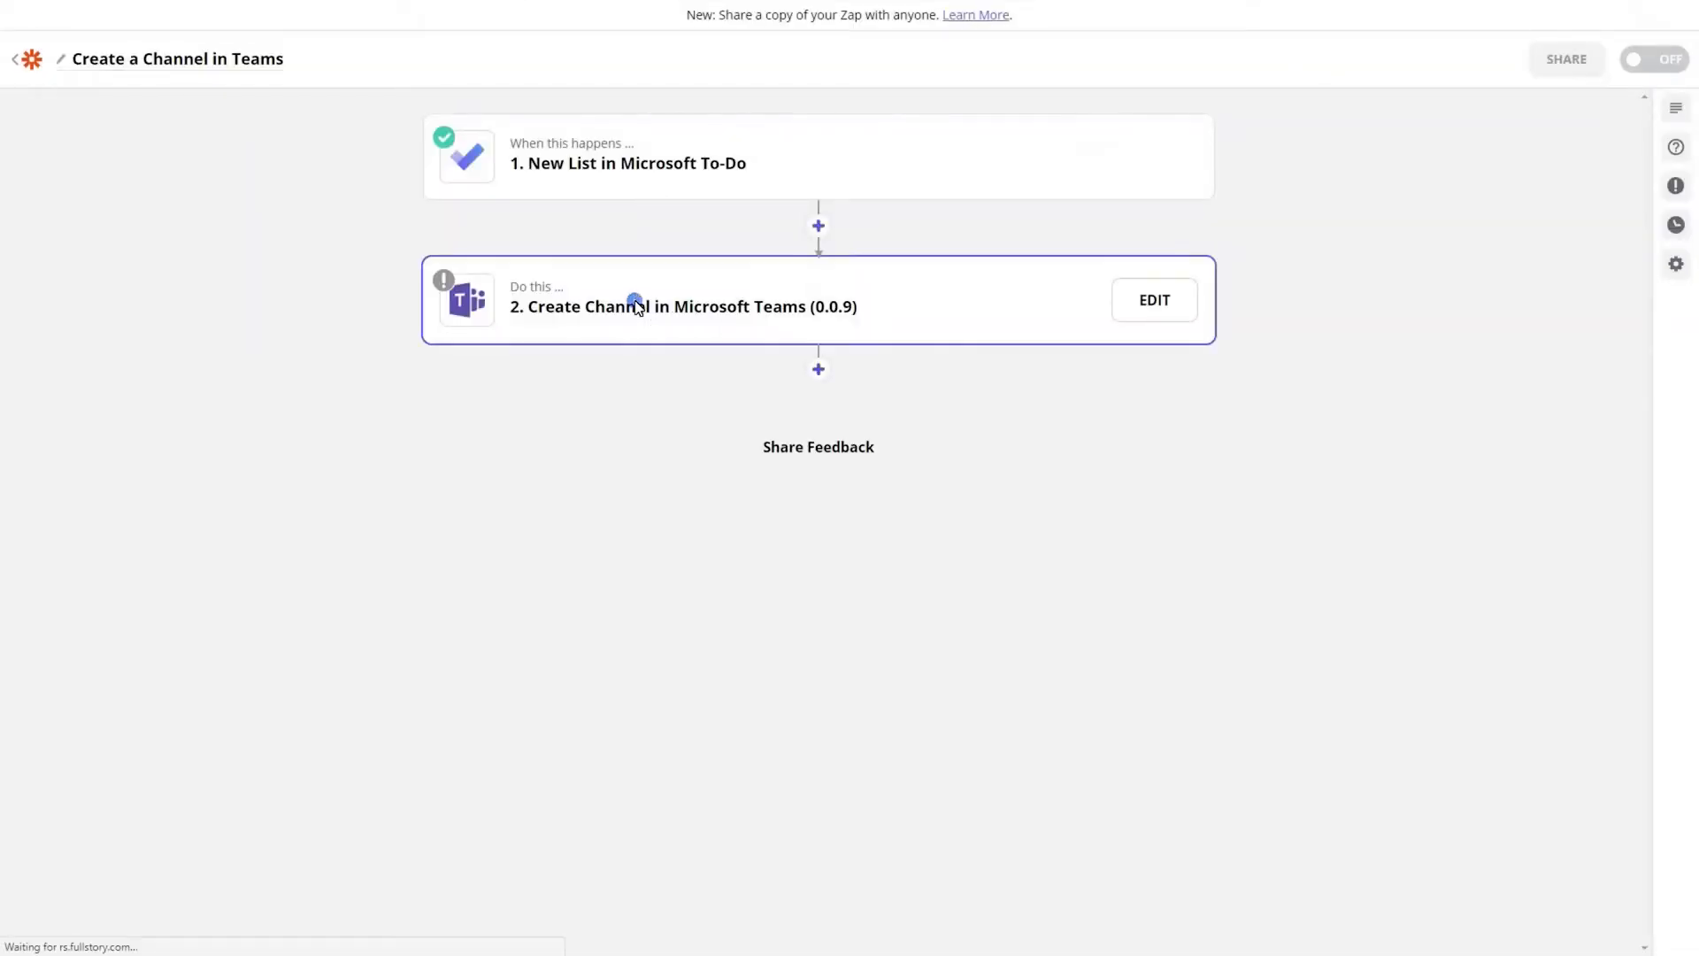
left_click(1152, 301)
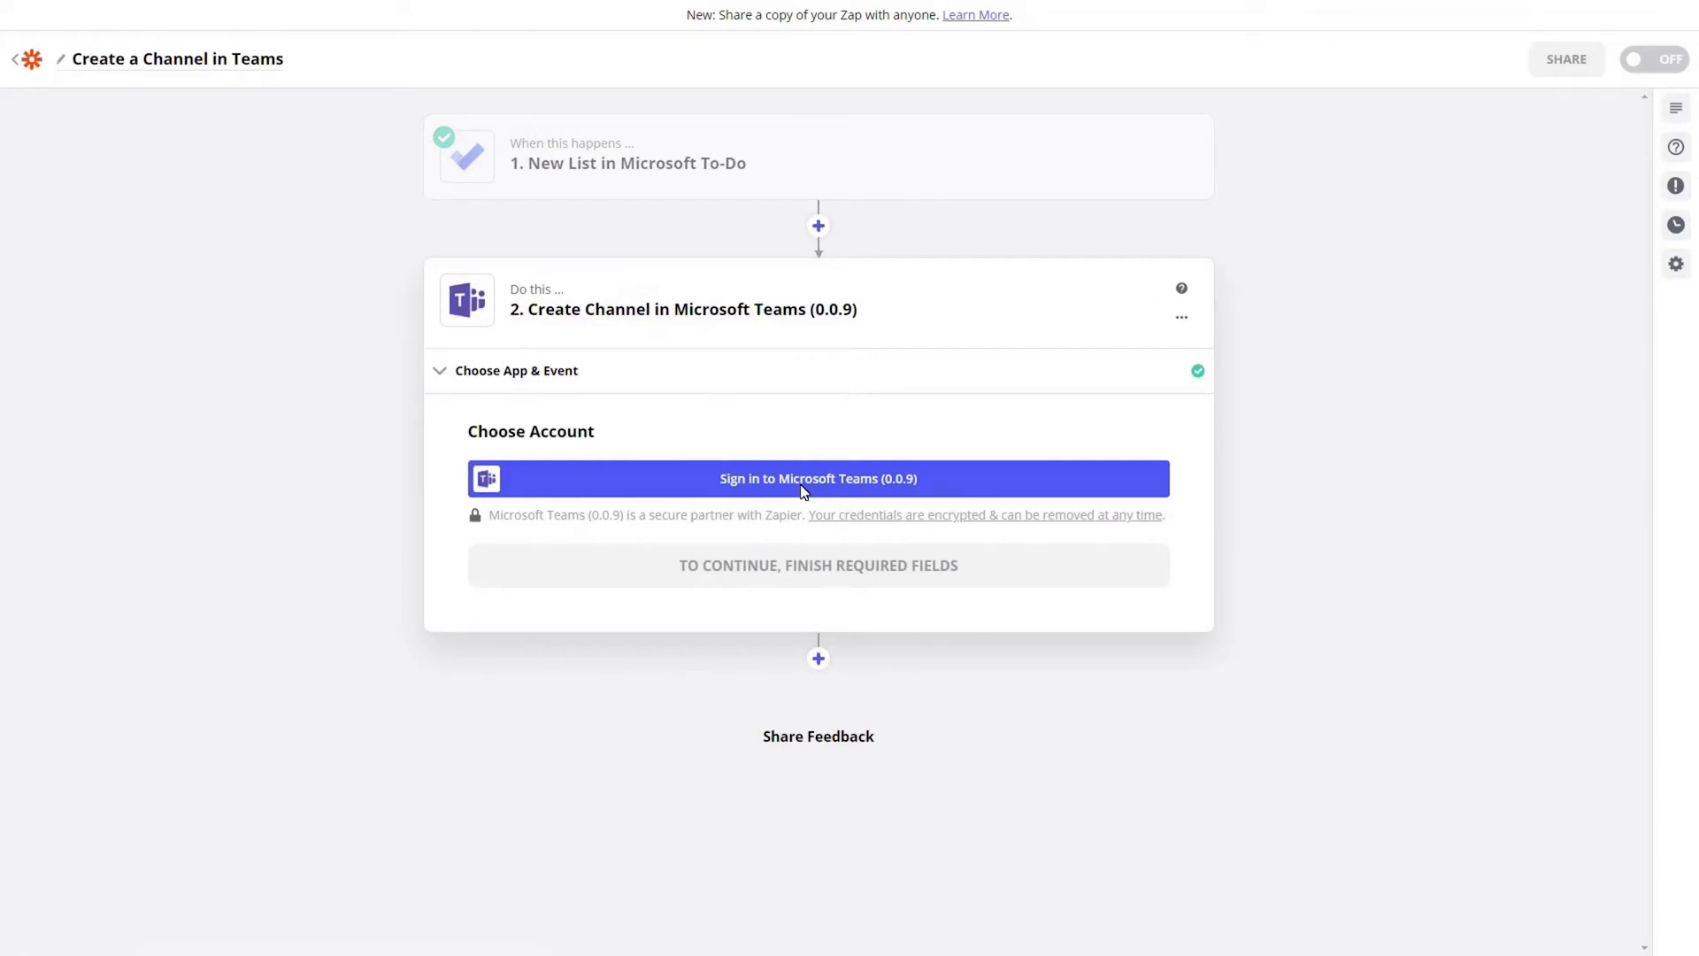
left_click(818, 478)
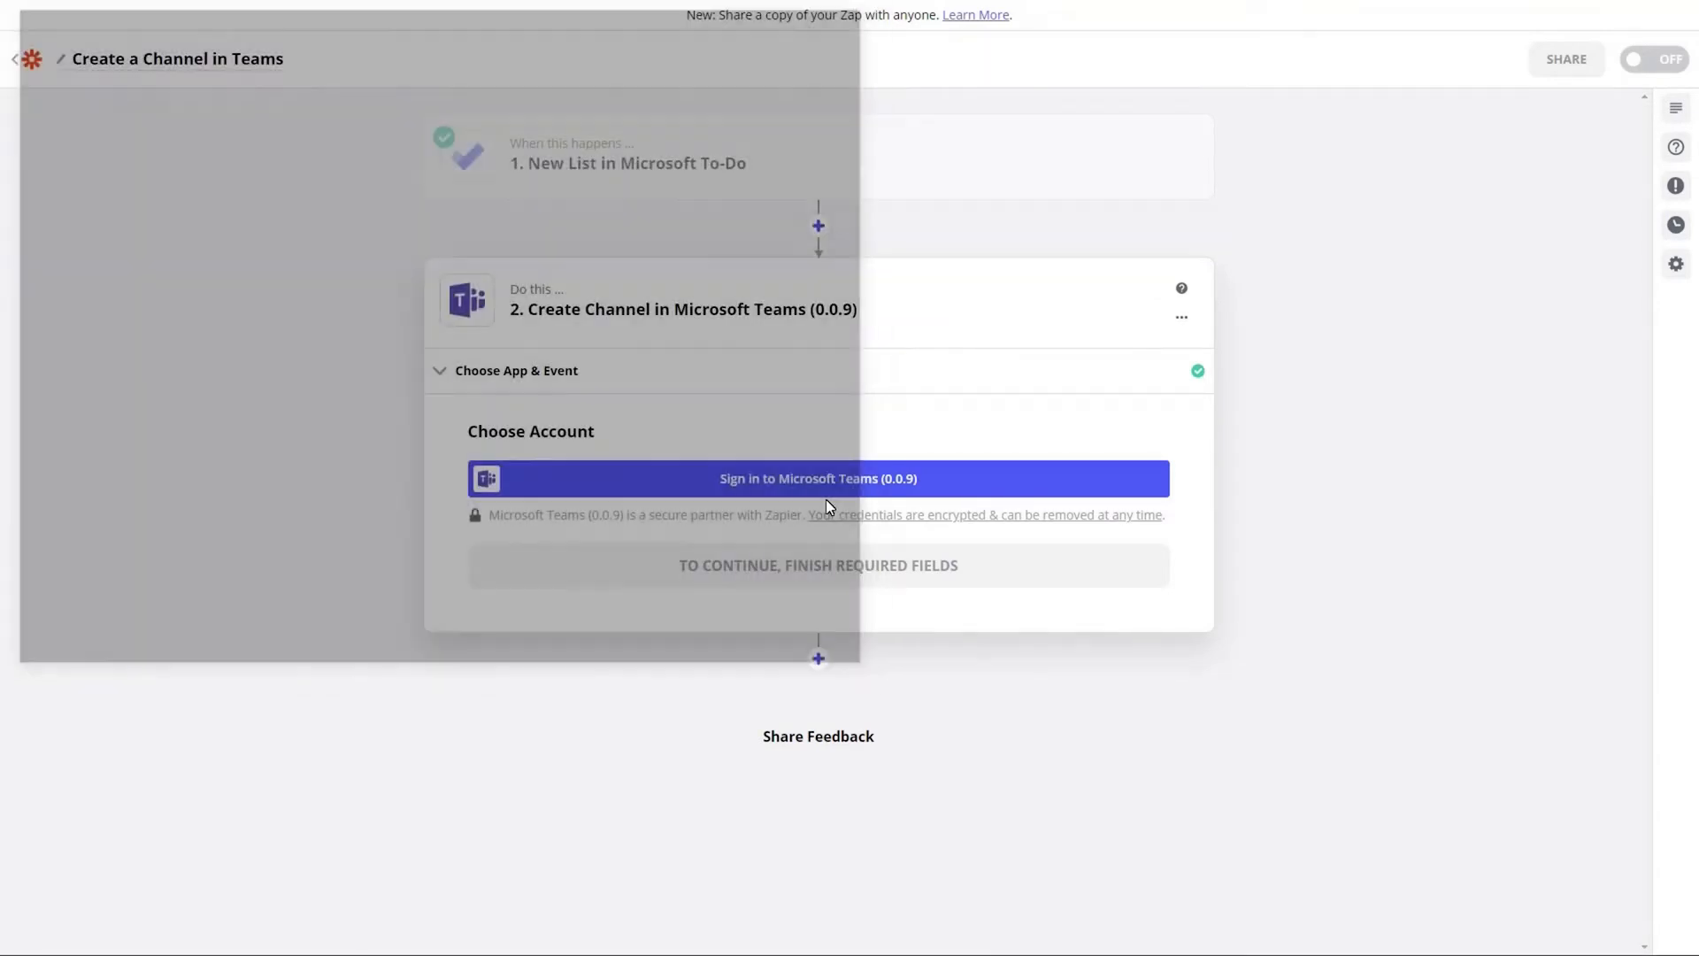
left_click(818, 478)
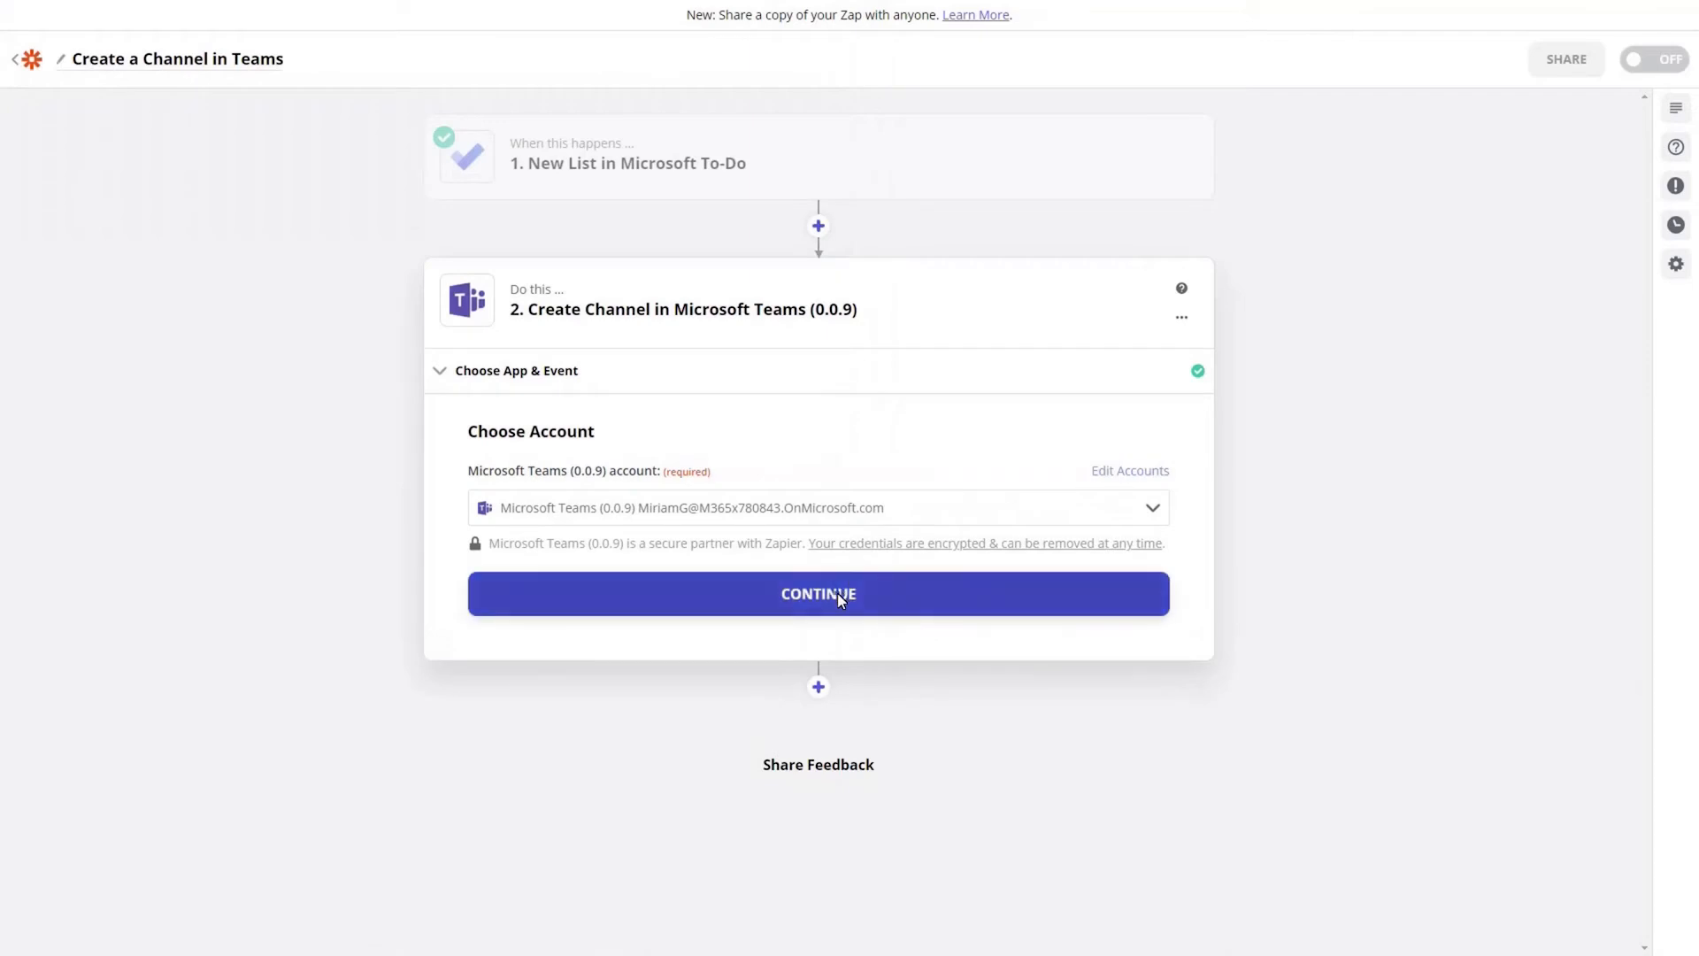
left_click(818, 593)
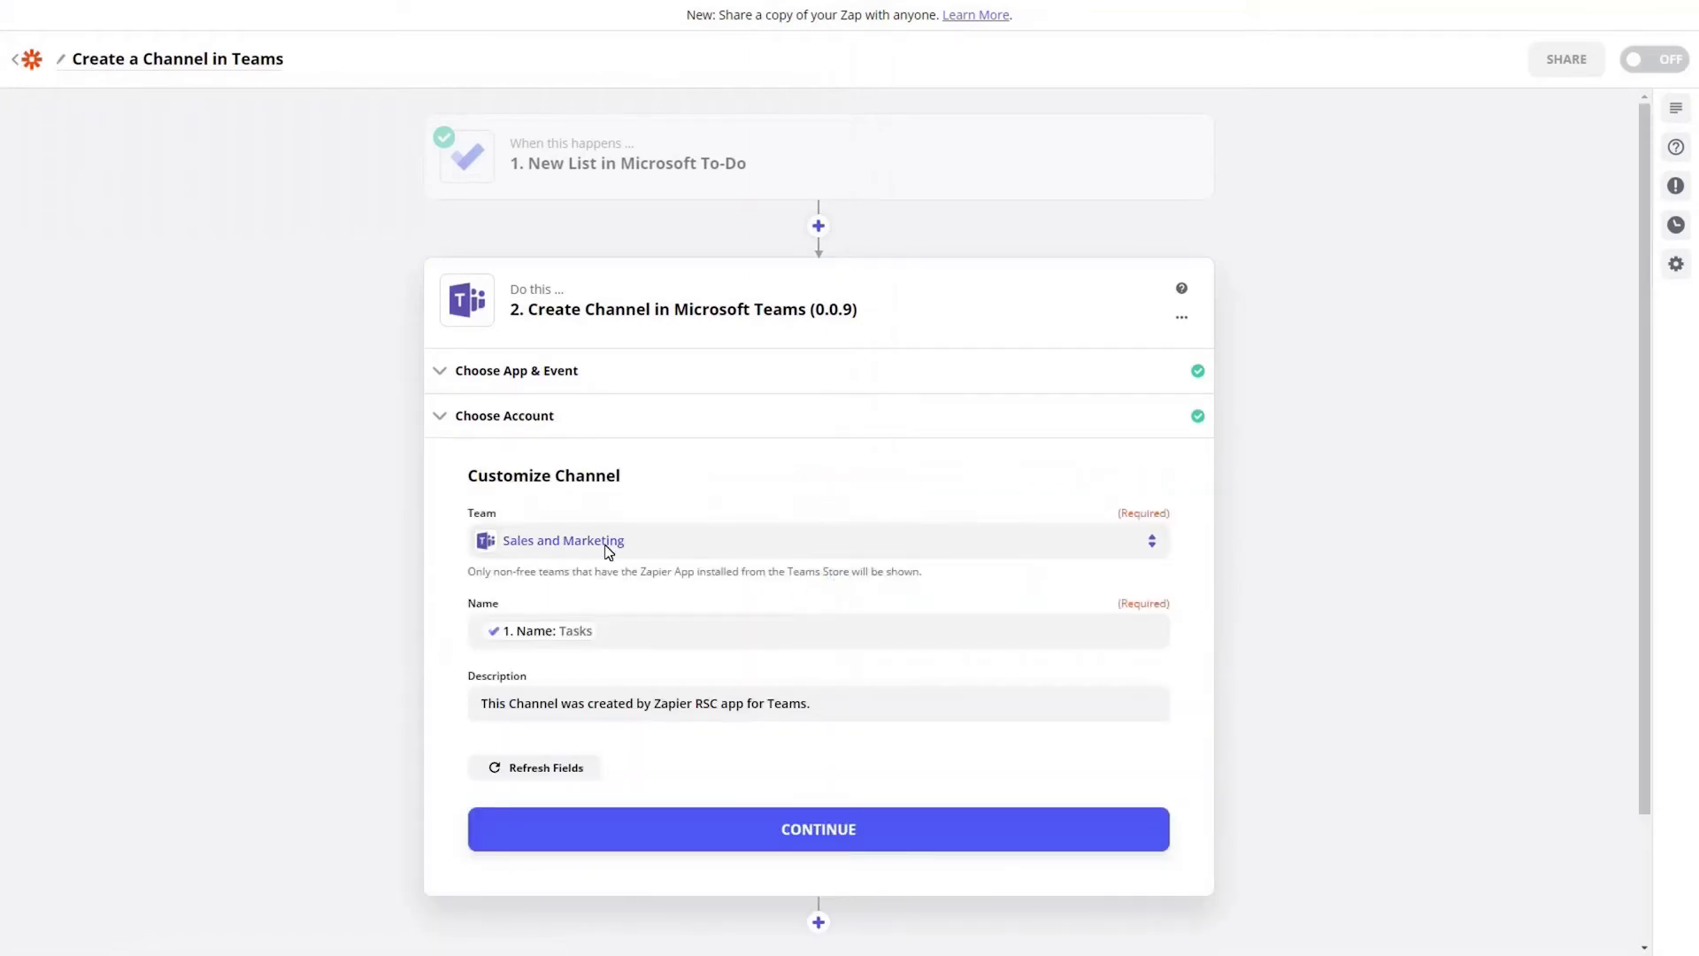
mouse_move(614, 467)
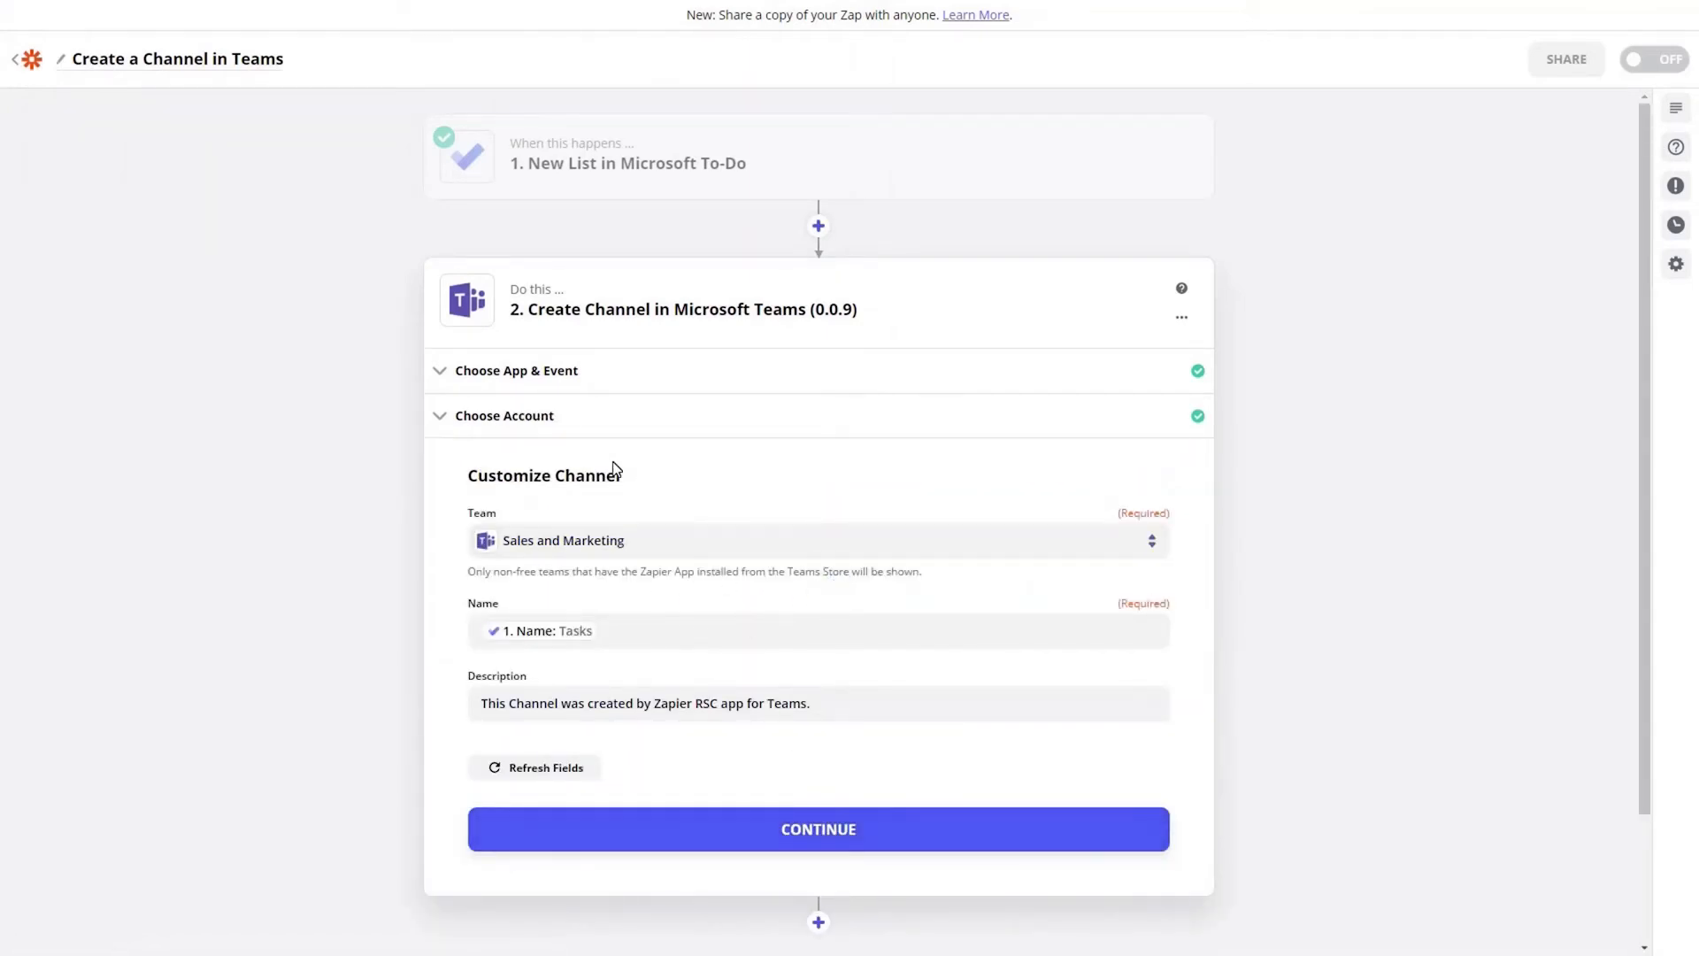
Accept the channel team, name and description, skip the test and turn the zap on.
left_click(818, 828)
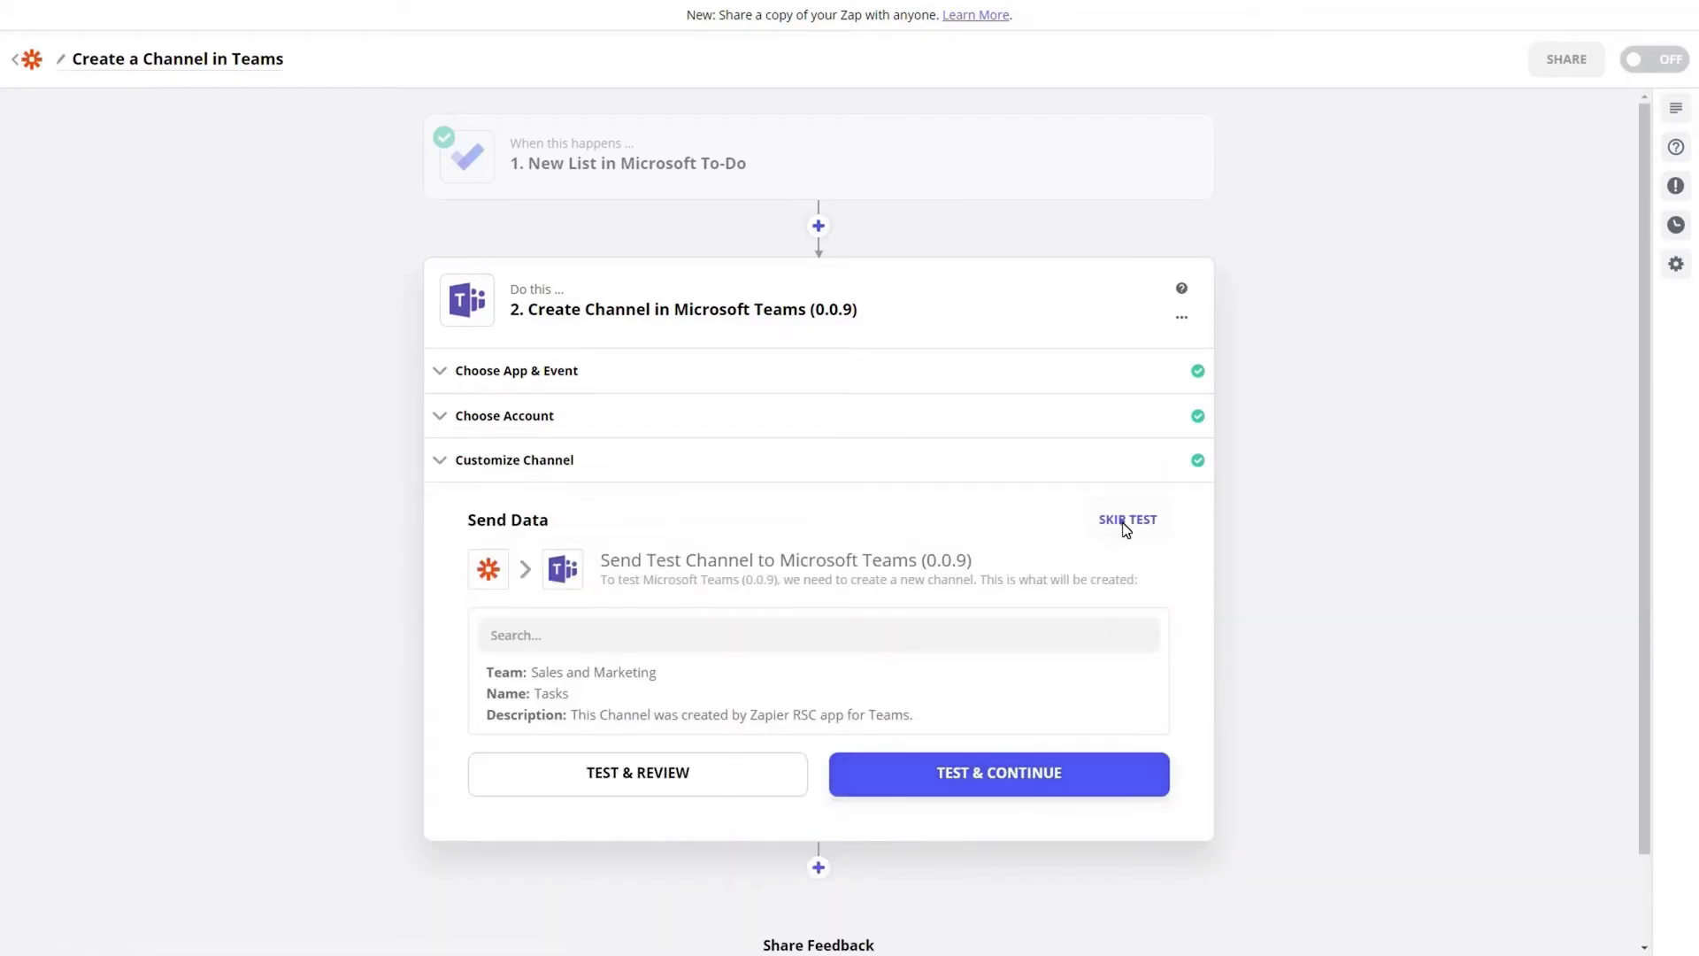
left_click(1127, 519)
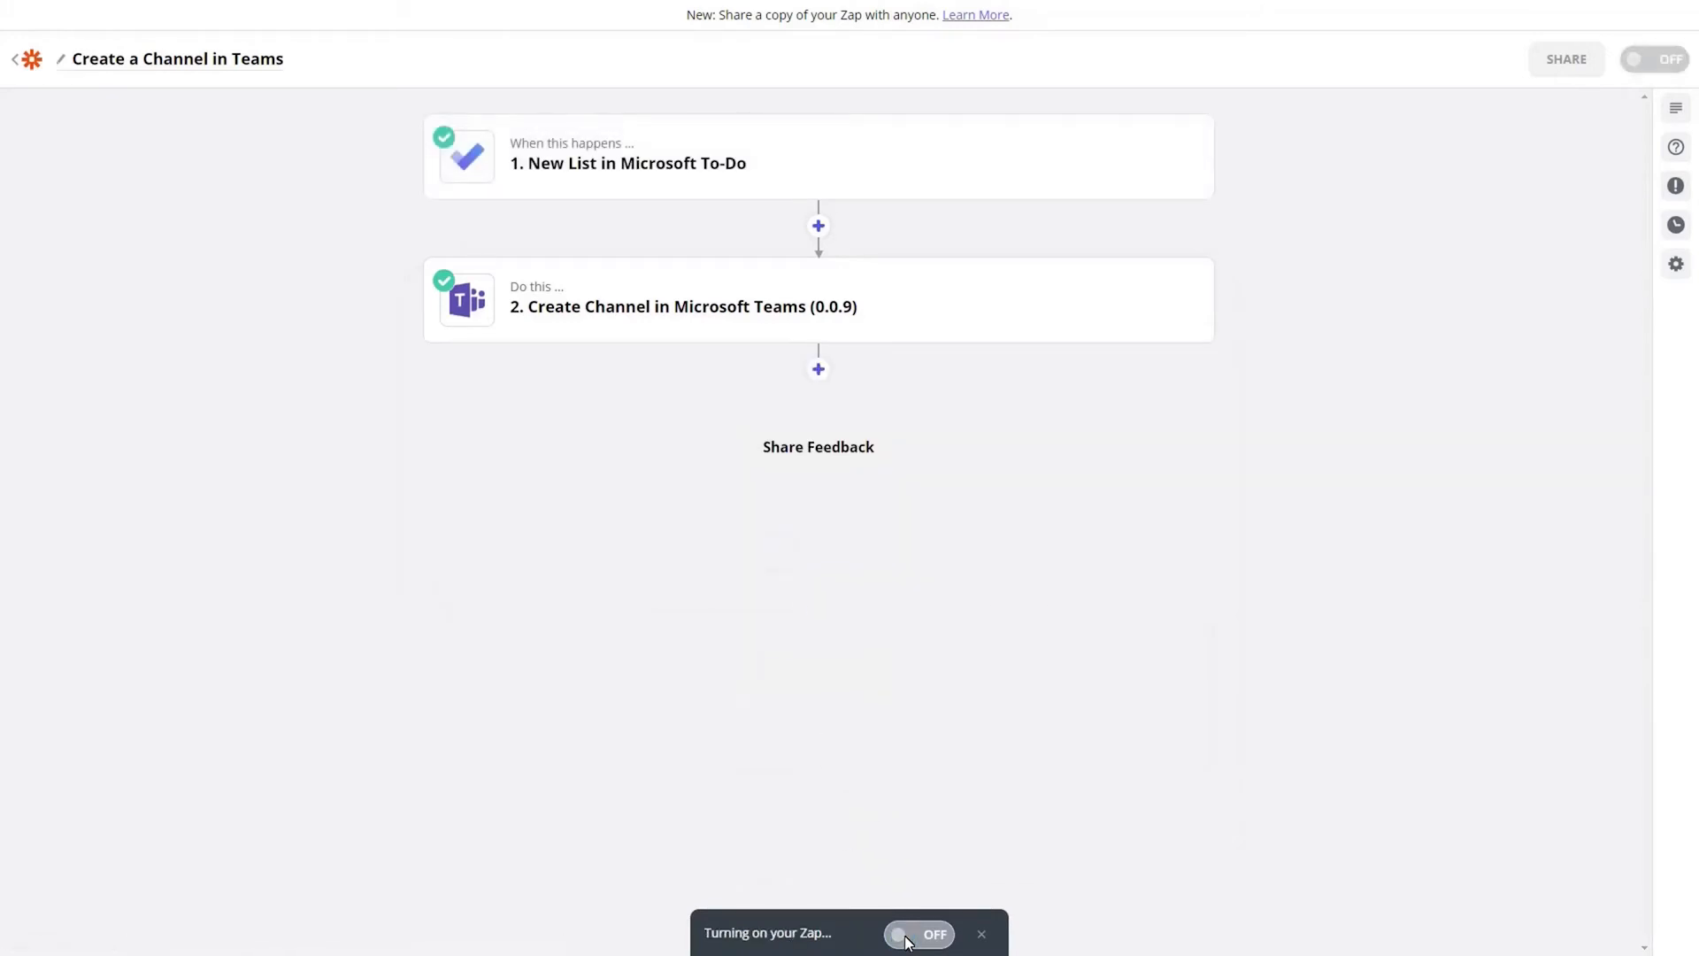
left_click(919, 934)
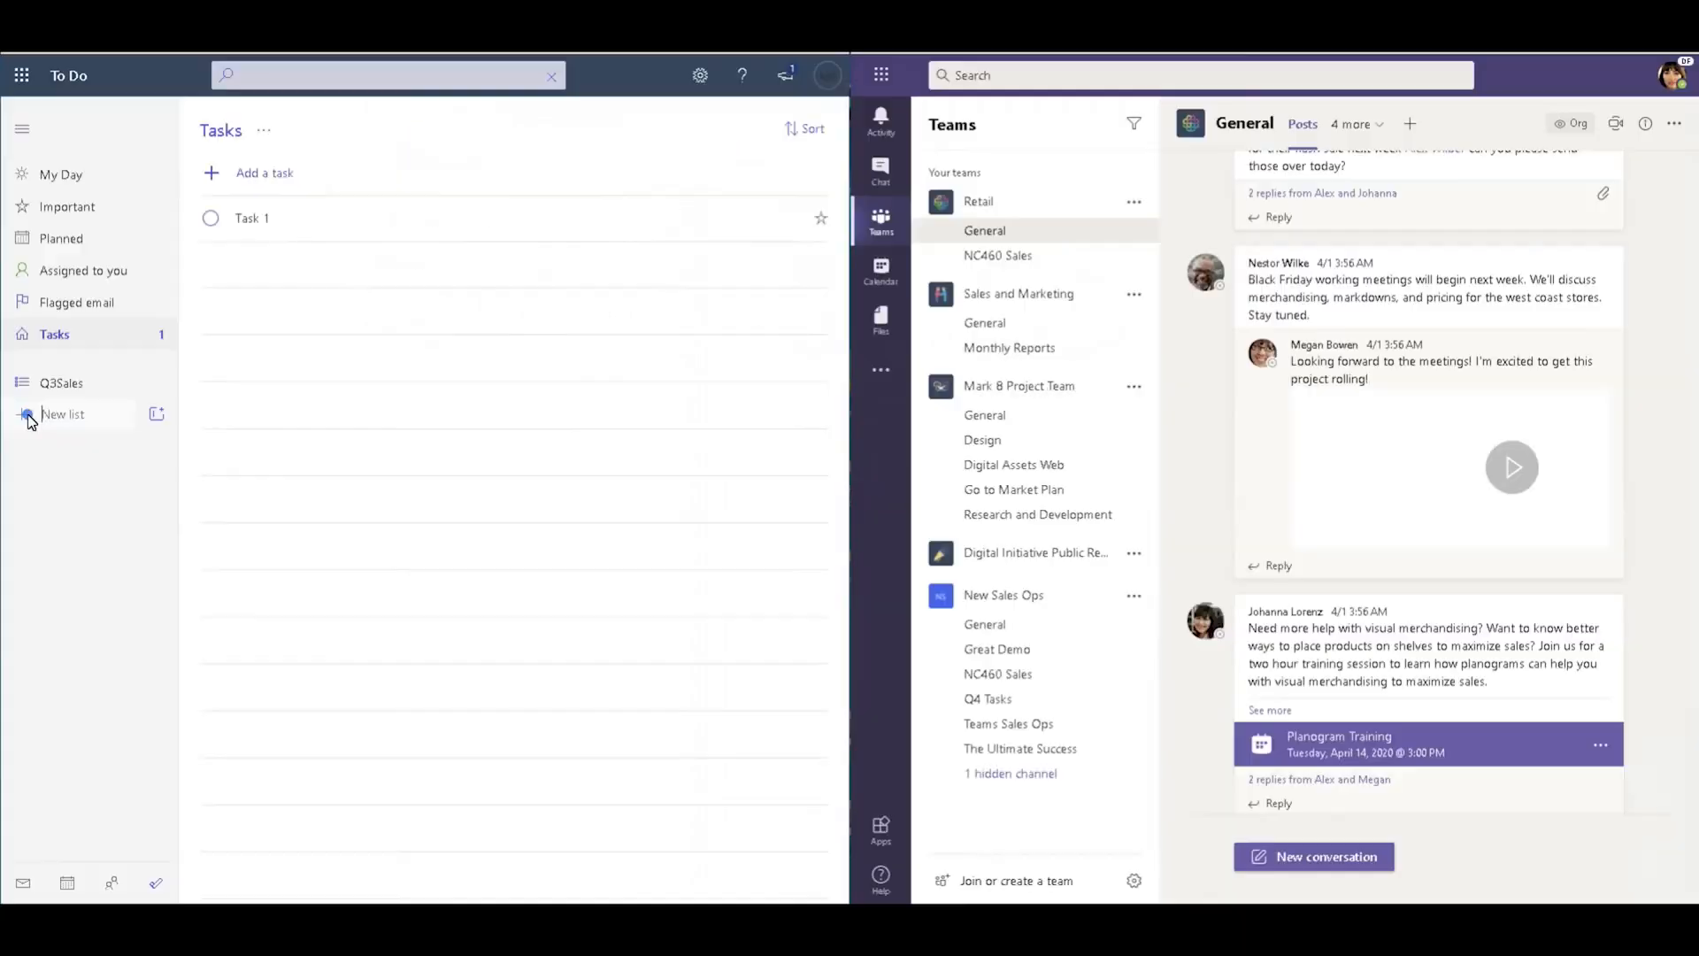
mouse_move(16, 470)
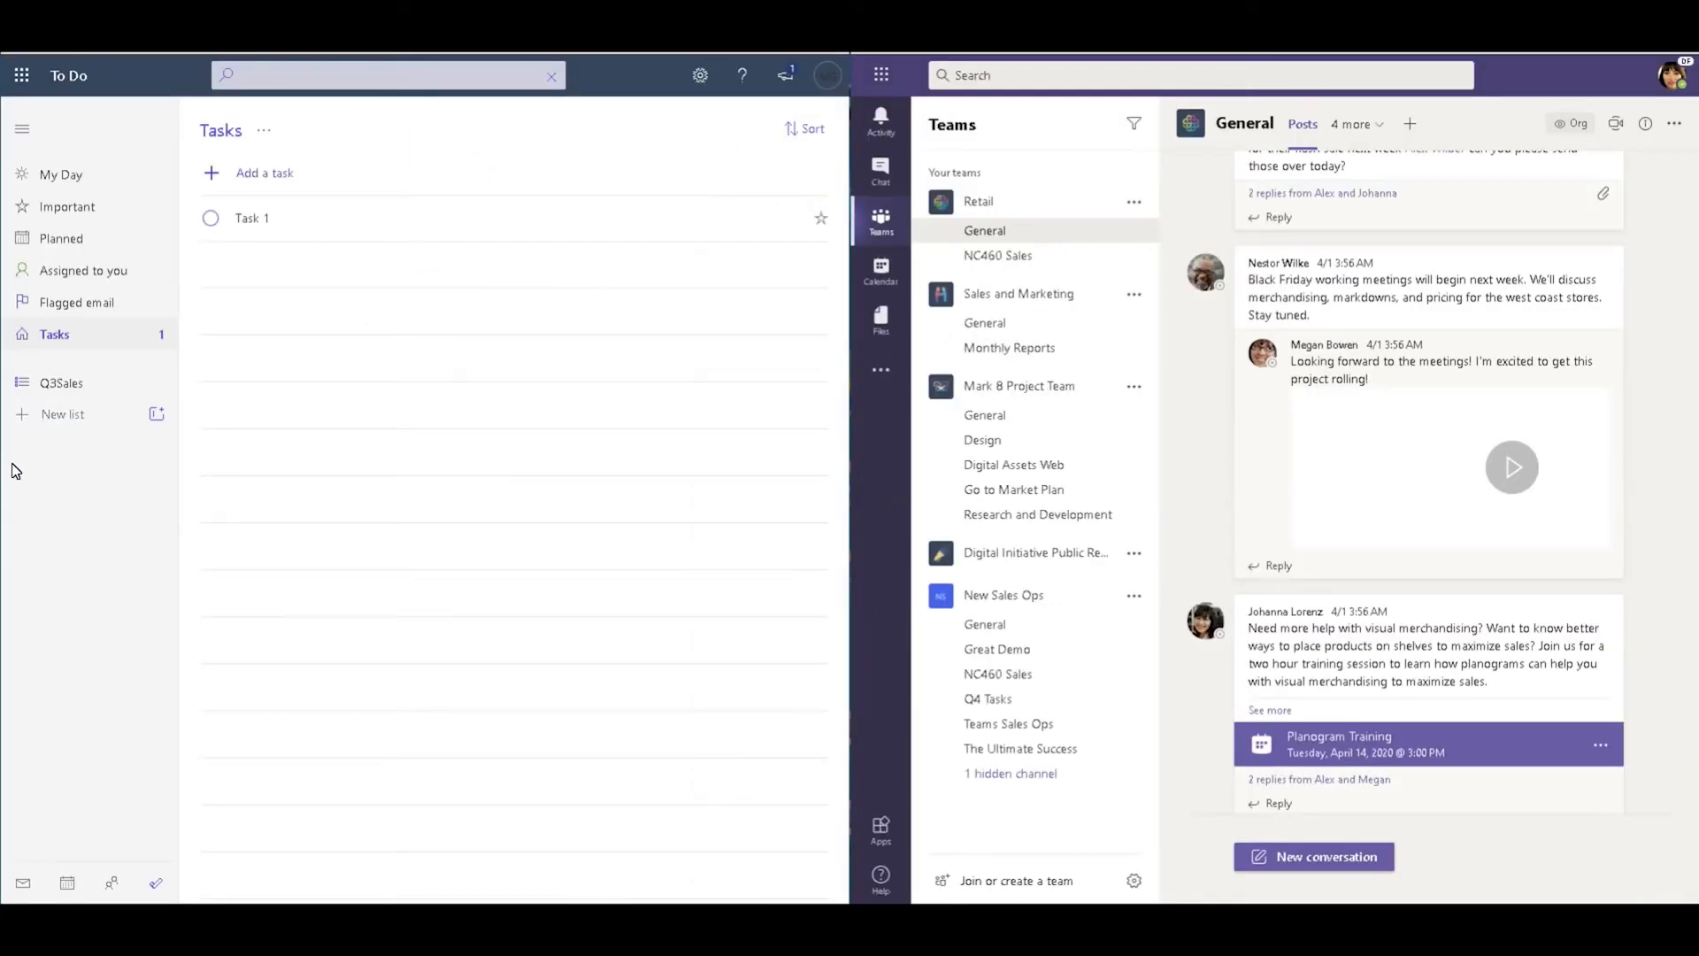
Create a new To Do list named 'Microsoft IGNITE 2020'.
type("M")
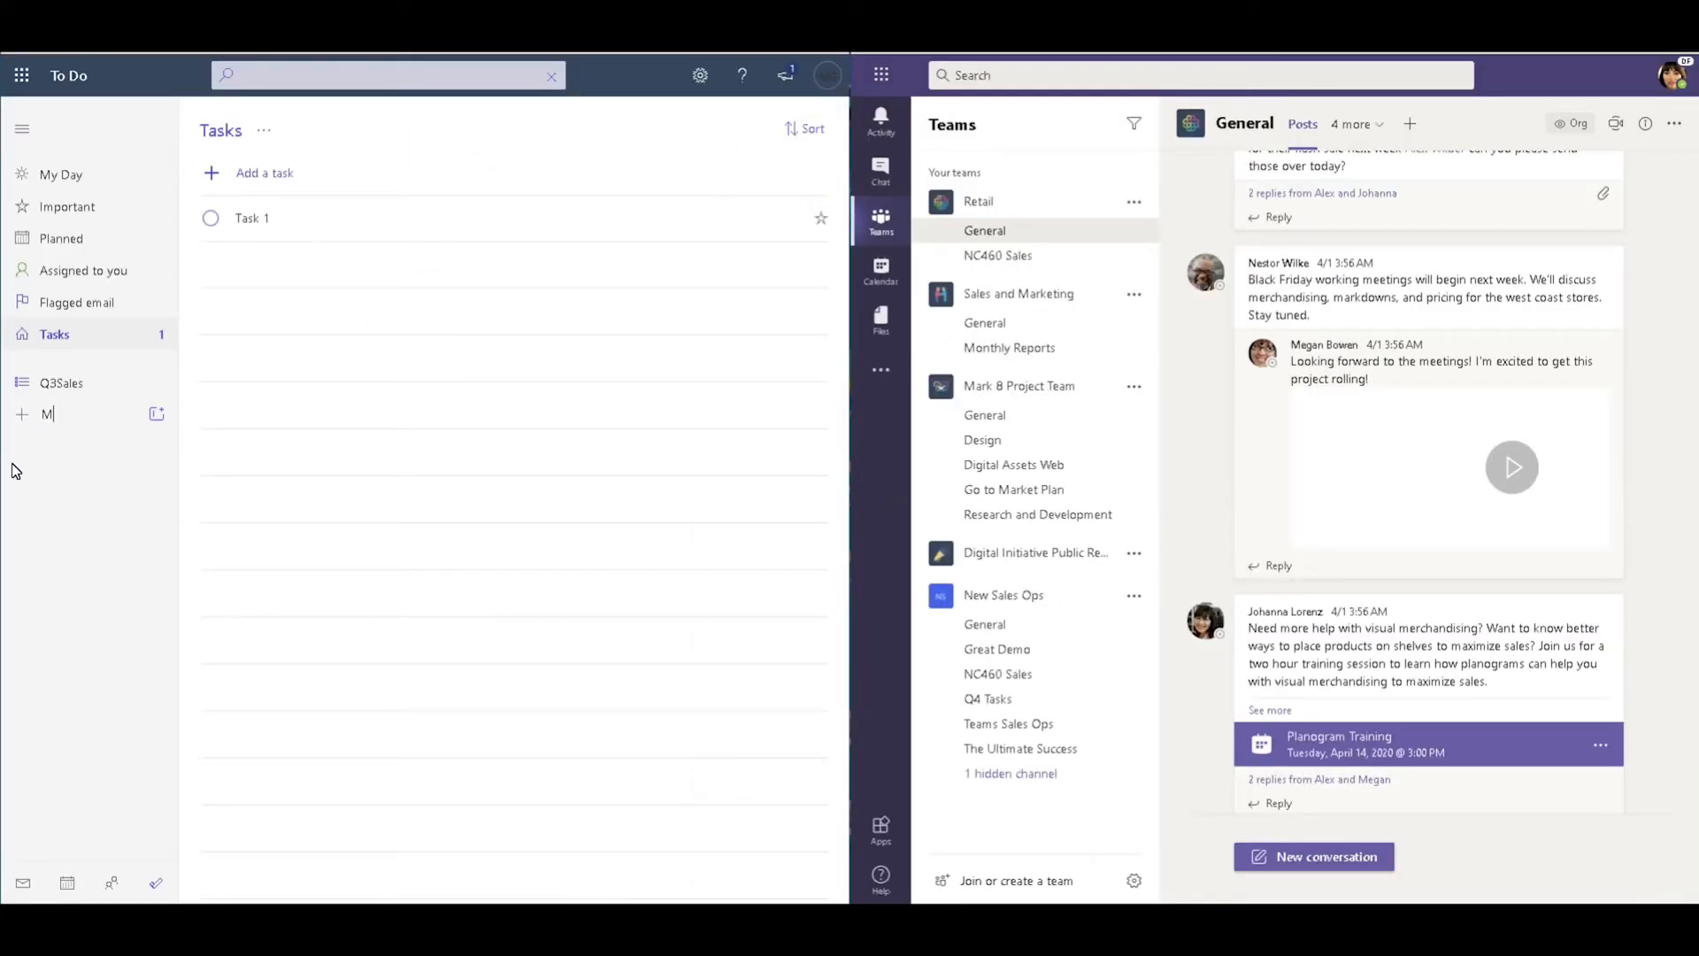
type("icrosof")
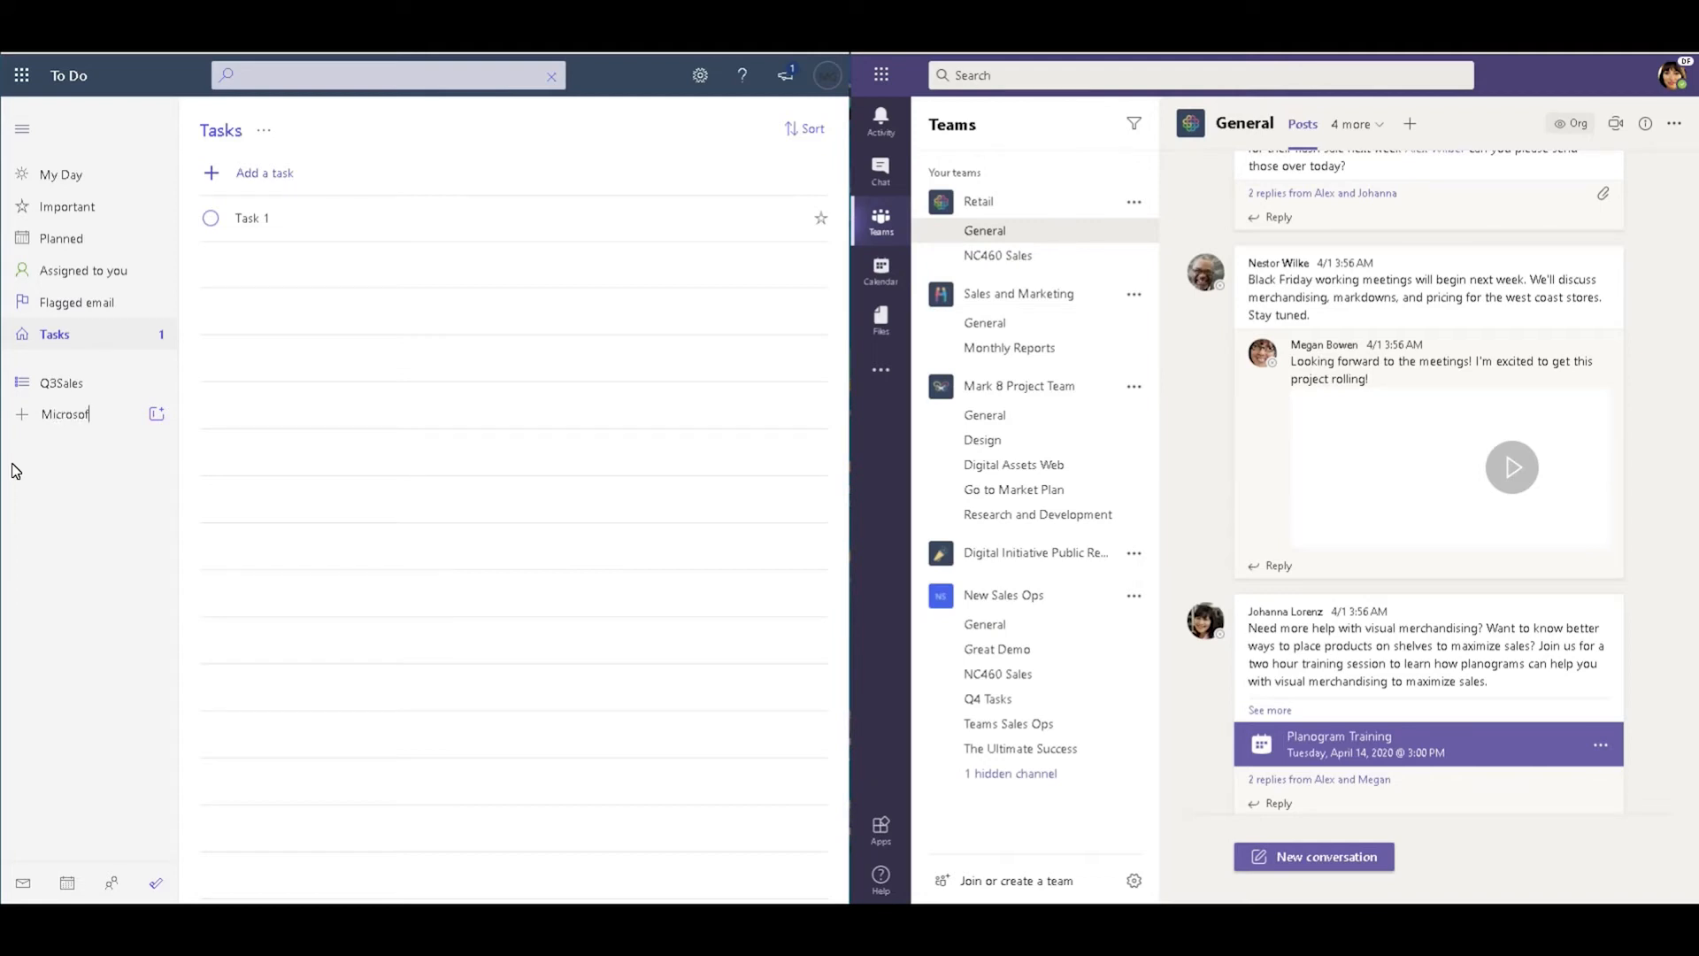
type("t")
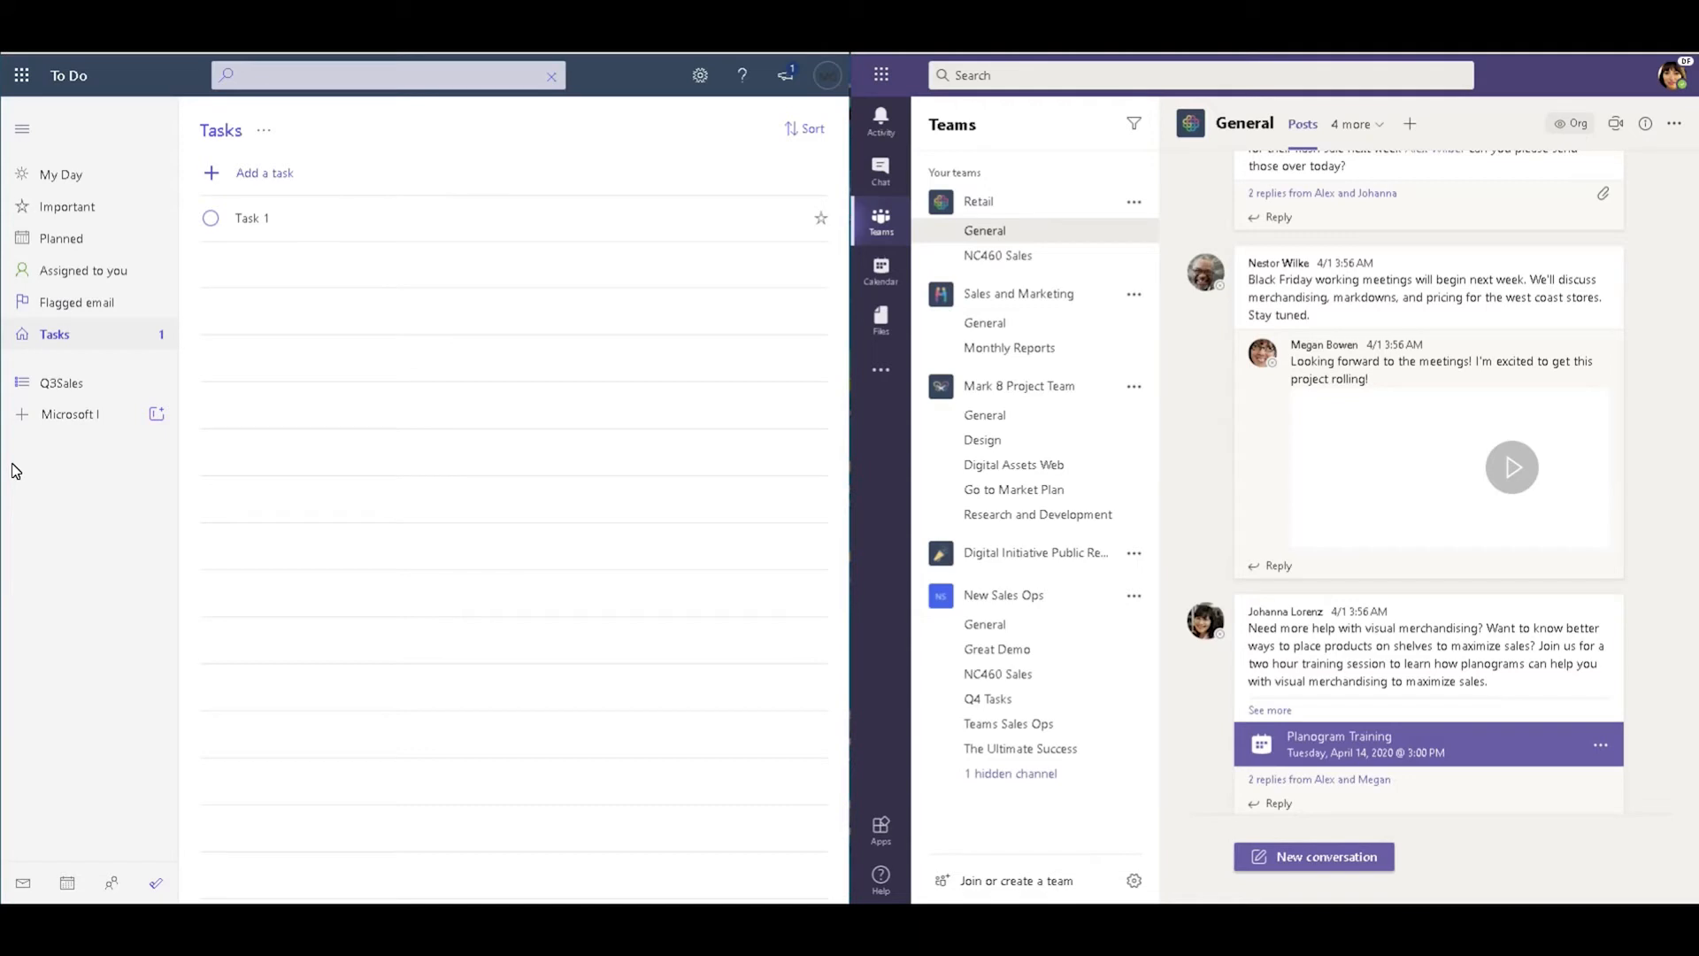
type("IGNIT")
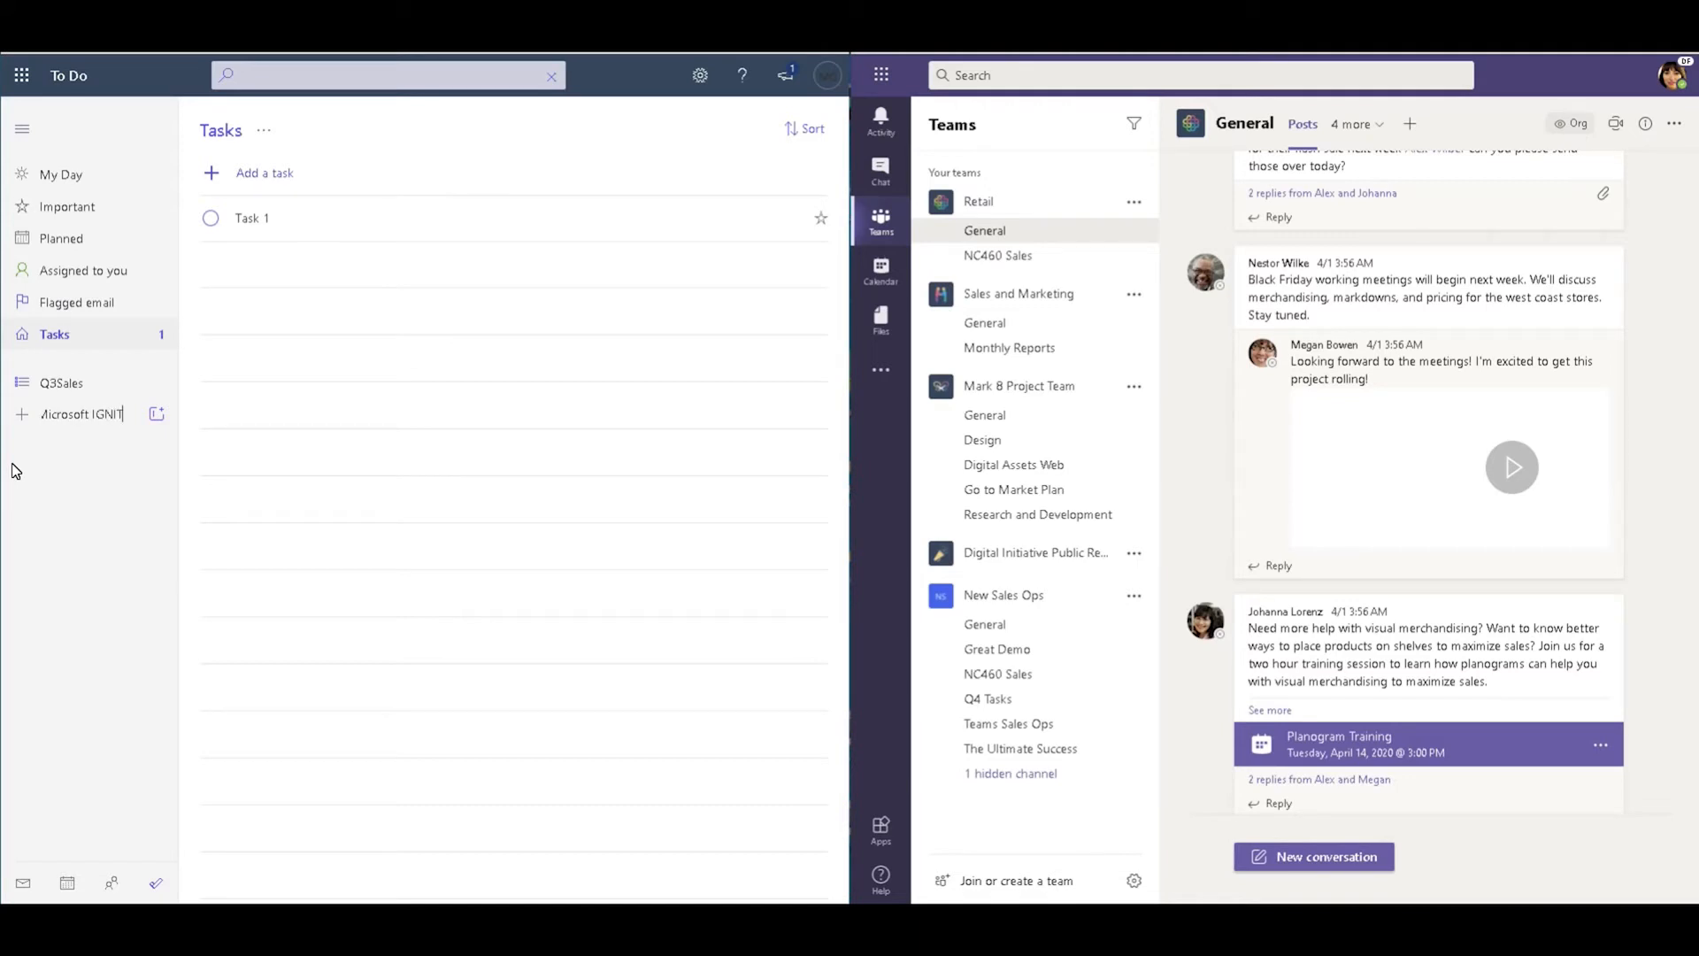
type("20")
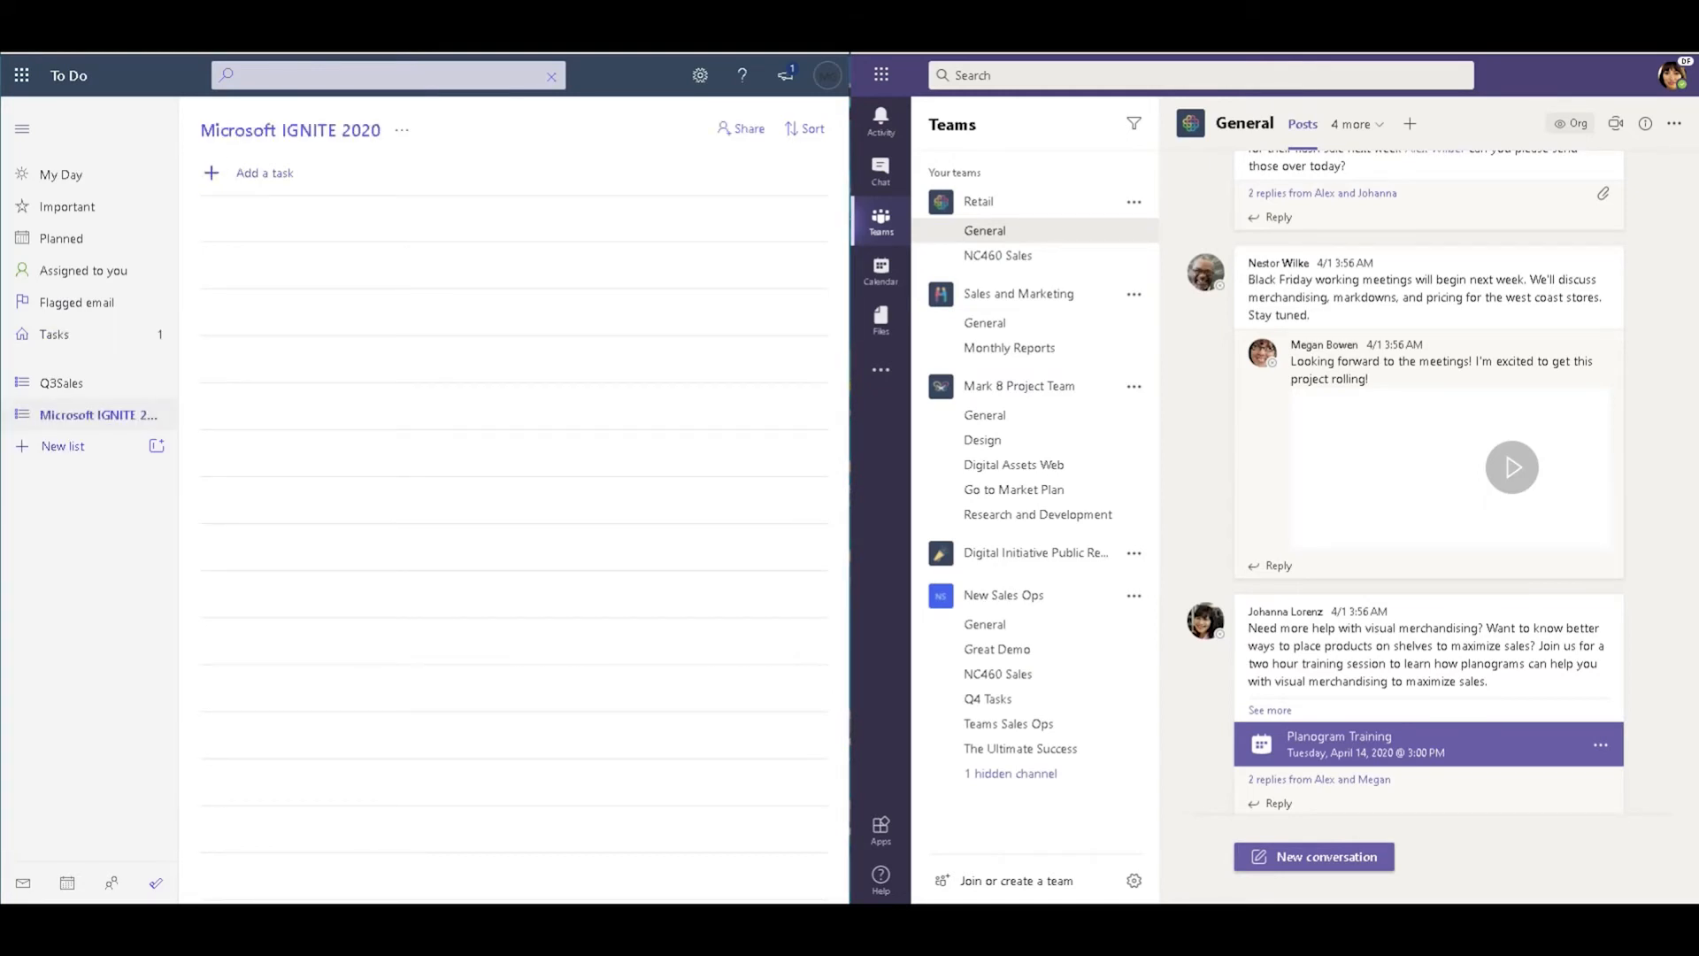
mouse_move(1144, 271)
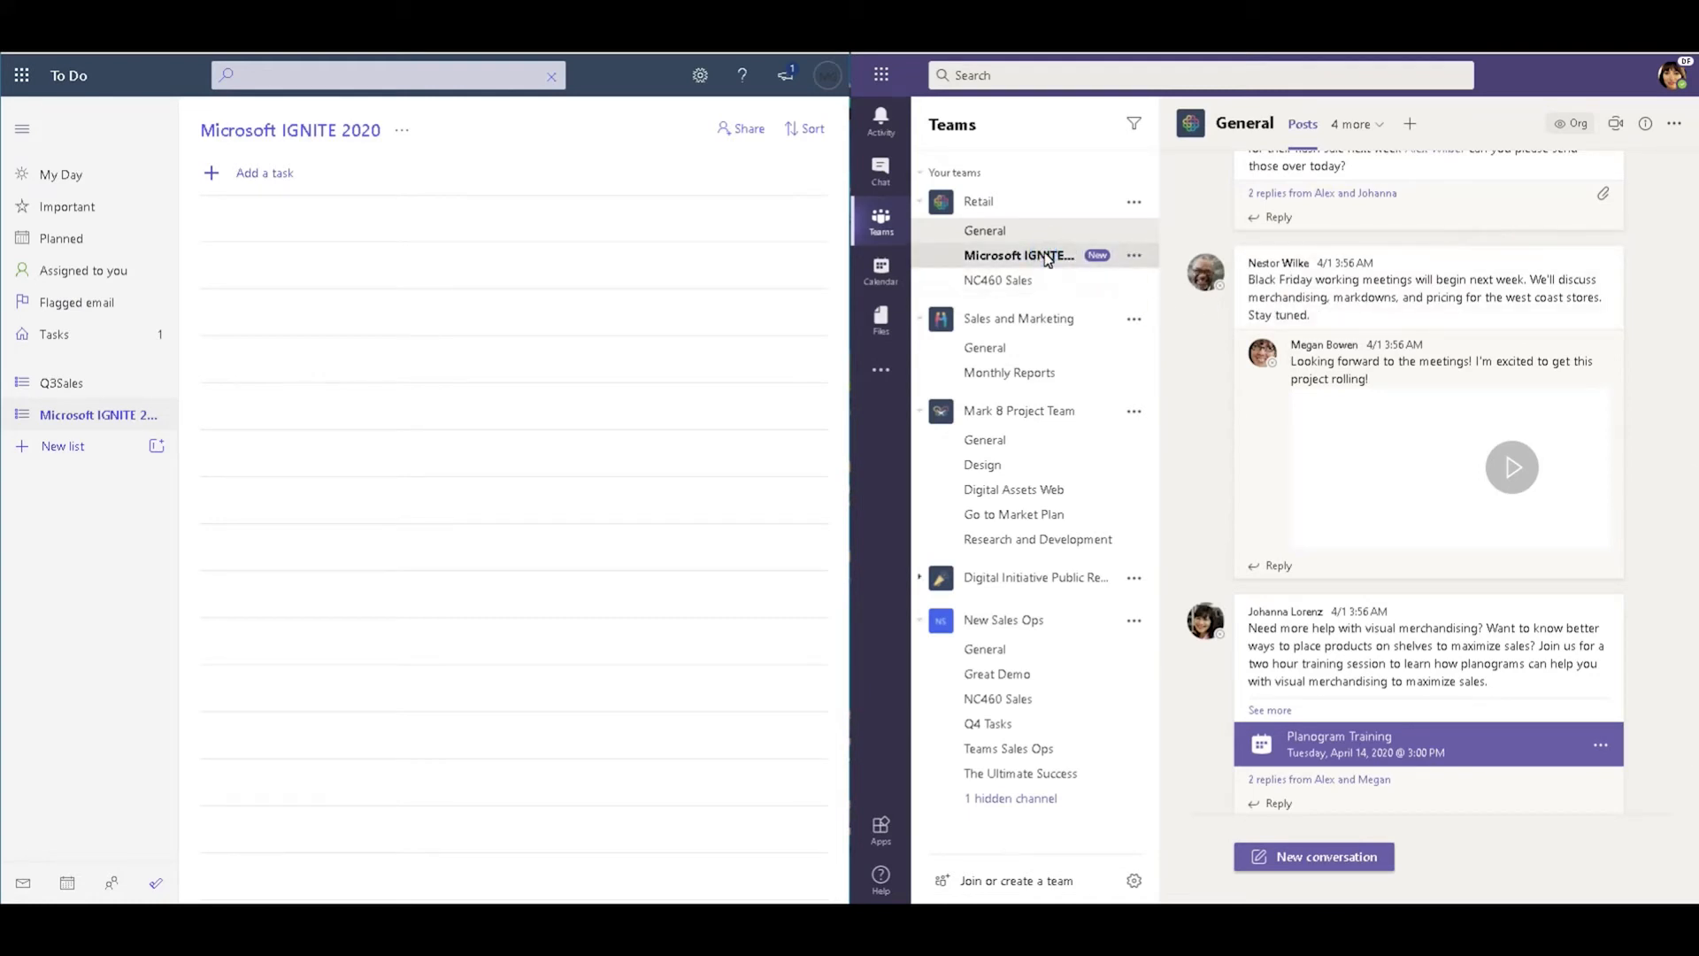
Open the Microsoft IGNITE 2020 channel under Retail showing Zapier's welcome post.
left_click(1019, 254)
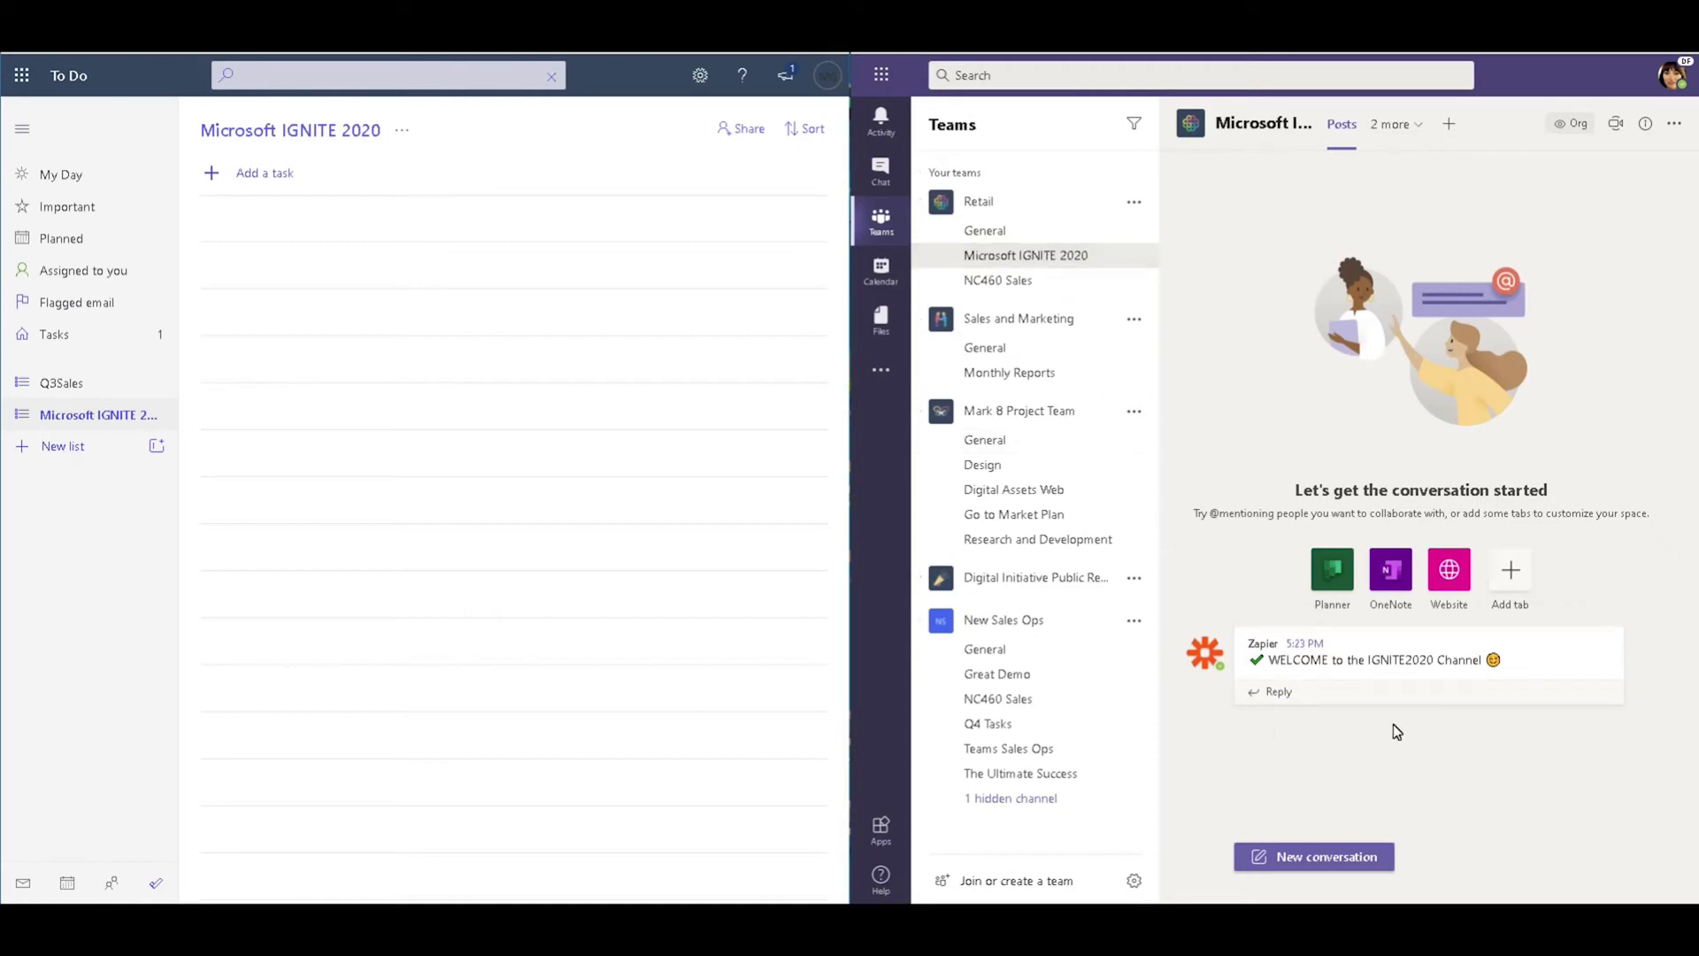
mouse_move(1382, 724)
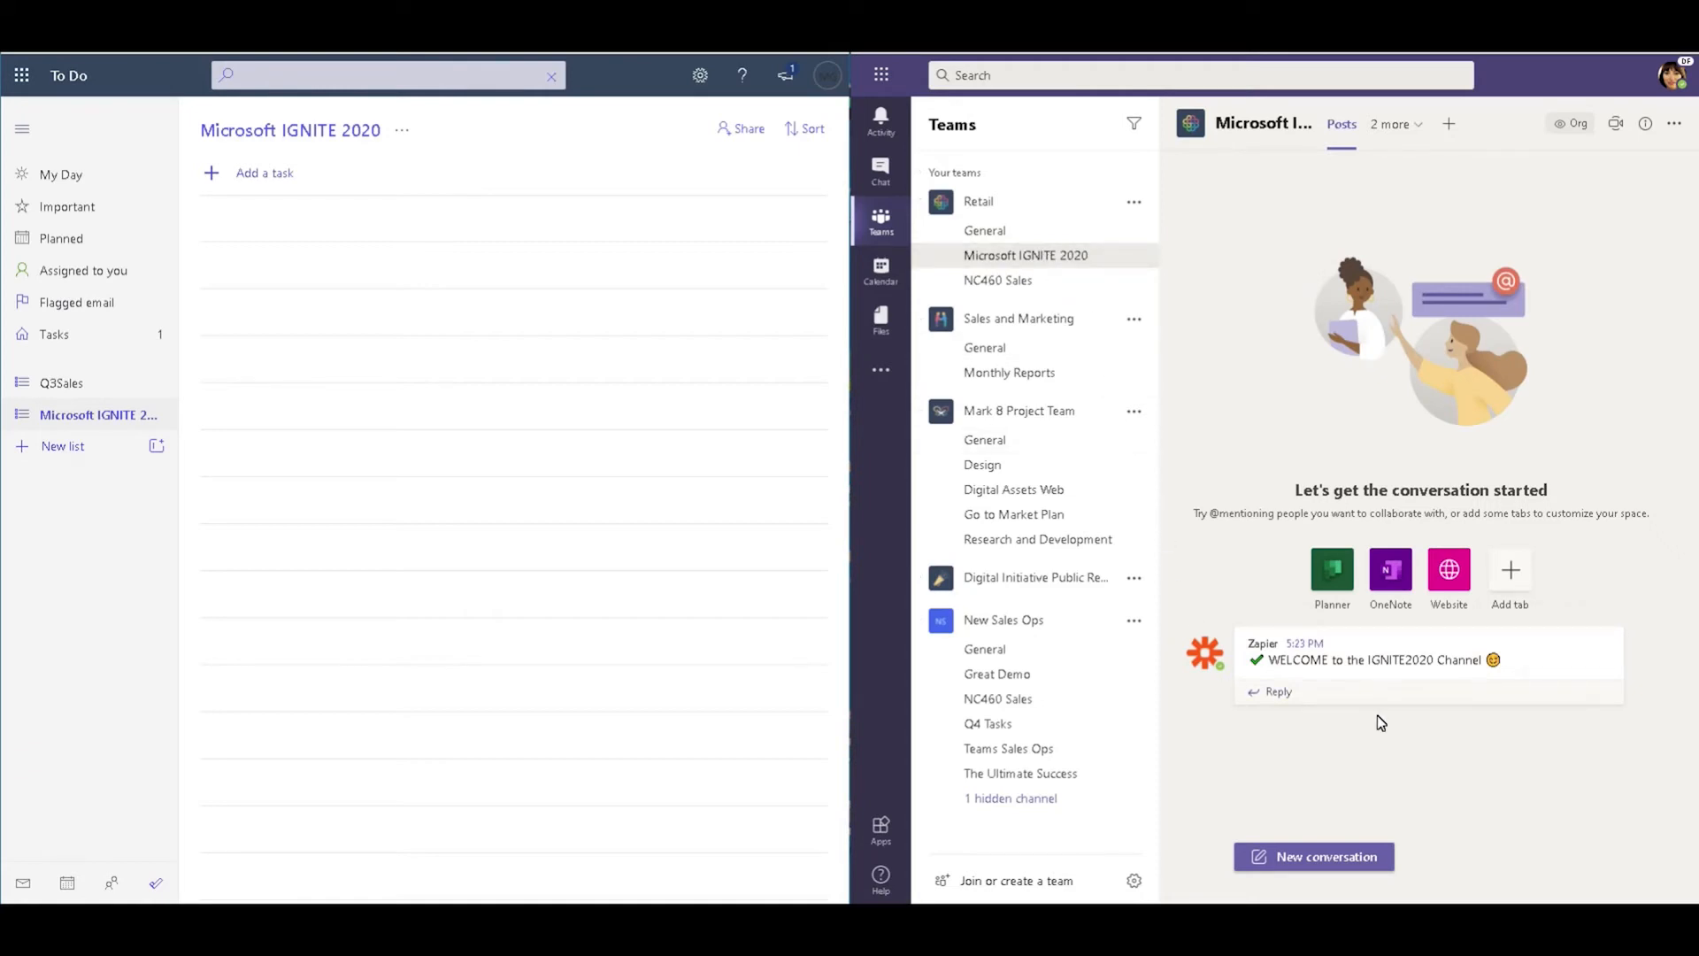